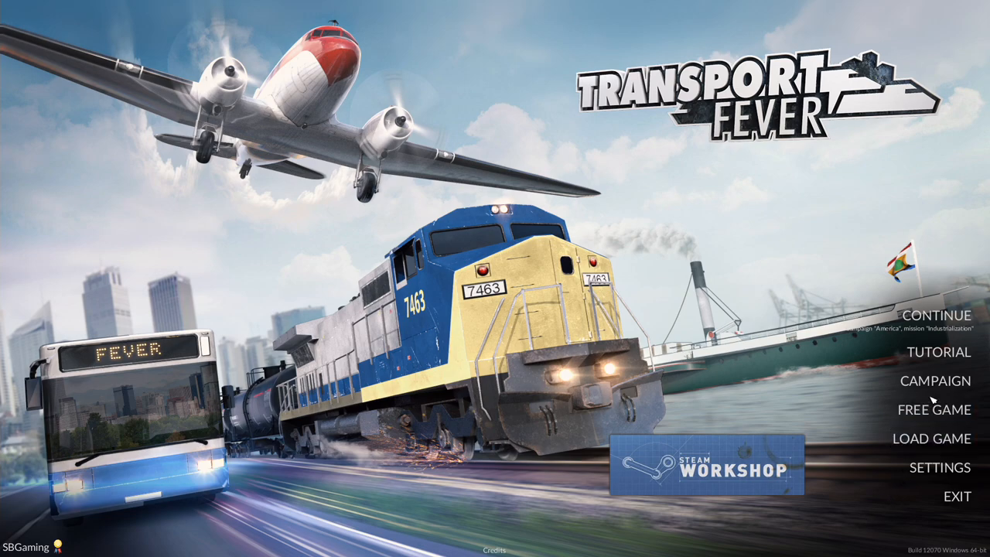
- Enter the America campaign from the main menu, showing the Industrialization mission briefing
left_click(935, 381)
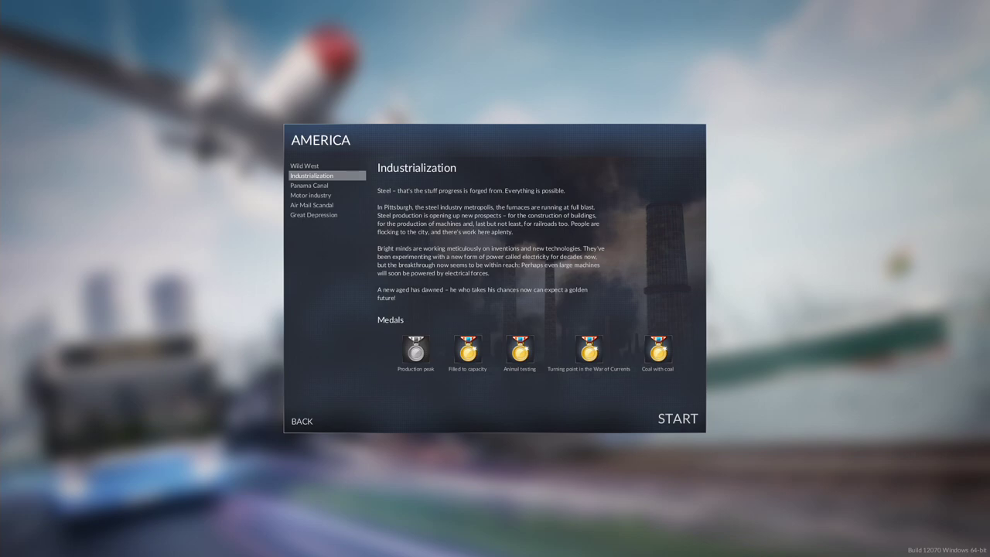
- Select the Wild West mission to view its briefing and five medals
left_click(300, 420)
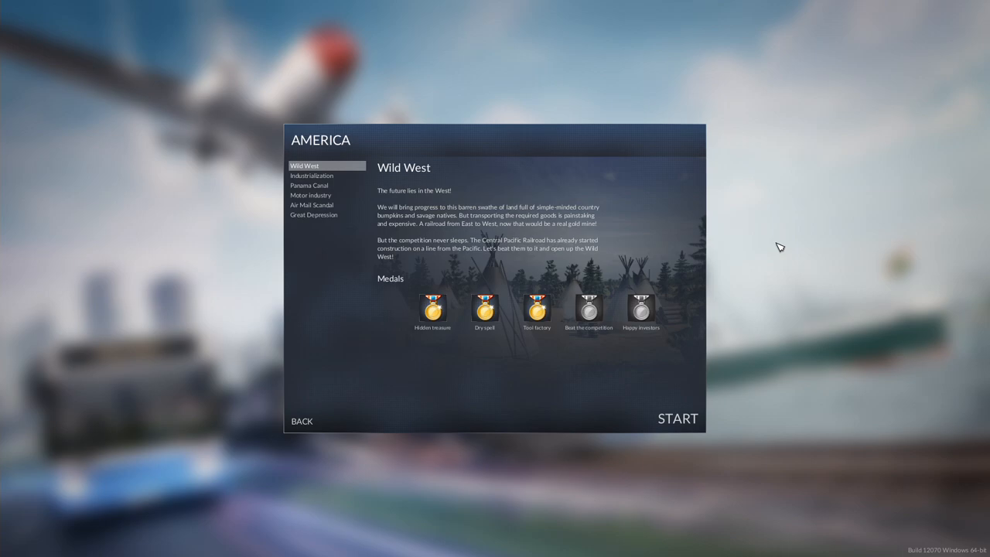
mouse_move(770, 249)
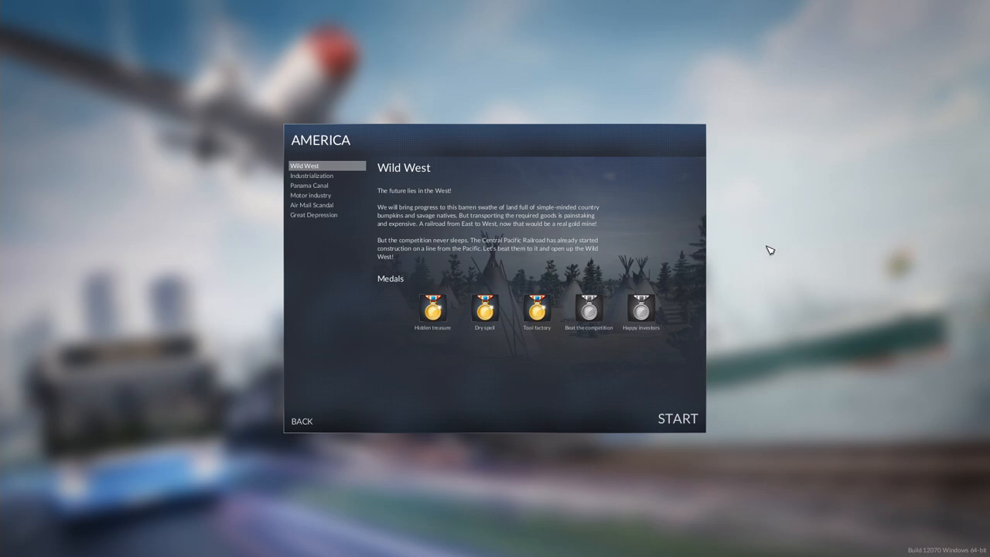
mouse_move(434, 312)
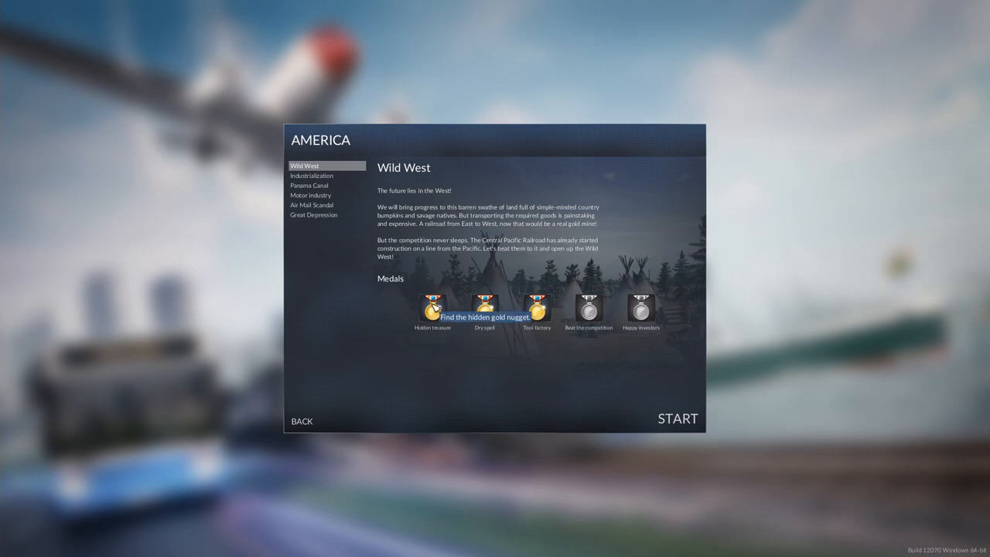
mouse_move(484, 310)
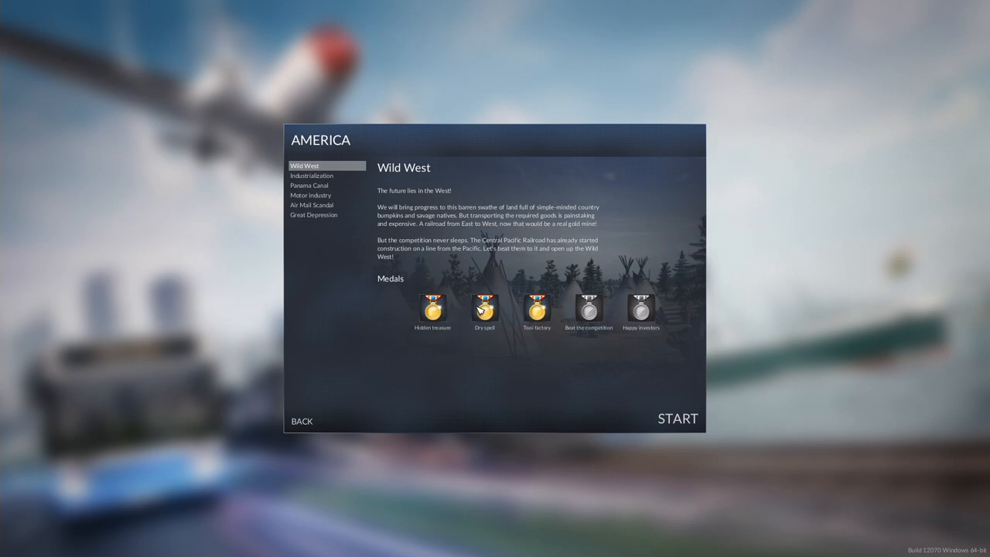
mouse_move(484, 309)
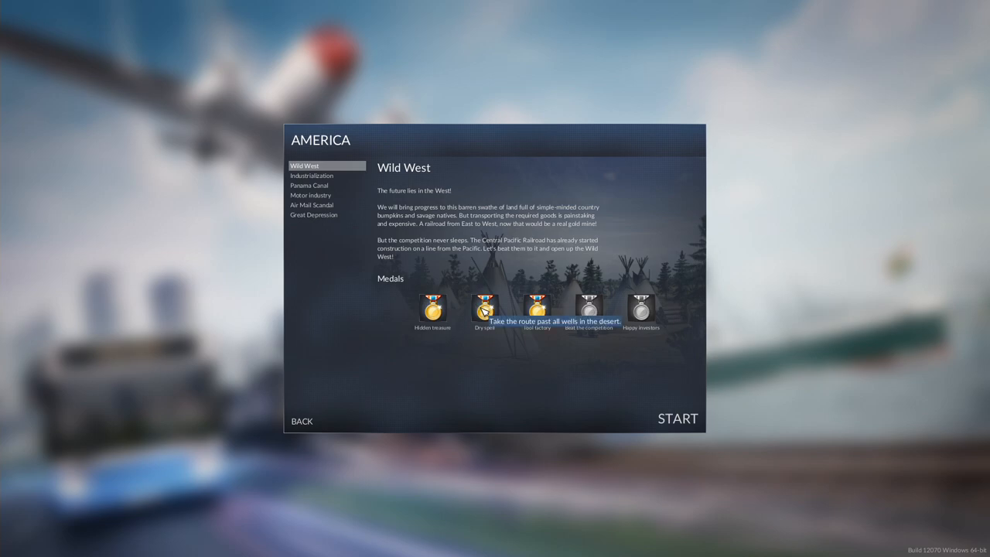
mouse_move(537, 309)
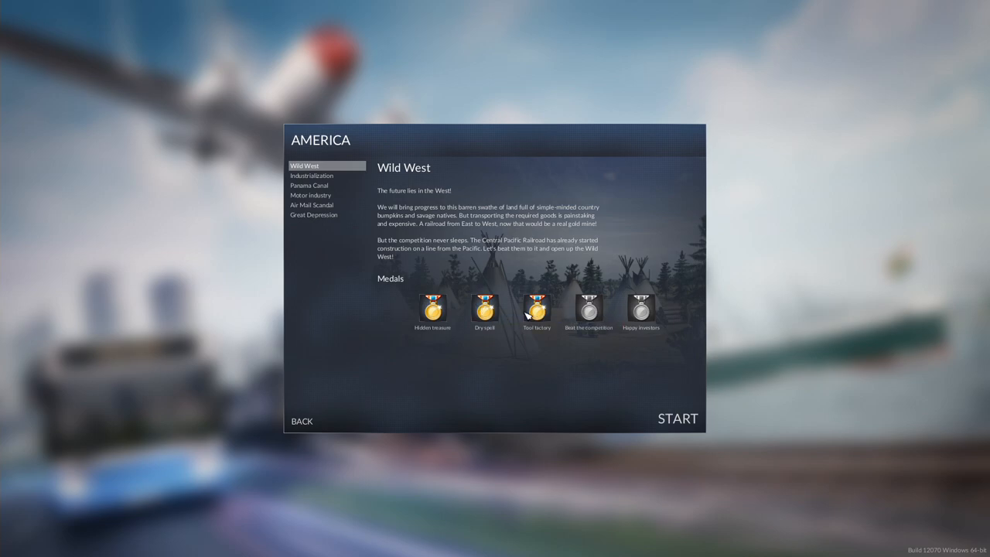
mouse_move(535, 309)
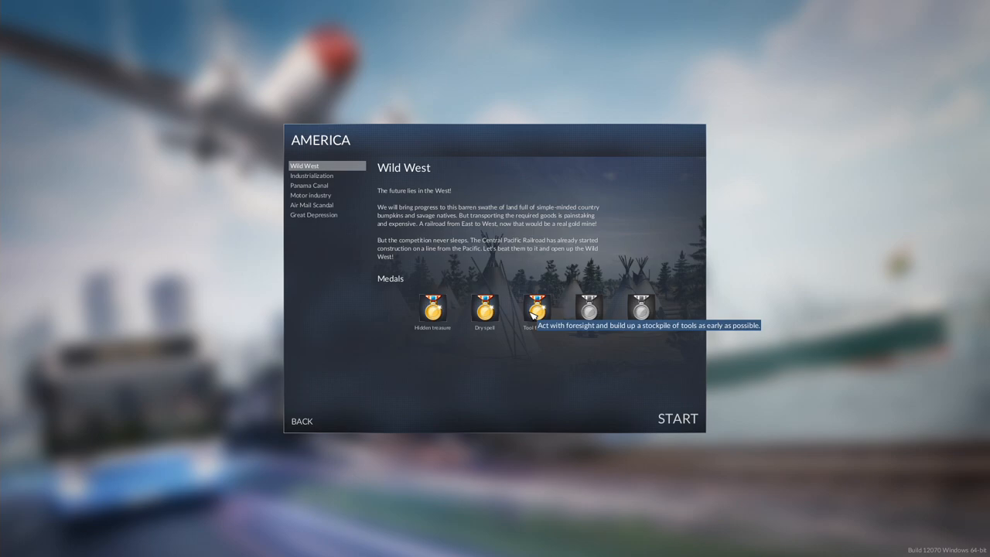
mouse_move(588, 309)
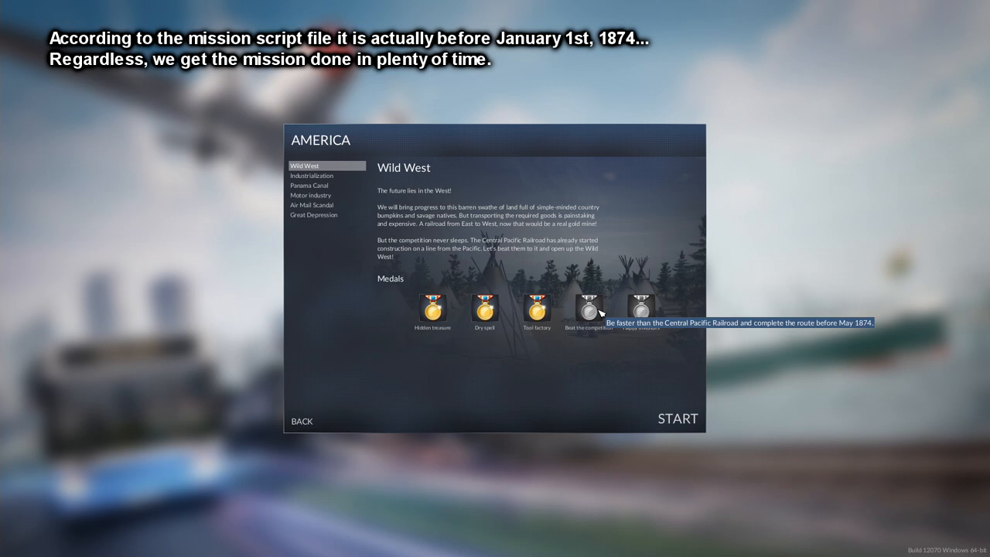
mouse_move(588, 312)
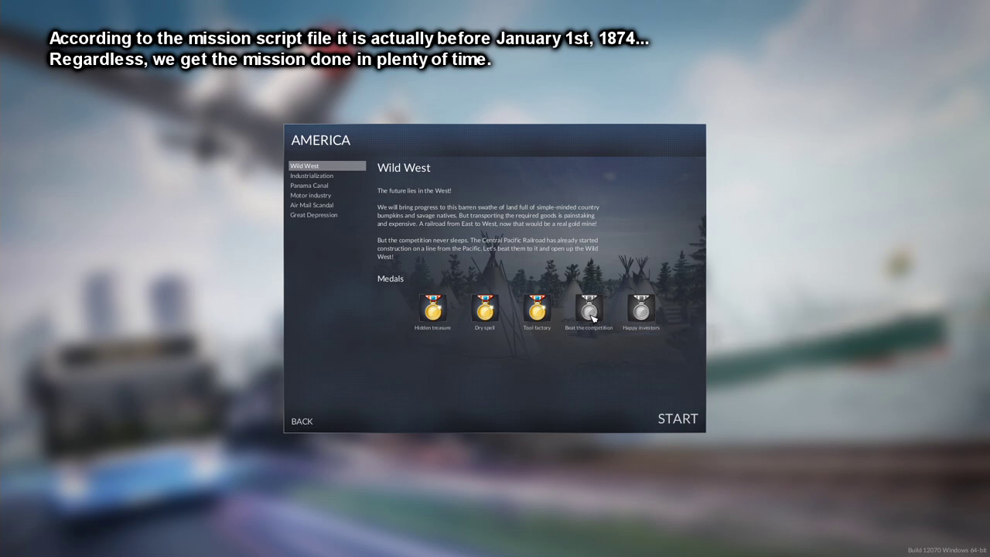
mouse_move(588, 312)
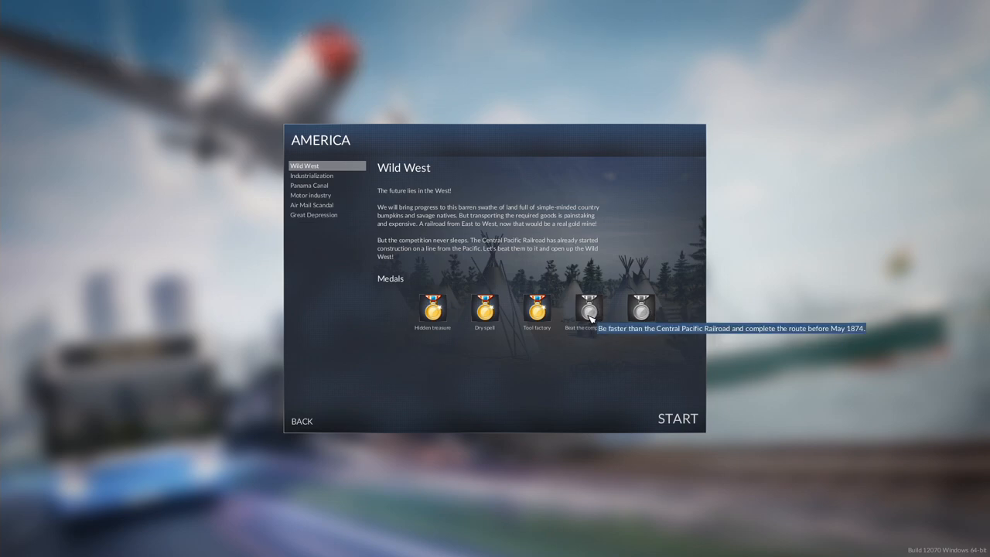
mouse_move(641, 310)
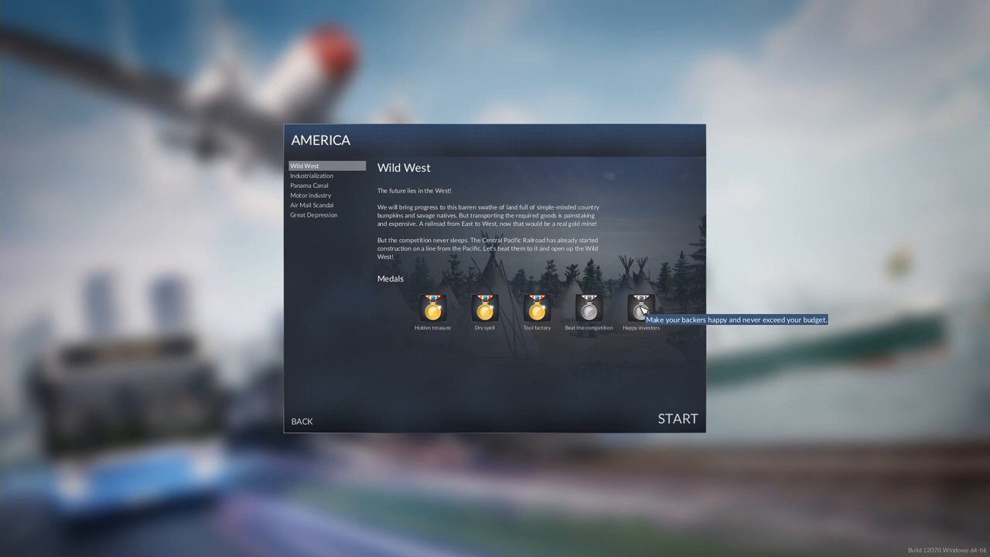
mouse_move(684, 431)
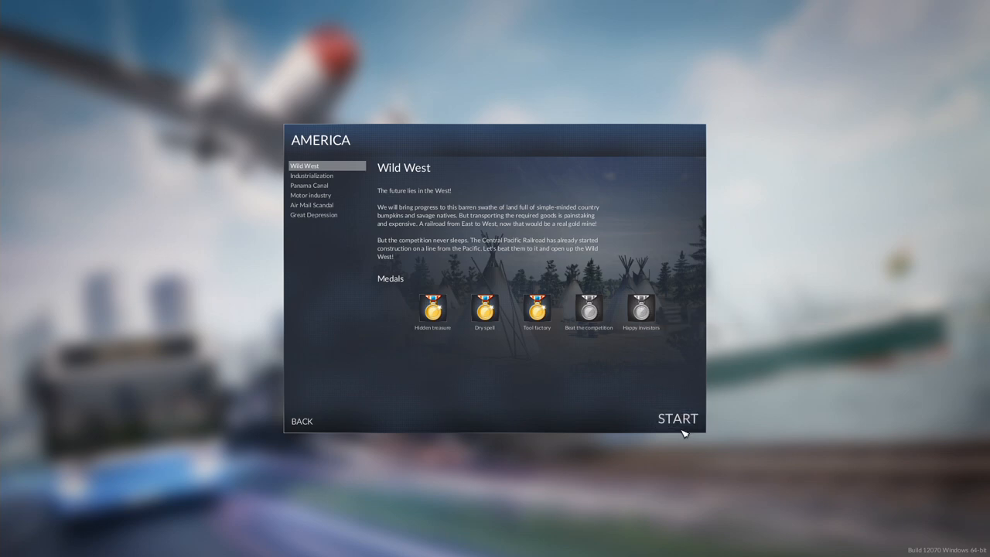
mouse_move(678, 417)
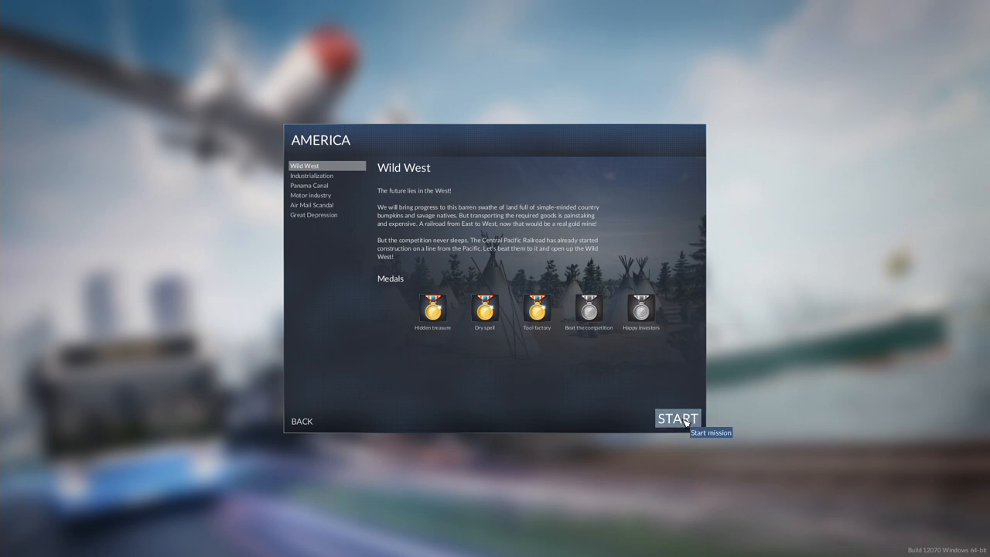
- Start the Wild West mission, loading the map over Cheyenne
left_click(676, 417)
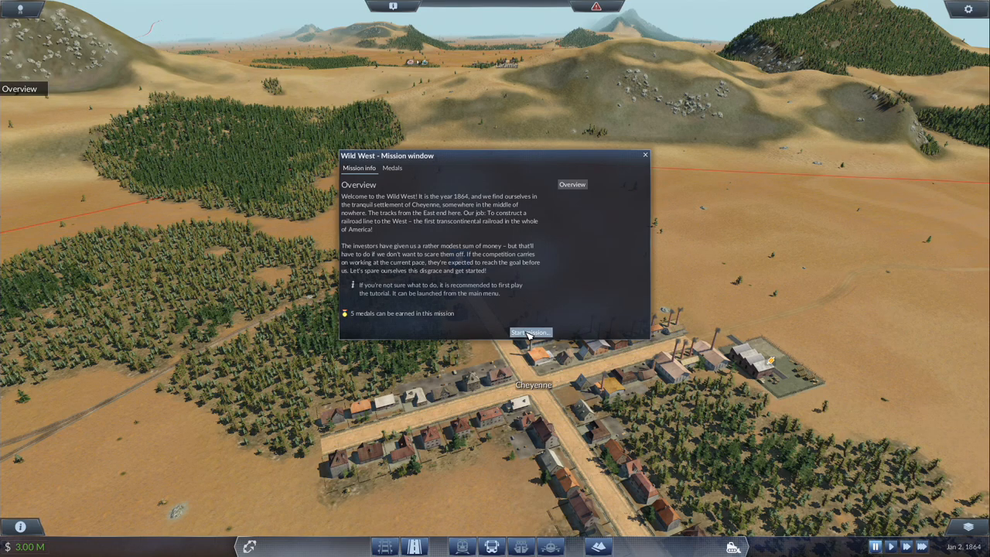
- Continue the mission overview to reveal the Recruit workers grain-delivery task
left_click(529, 333)
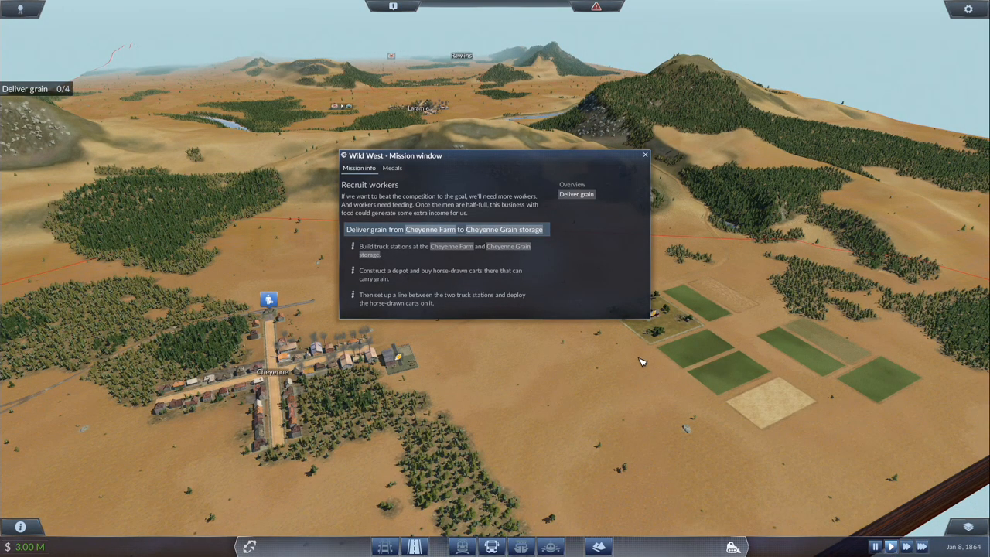
mouse_move(618, 292)
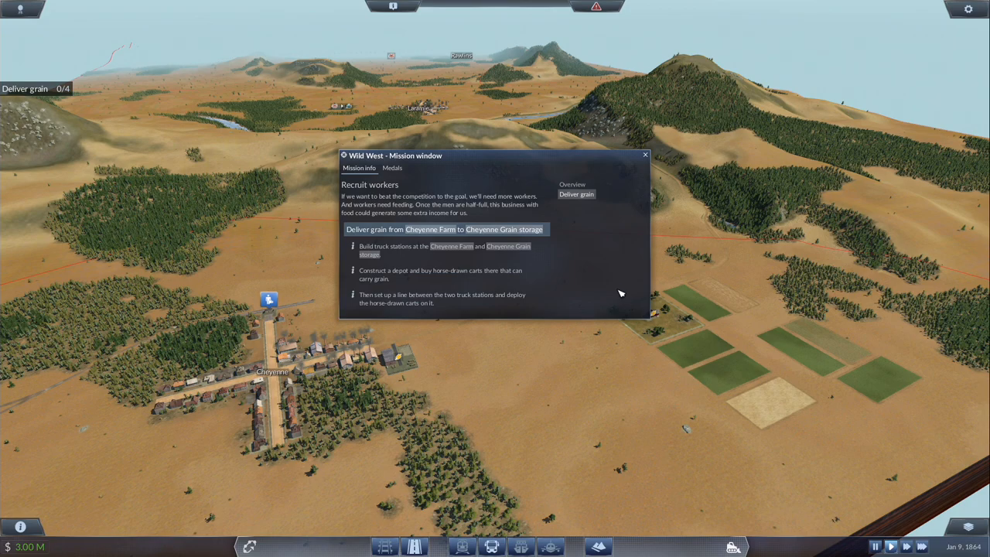
mouse_move(618, 284)
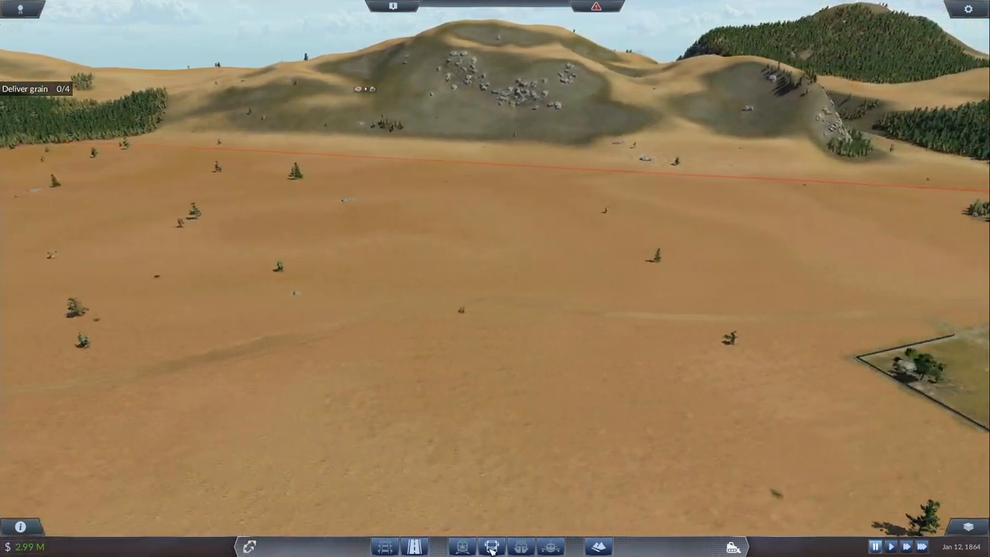
- Begin placing a road depot beside Cheyenne
left_click(492, 547)
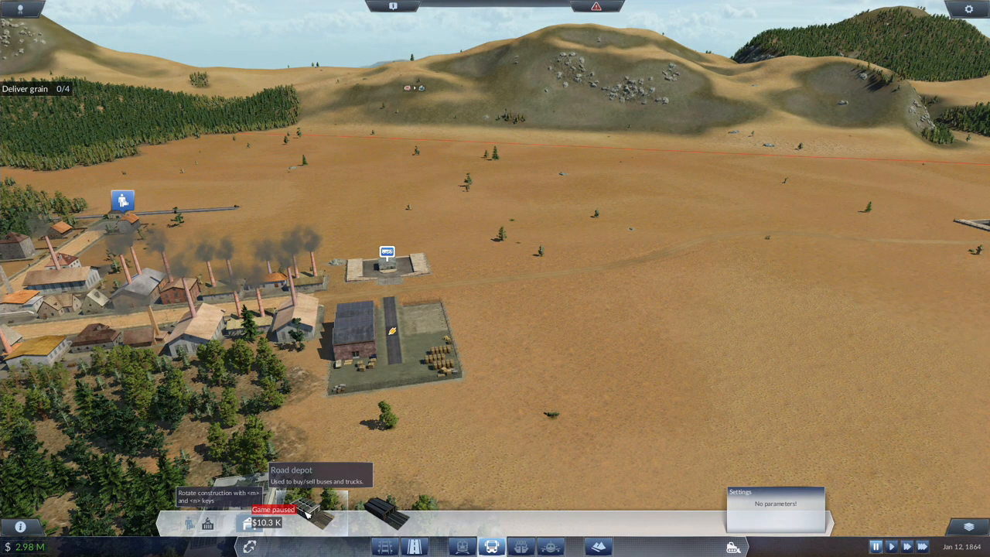
mouse_move(511, 328)
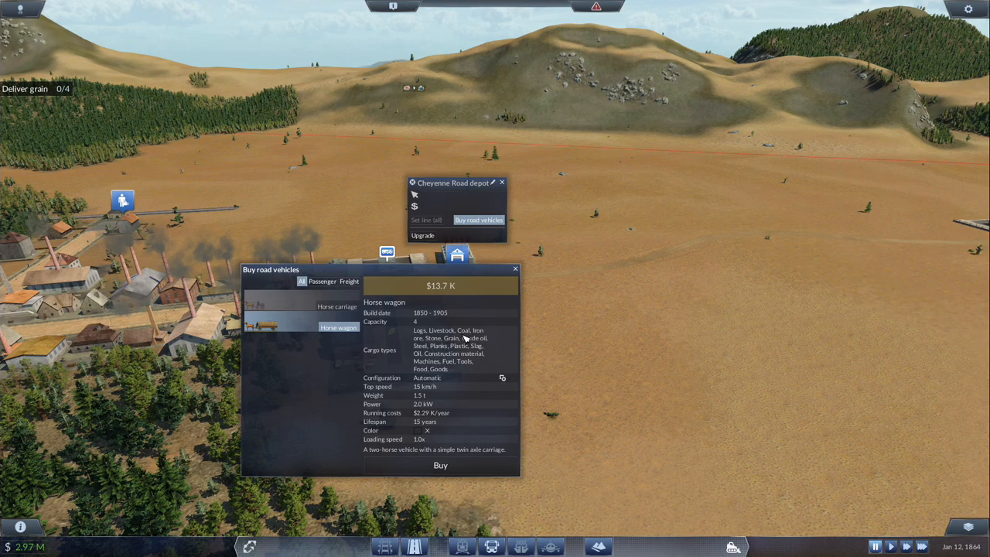
- Buy a horse wagon at Cheyenne depot for Line 1 between Cheyenne North and Cheyenne Exchange
left_click(440, 464)
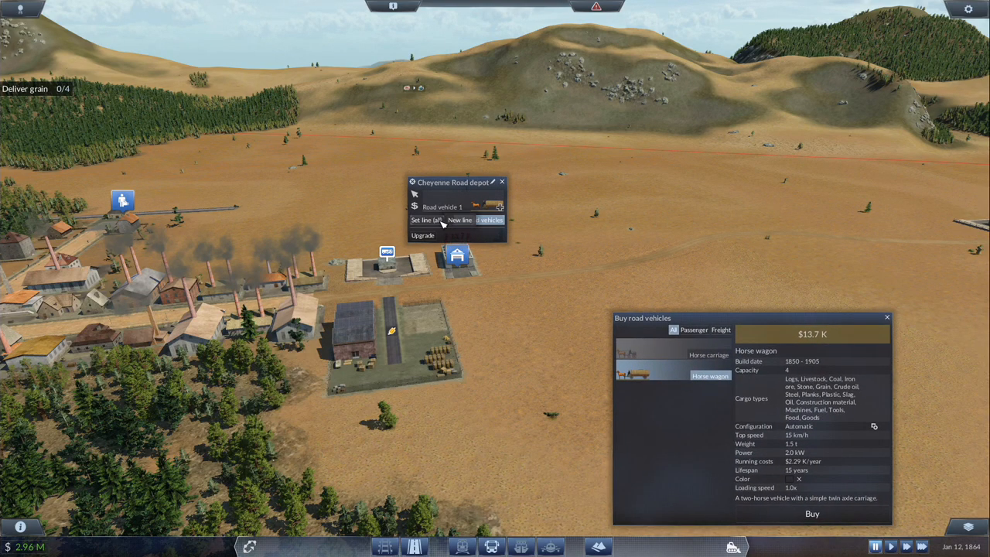
left_click(460, 220)
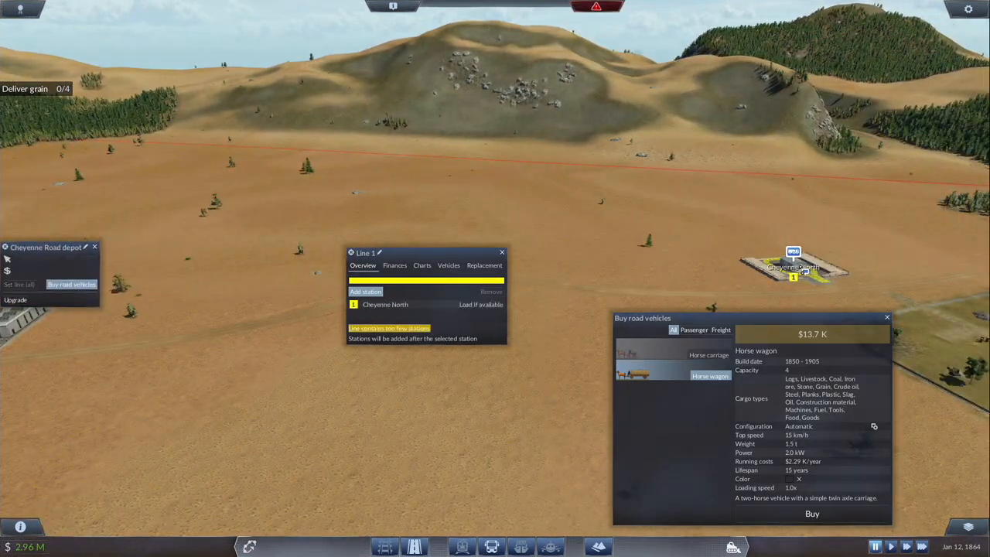
left_click(365, 291)
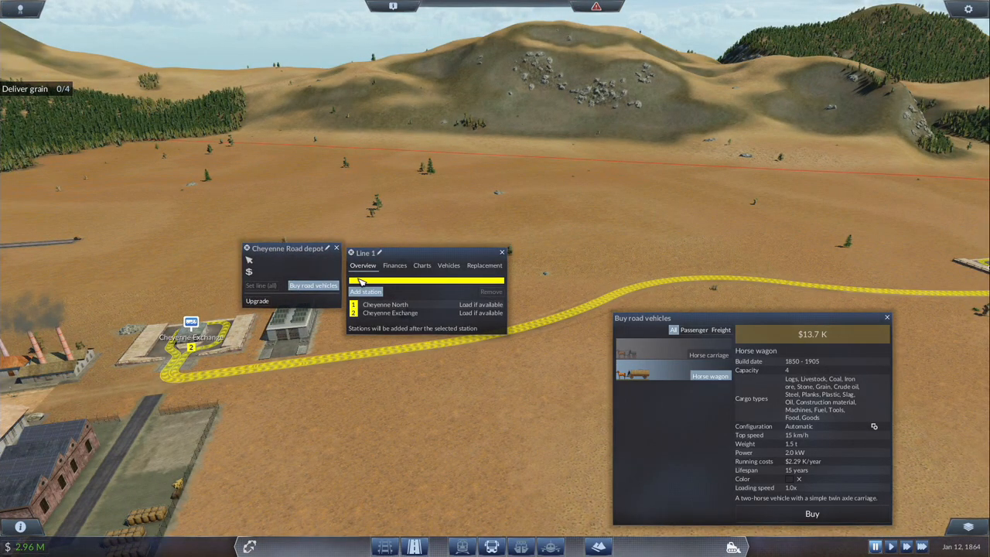
left_click(479, 304)
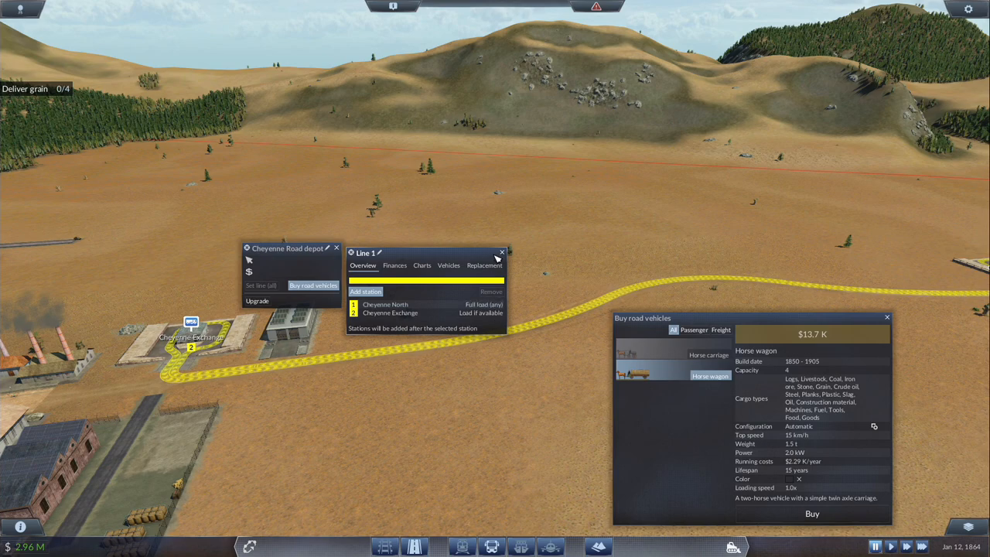
left_click(502, 252)
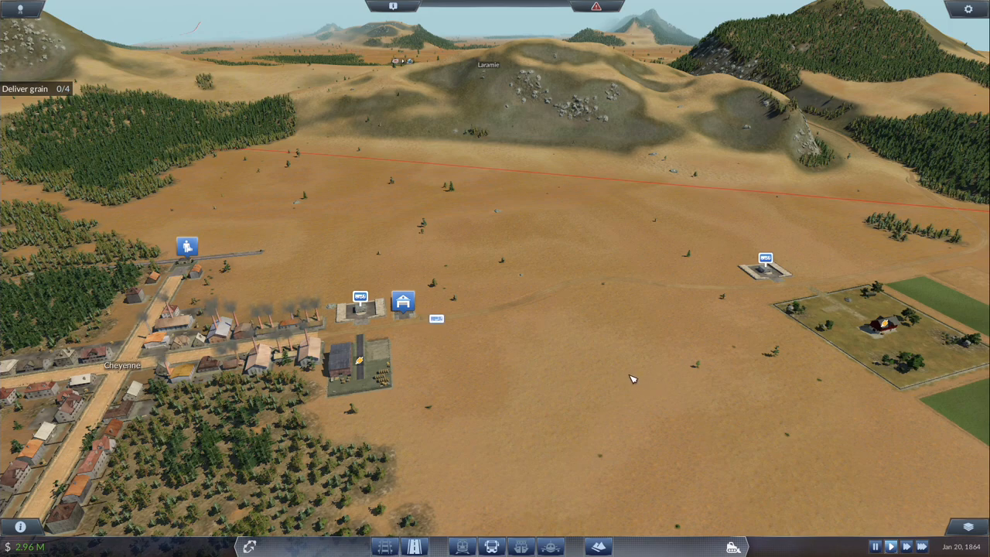
mouse_move(755, 251)
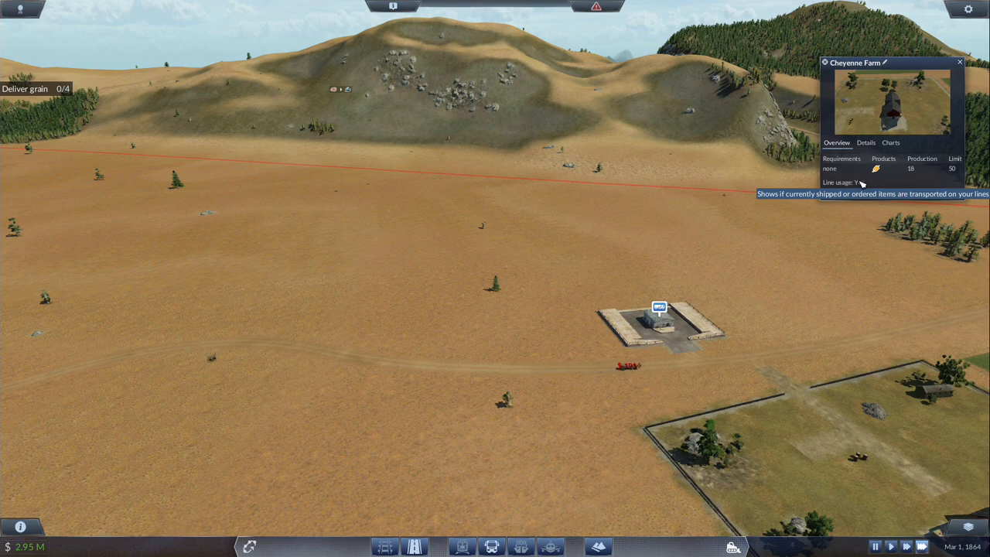
- Inspect Cheyenne North station details and Line 1's grain haulage
left_click(659, 317)
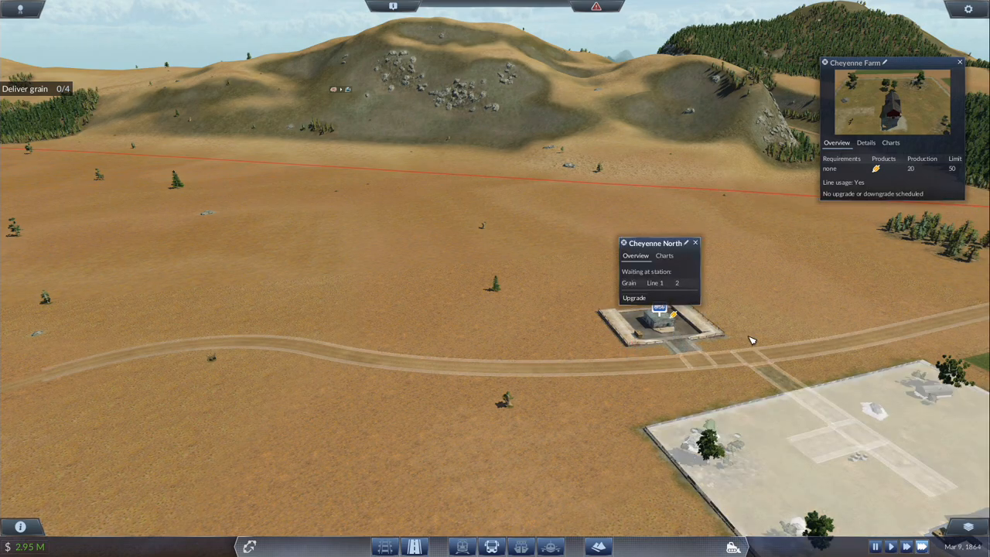
mouse_move(720, 269)
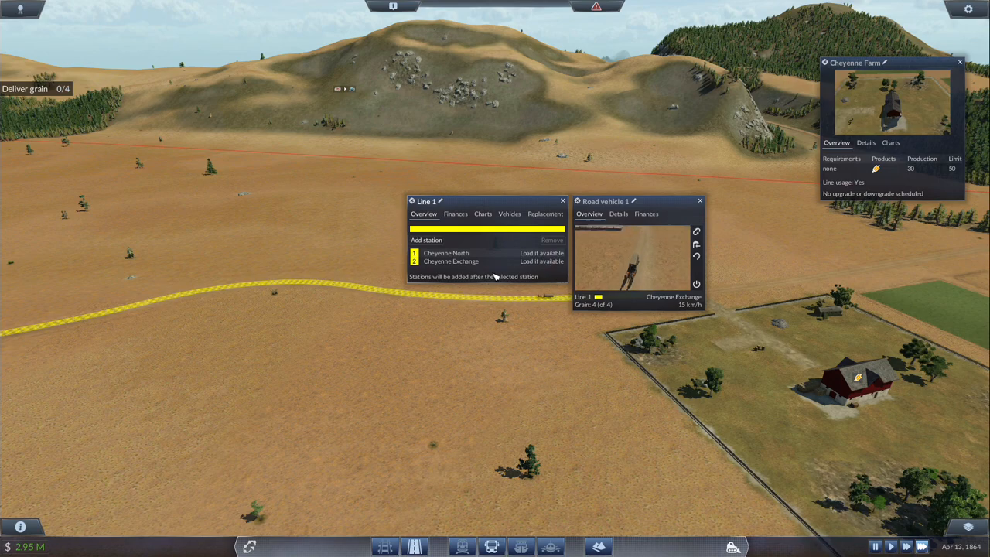
left_click(439, 201)
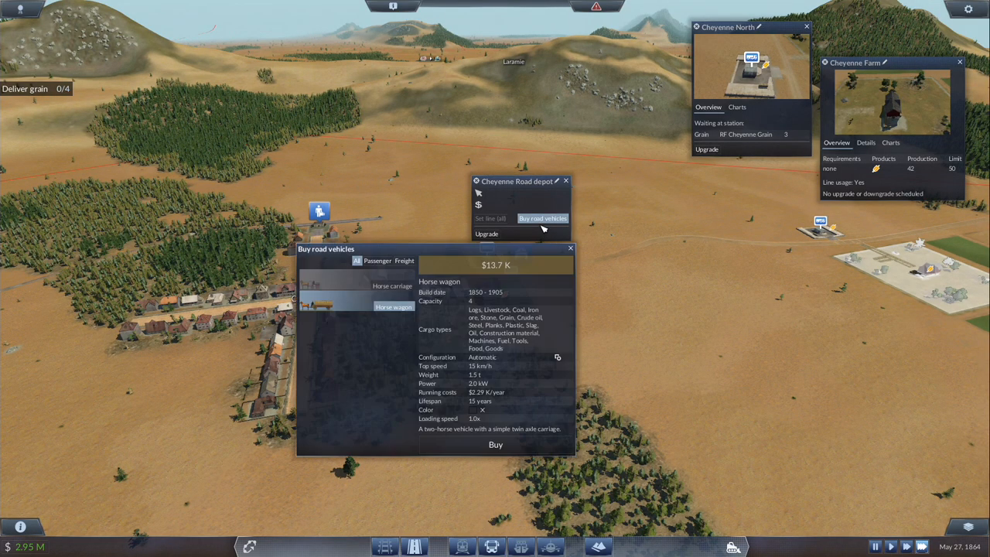
- Buy a second horse wagon at Cheyenne depot for the grain line
left_click(495, 444)
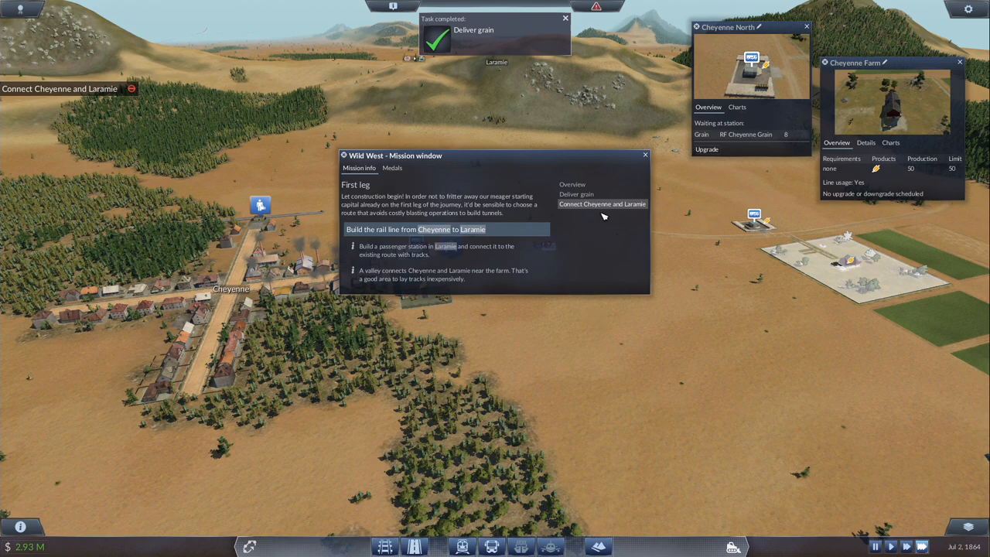
mouse_move(637, 177)
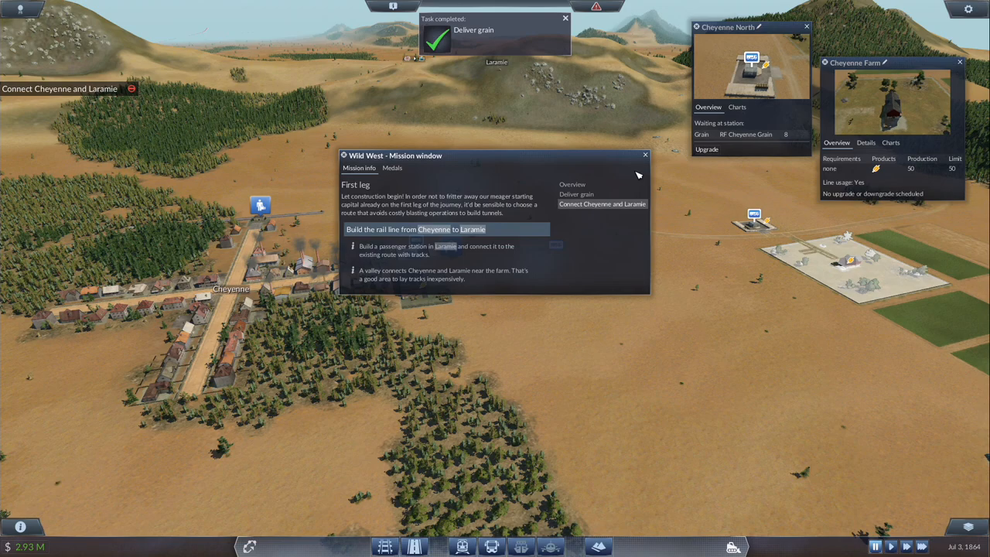
- Review the First leg objective to connect Cheyenne and Laramie
left_click(565, 19)
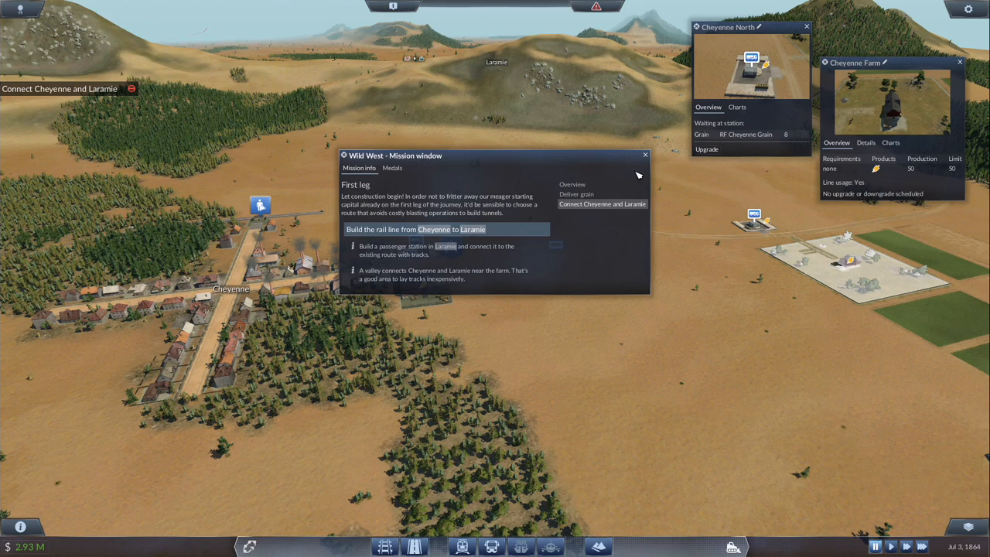
mouse_move(419, 279)
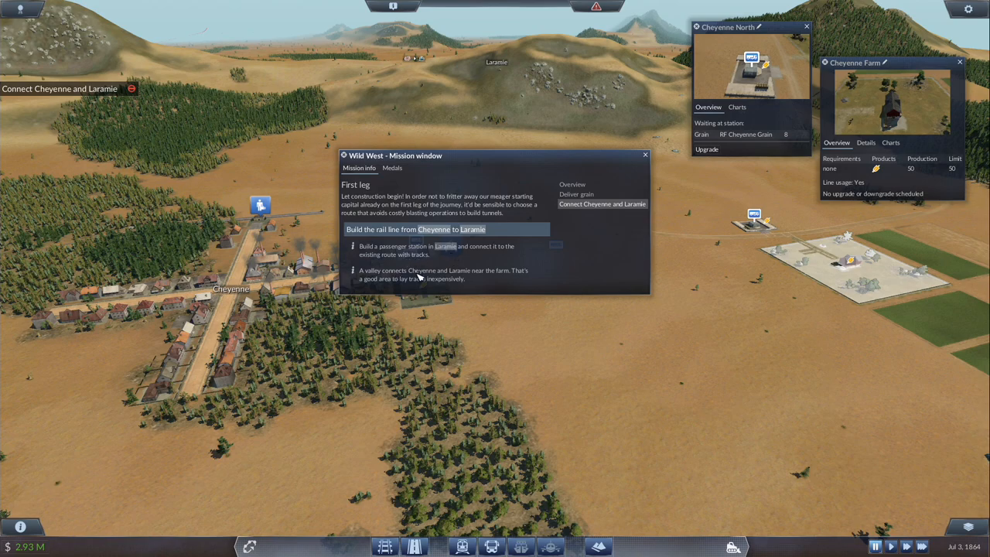
mouse_move(547, 272)
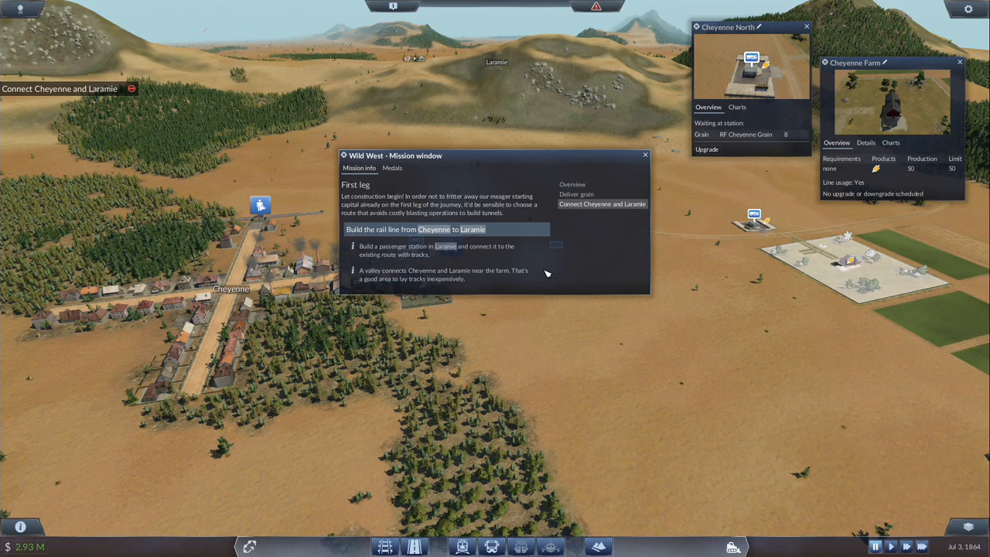
mouse_move(625, 170)
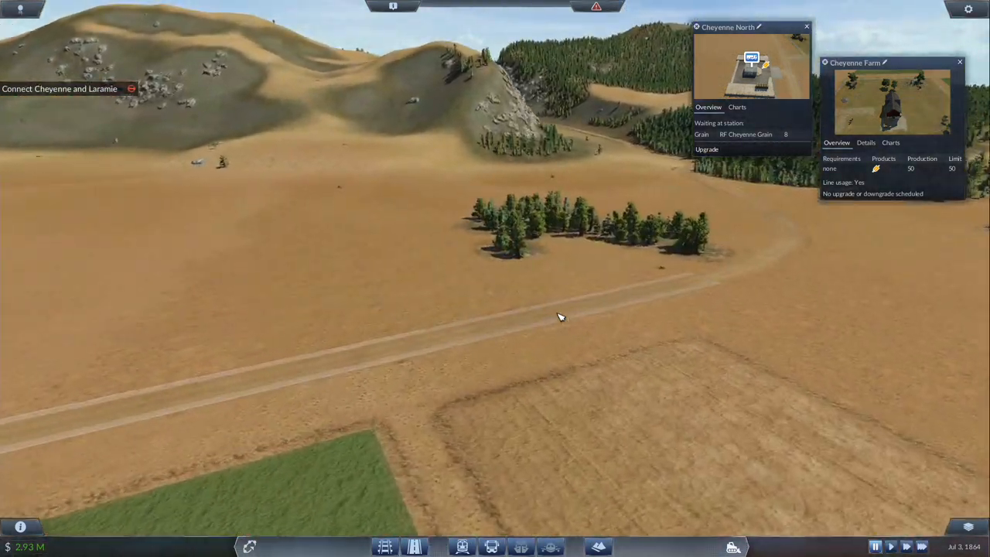
- Zoom out to start laying track north from Cheyenne toward Laramie
scroll("down", 3)
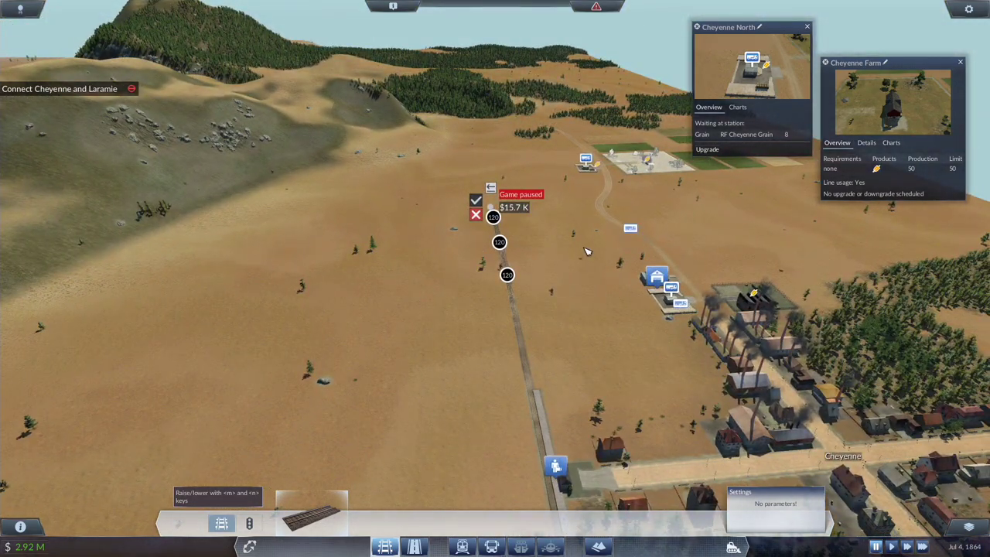
mouse_move(244, 241)
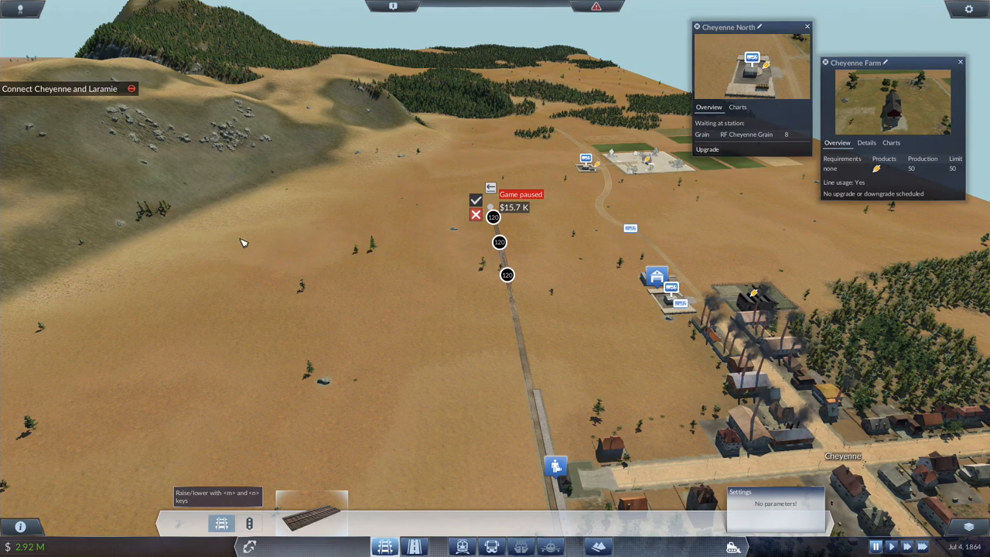
mouse_move(297, 235)
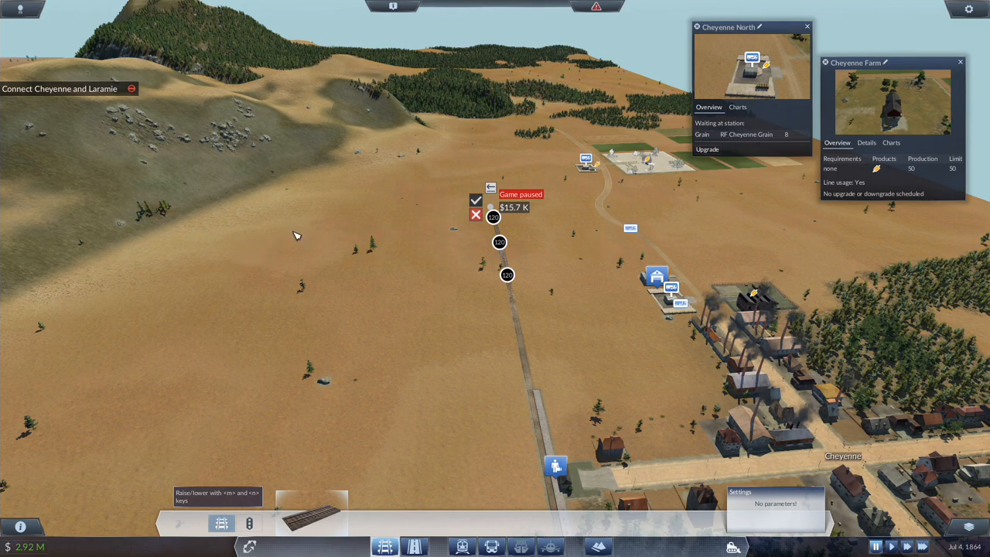
mouse_move(430, 260)
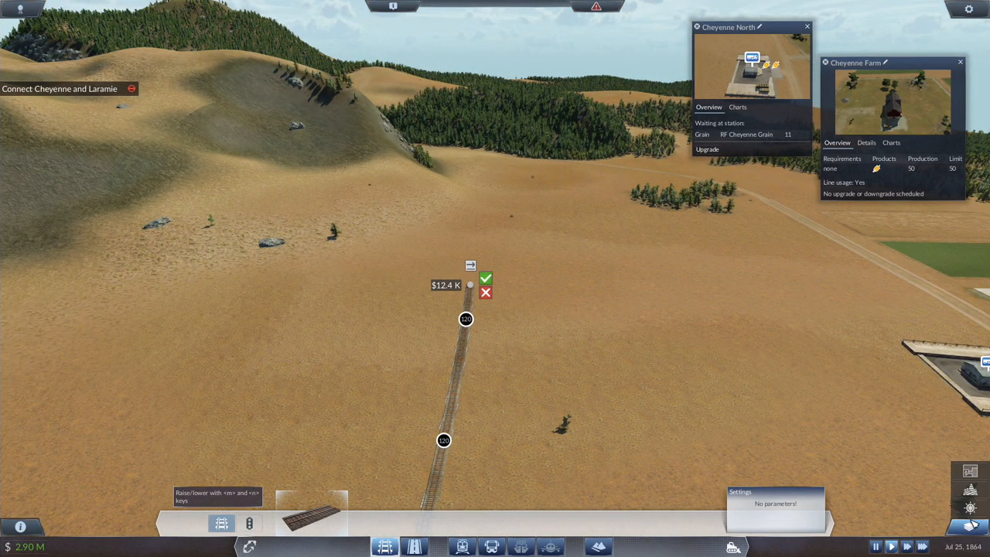
- Confirm the planned stretch of track and move the view further up the hillside
left_click(970, 489)
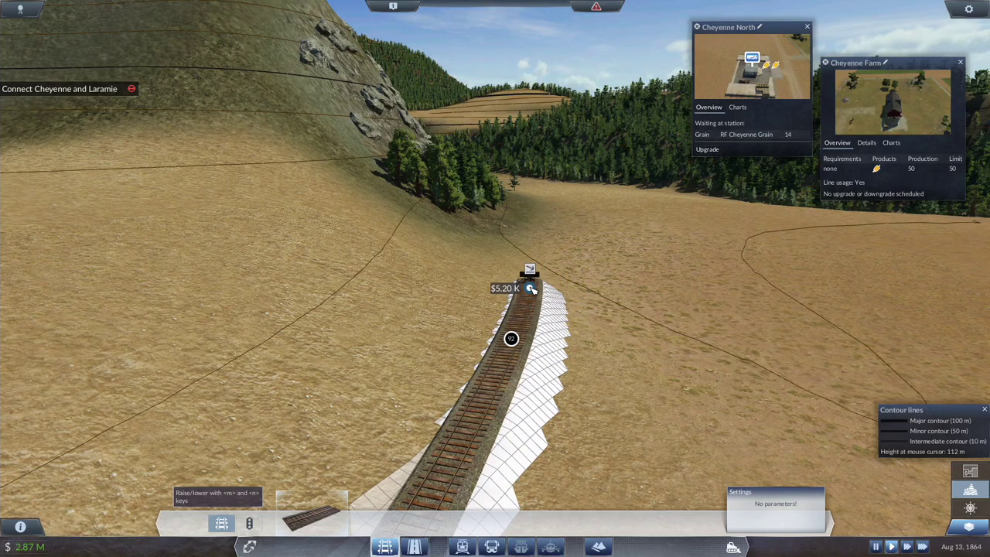
scroll("down", 3)
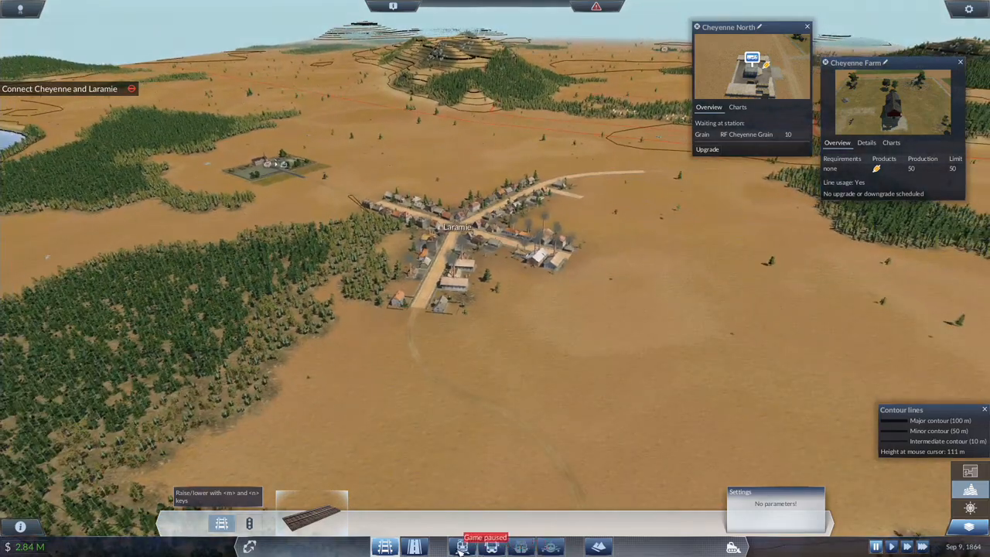
- Place the next curving rail segment across the plain toward the hills
left_click(221, 523)
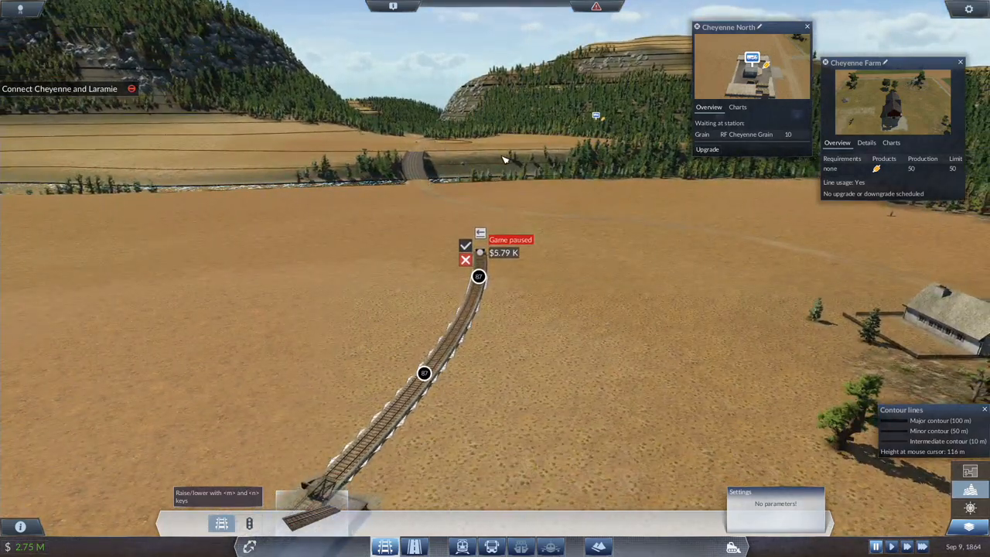
mouse_move(487, 285)
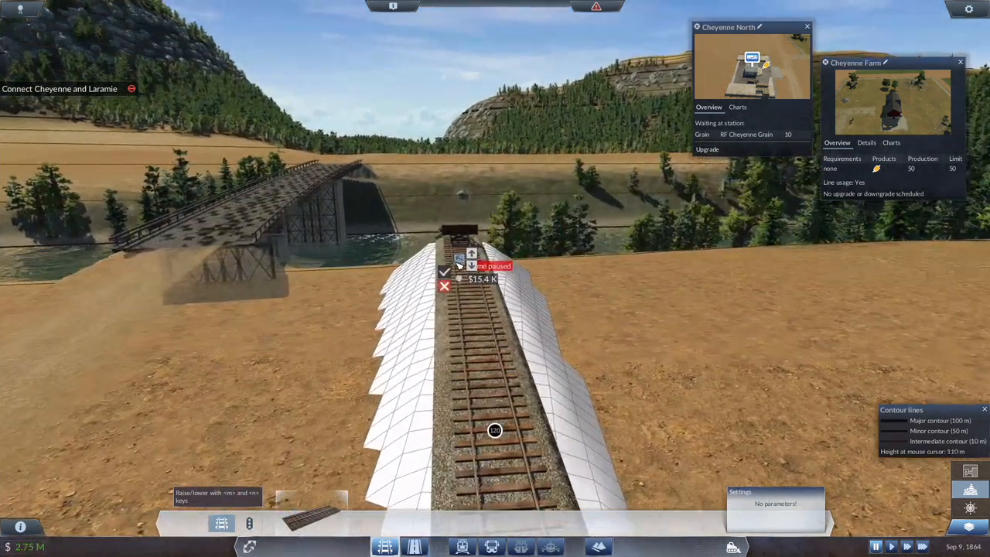
- Build successive track stretches near the river, through the valley, along the rocky hillside and across the grassland
left_click(444, 273)
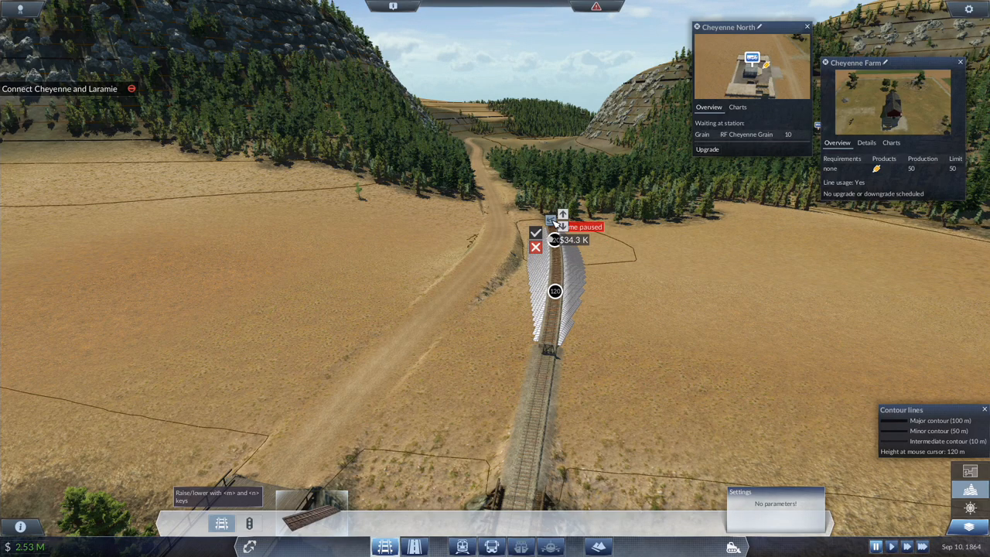
left_click(535, 232)
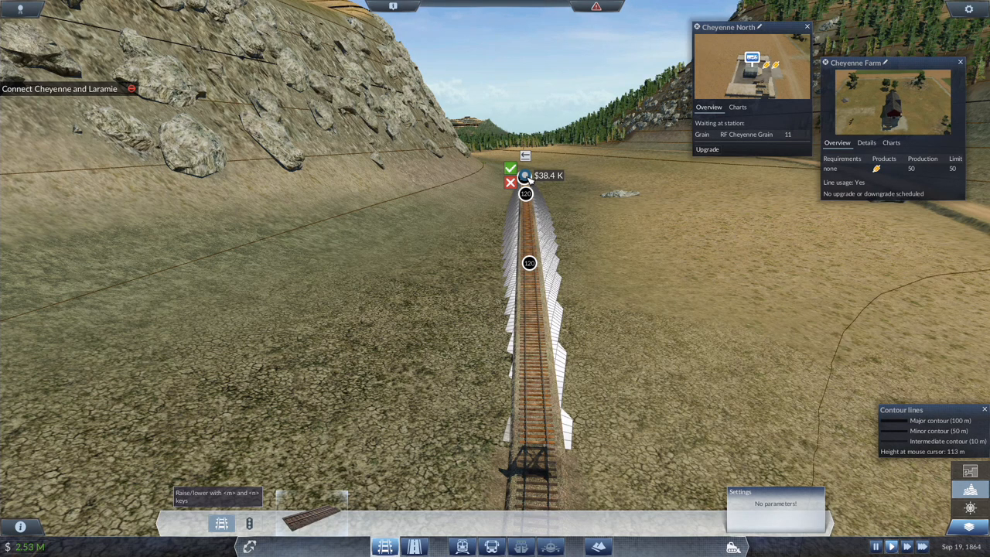
left_click(511, 167)
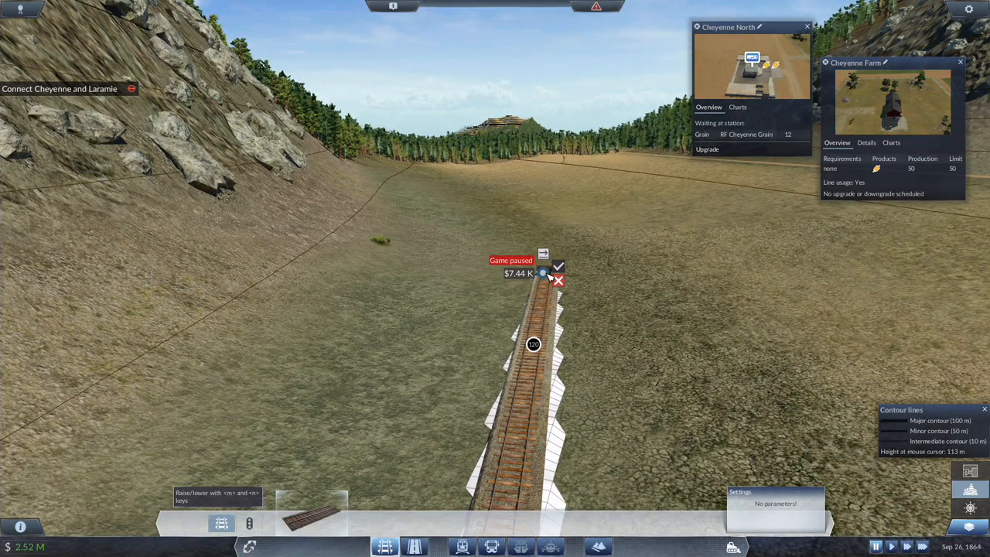
left_click(559, 266)
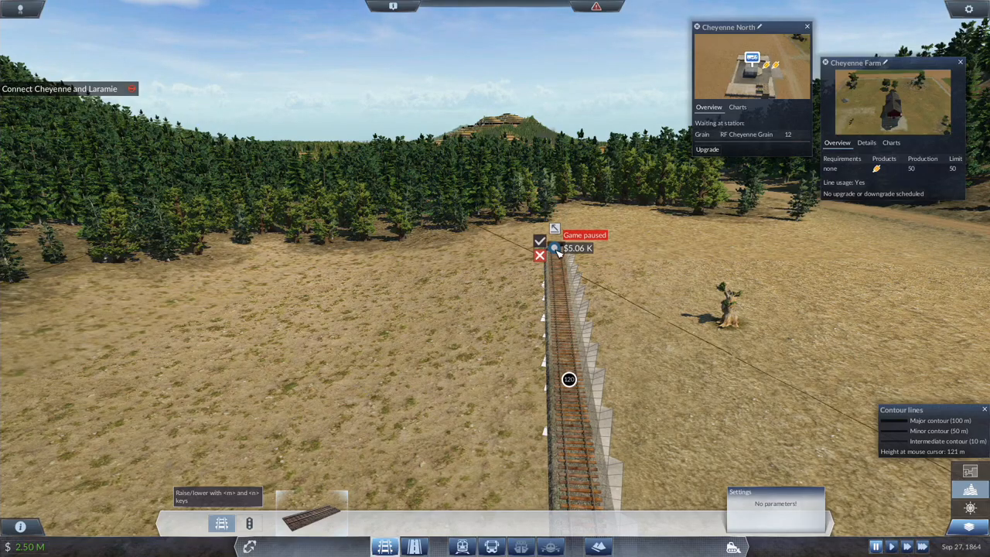
- Lay the final track stretch toward the forest edge, completing the Cheyenne–Laramie link
left_click(538, 242)
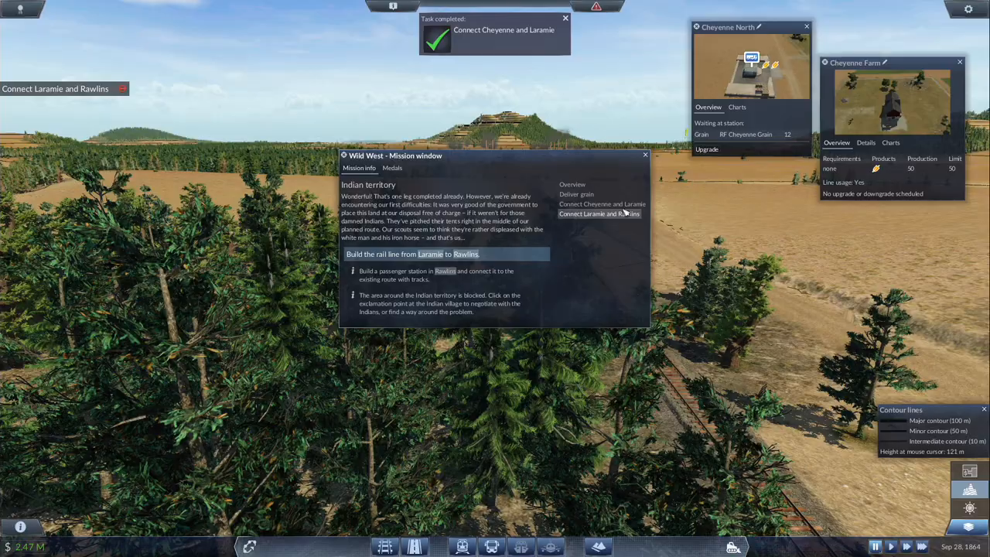
left_click_drag(394, 155, 714, 216)
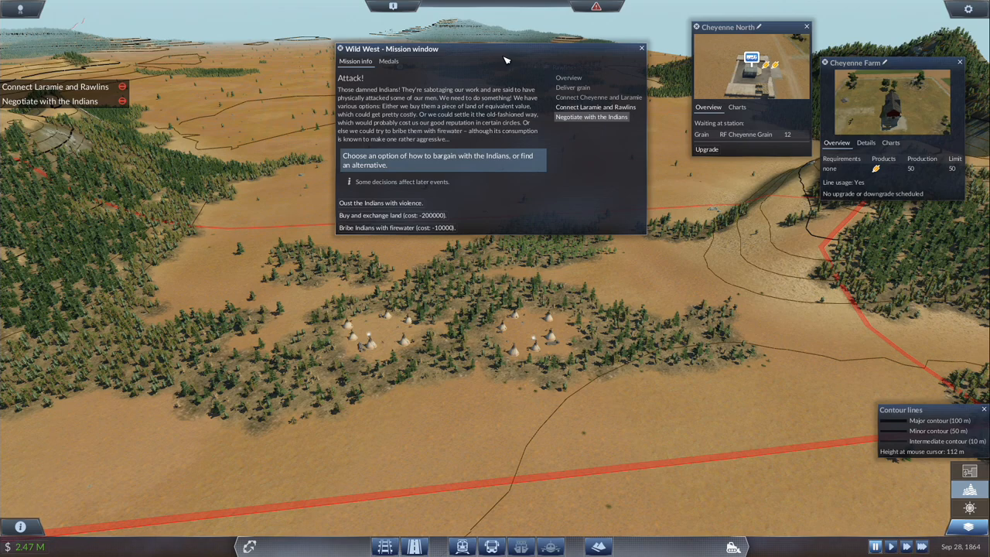
mouse_move(445, 183)
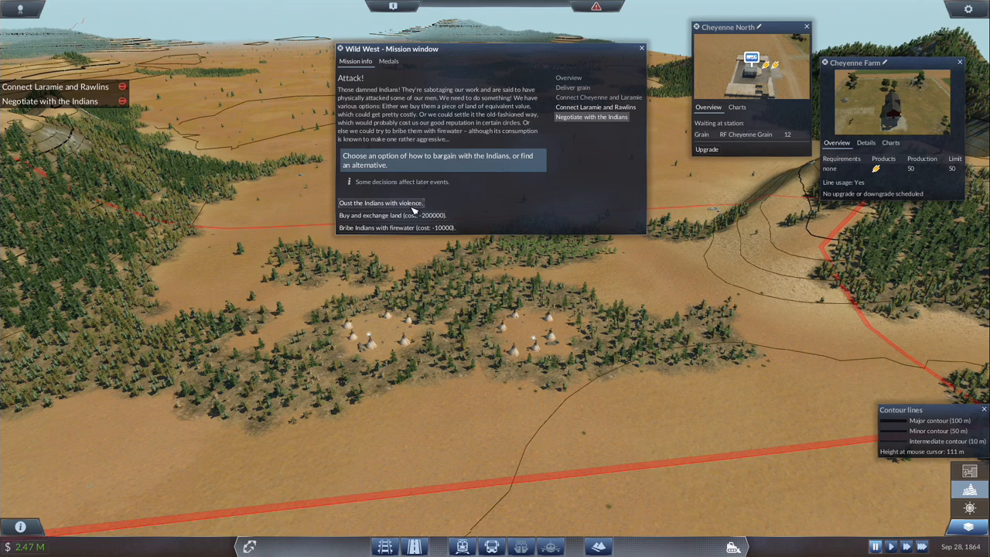
- Browse the mission's Medals list and the Indian task options, closing the window in between
left_click(388, 62)
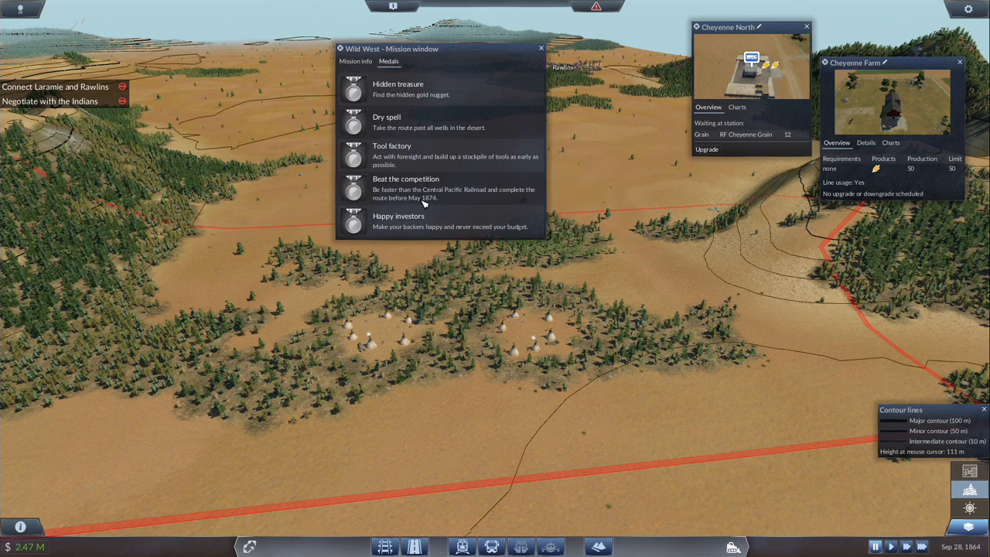
mouse_move(461, 96)
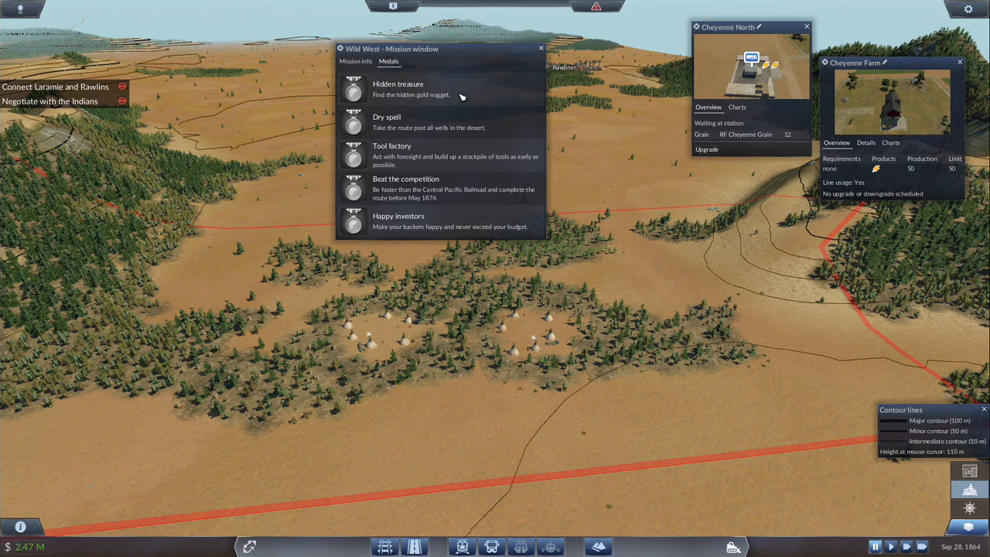
left_click(541, 47)
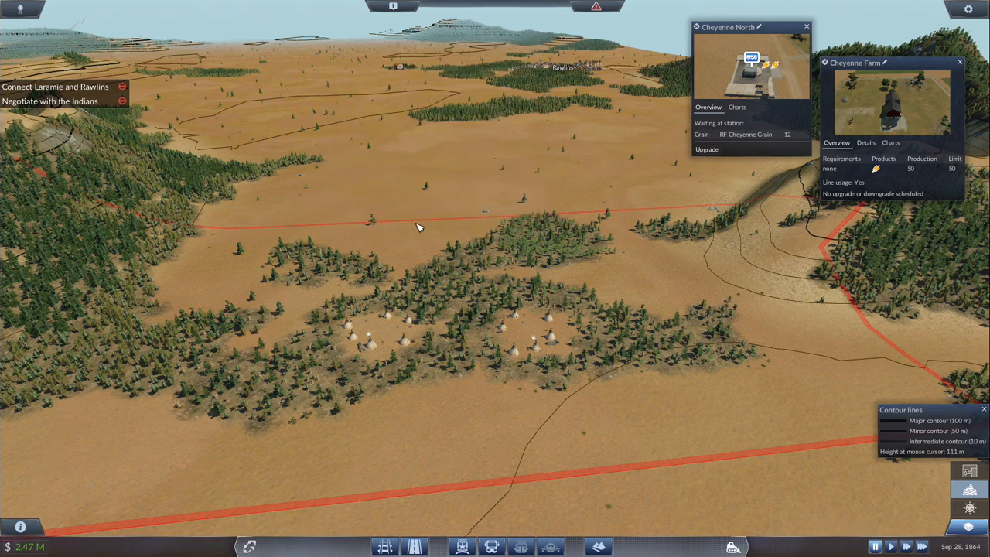
left_click(50, 100)
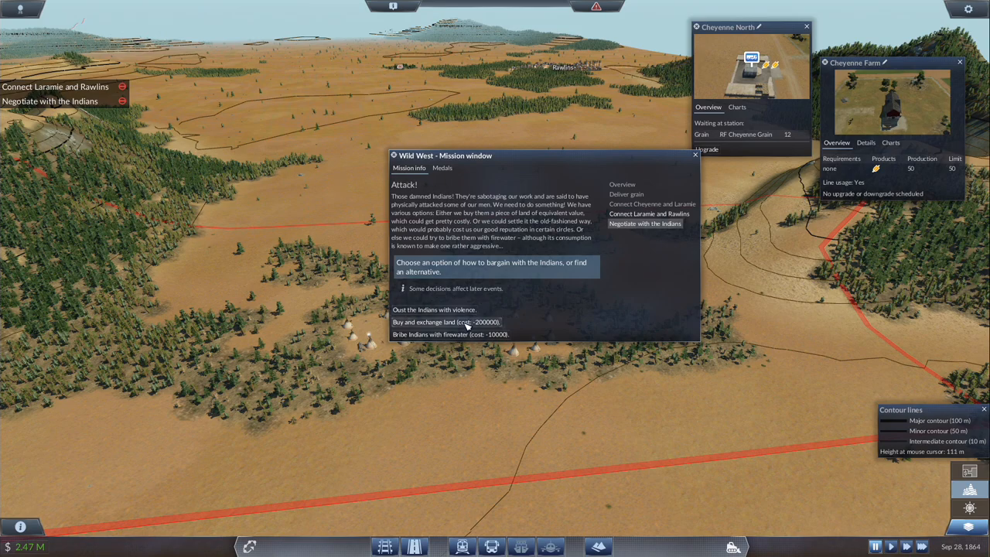
mouse_move(455, 331)
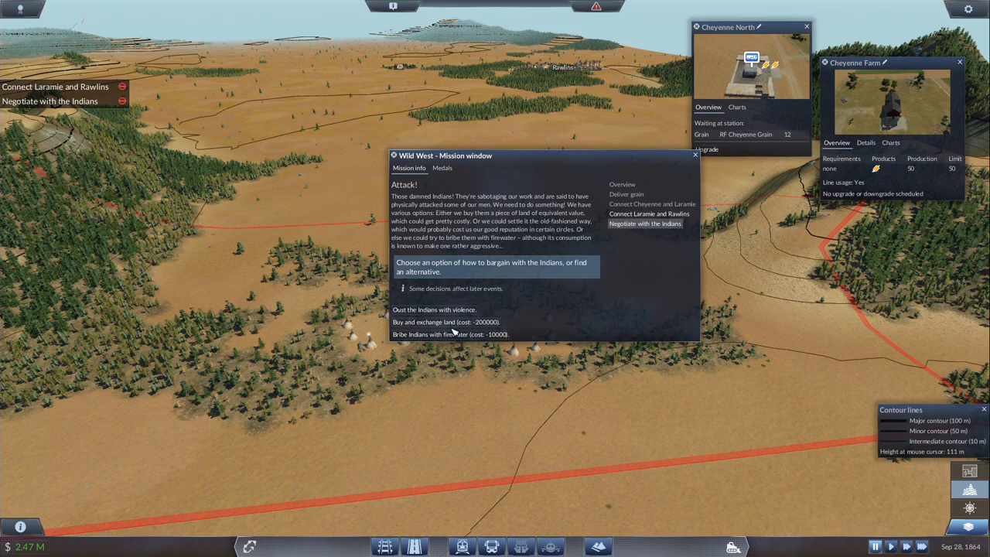
mouse_move(446, 321)
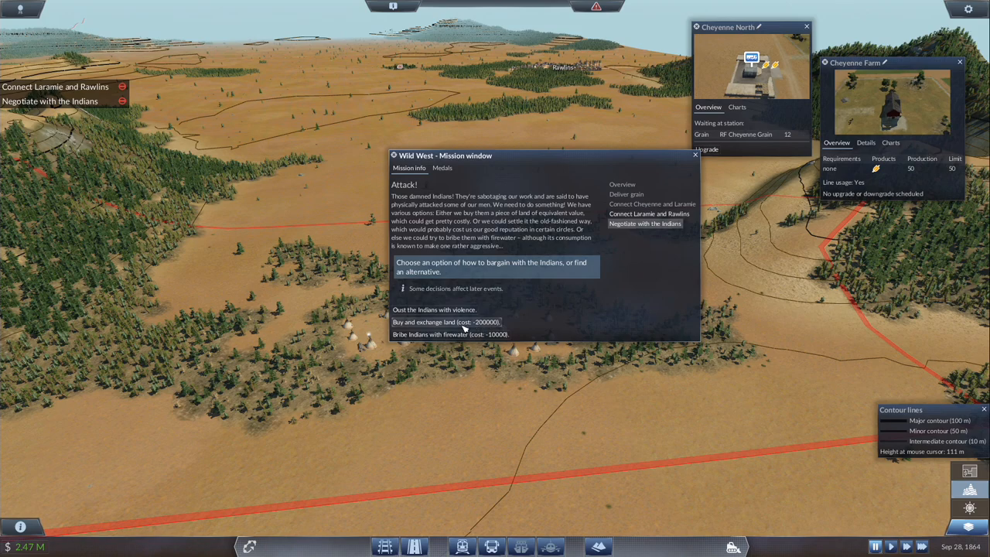
mouse_move(483, 334)
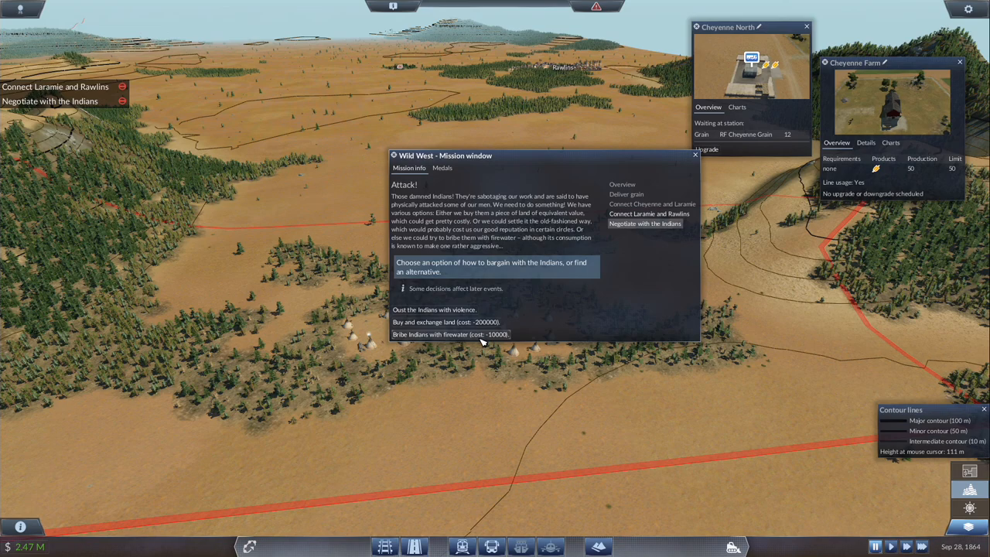
left_click(443, 167)
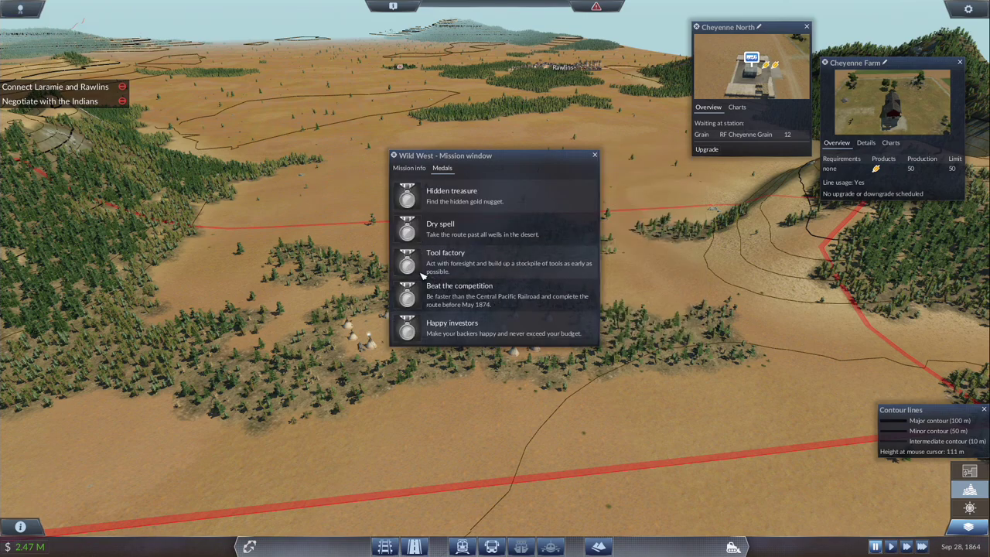
mouse_move(555, 278)
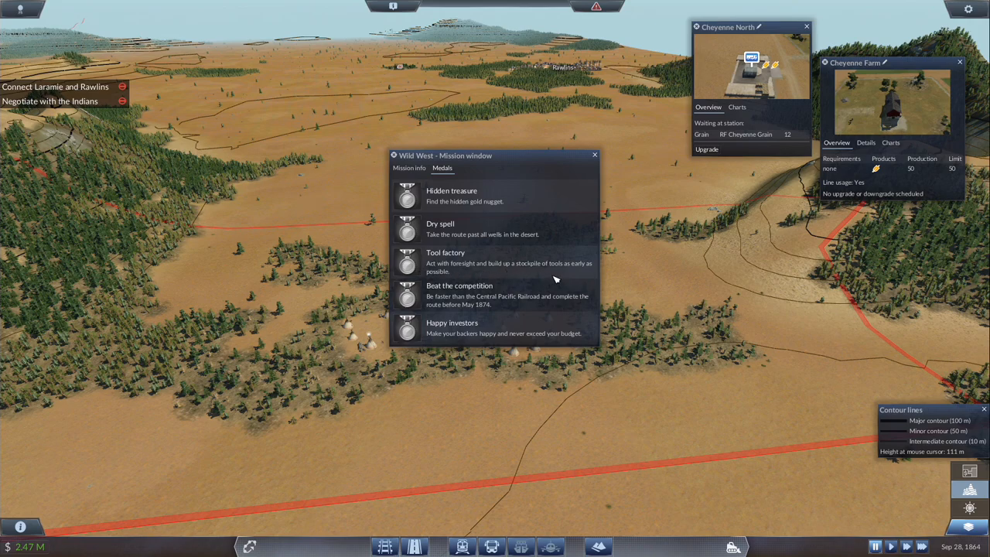
mouse_move(443, 272)
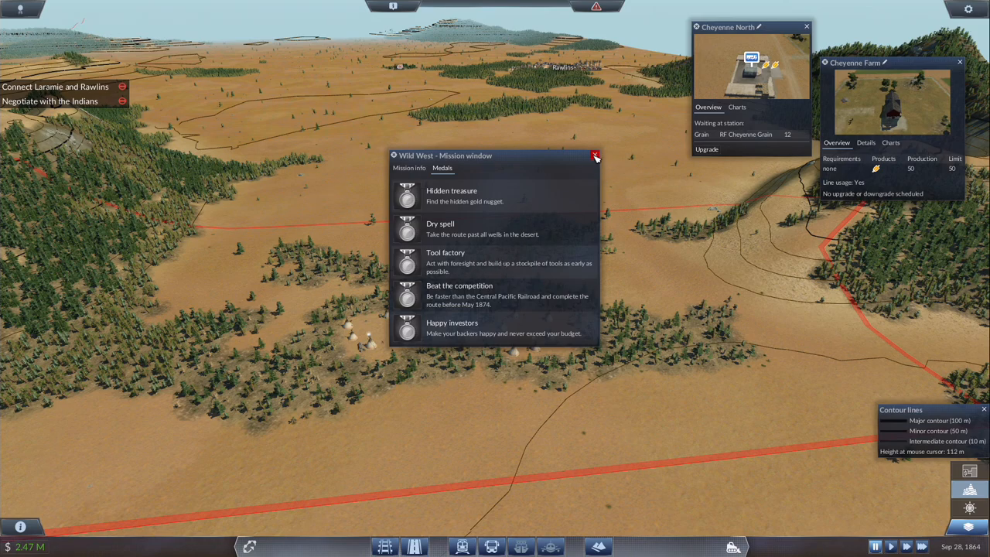
left_click(596, 155)
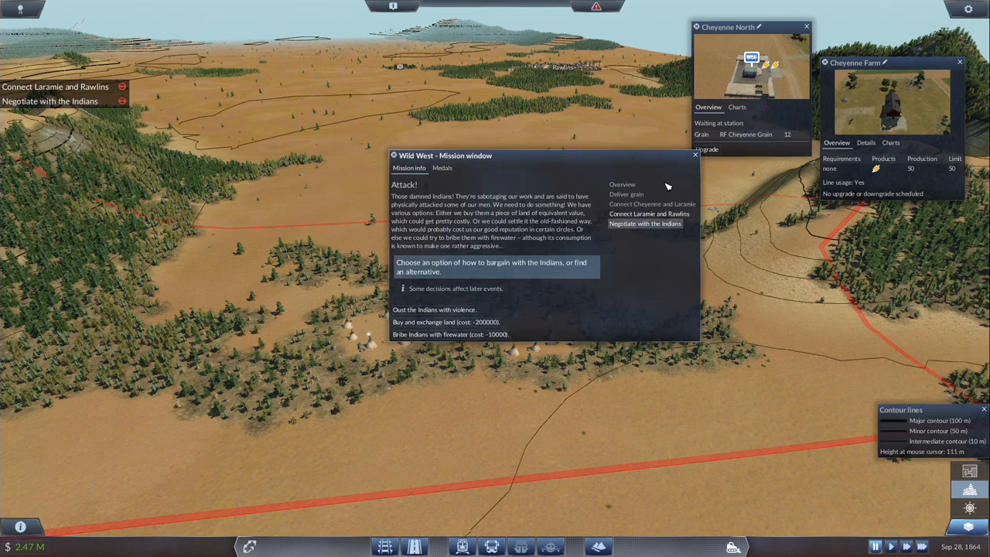
left_click(693, 155)
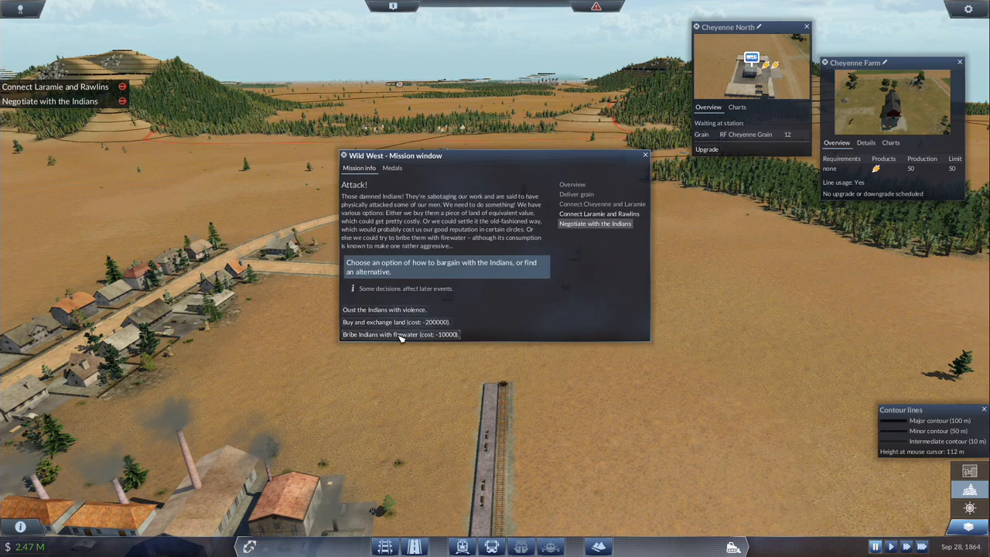
- Bribe the Indians with firewater and close the mission window
left_click(399, 334)
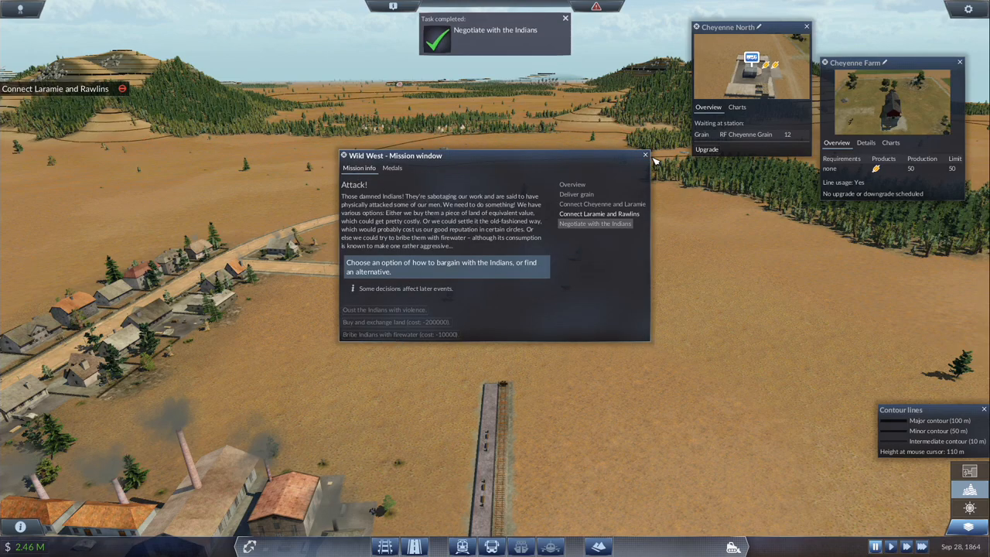
left_click(645, 154)
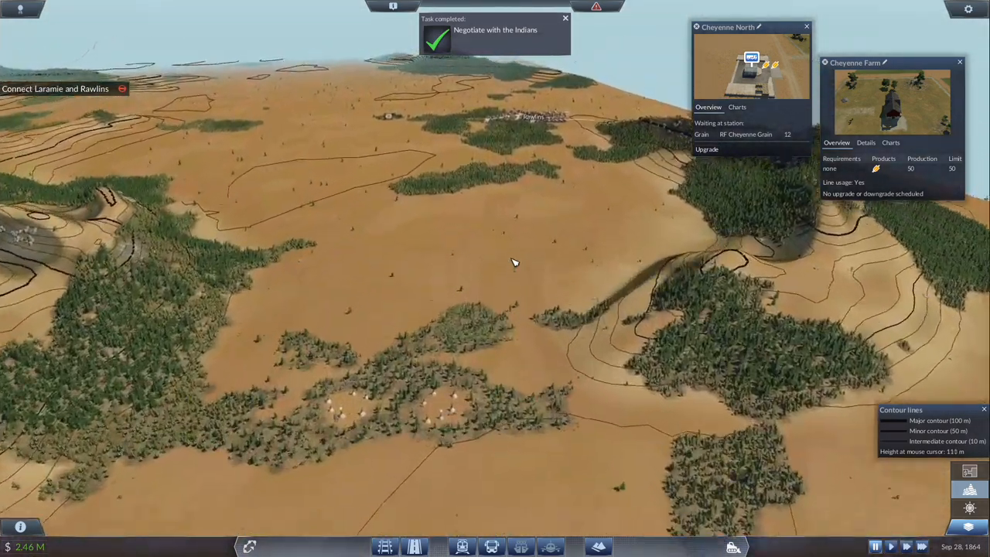
- Move the view across the prairie along the planned track toward Rawlins
scroll("down", 3)
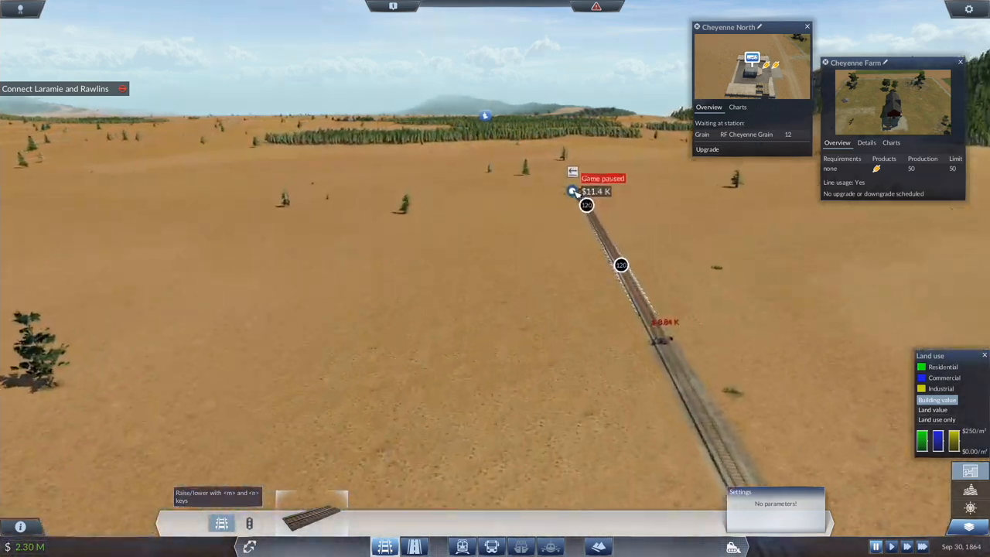
- Lay the next stretch of rail track into the forested hills toward Rawlins
left_click(890, 546)
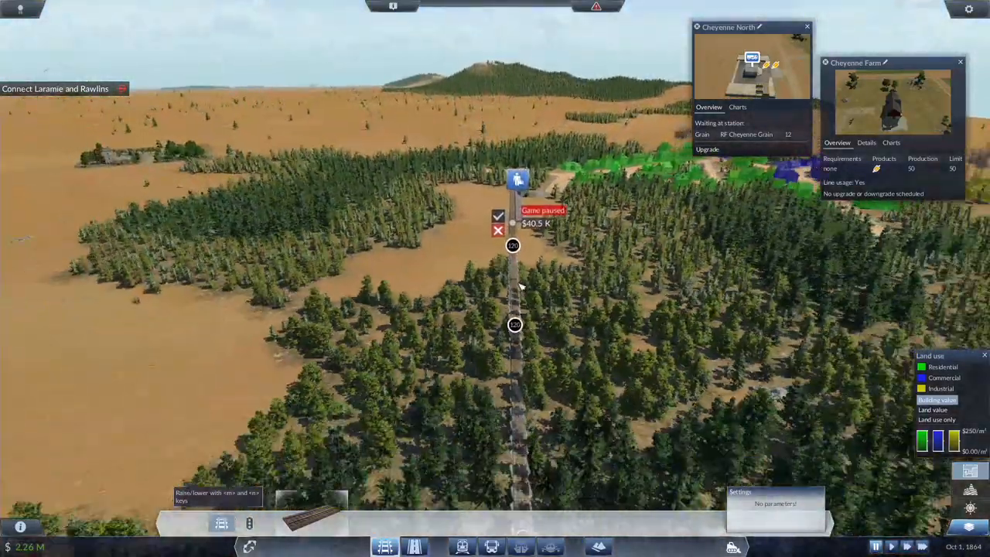
- Finish the track linking Laramie and Rawlins and view the mission's medals
left_click(498, 216)
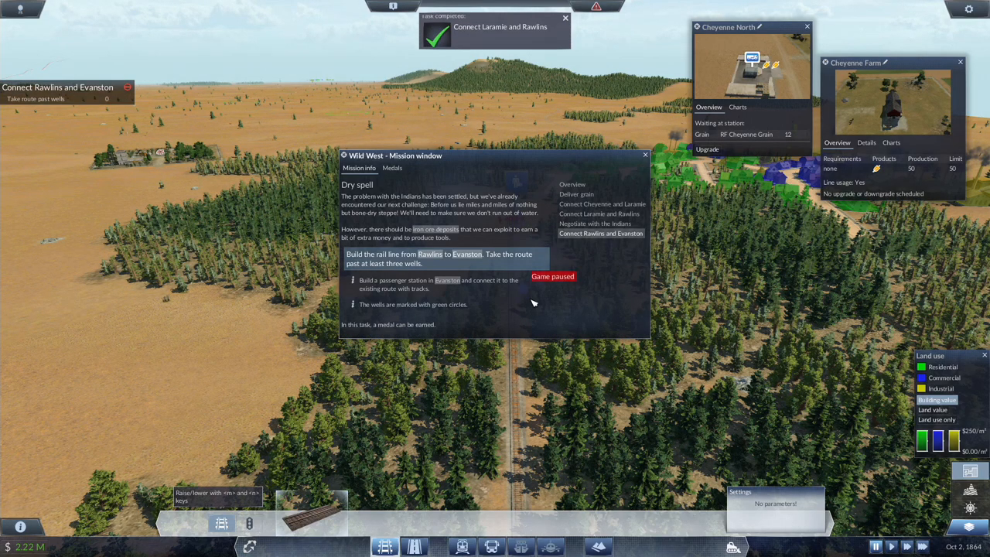
mouse_move(575, 292)
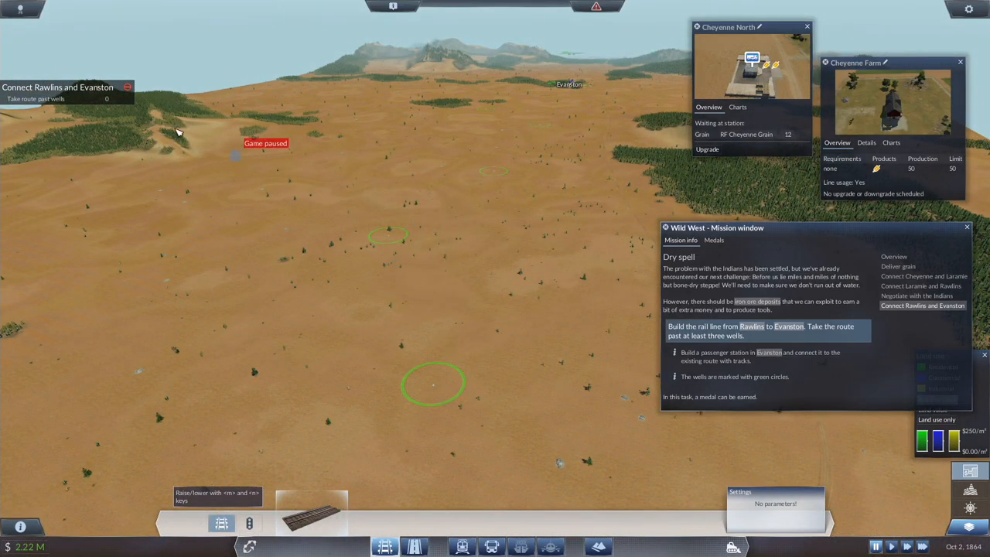
left_click(713, 240)
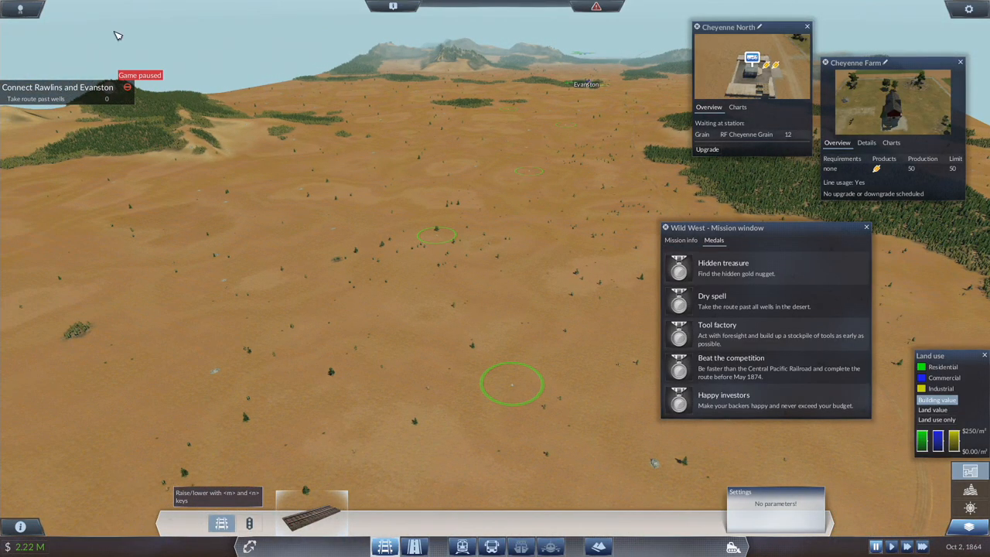
mouse_move(663, 294)
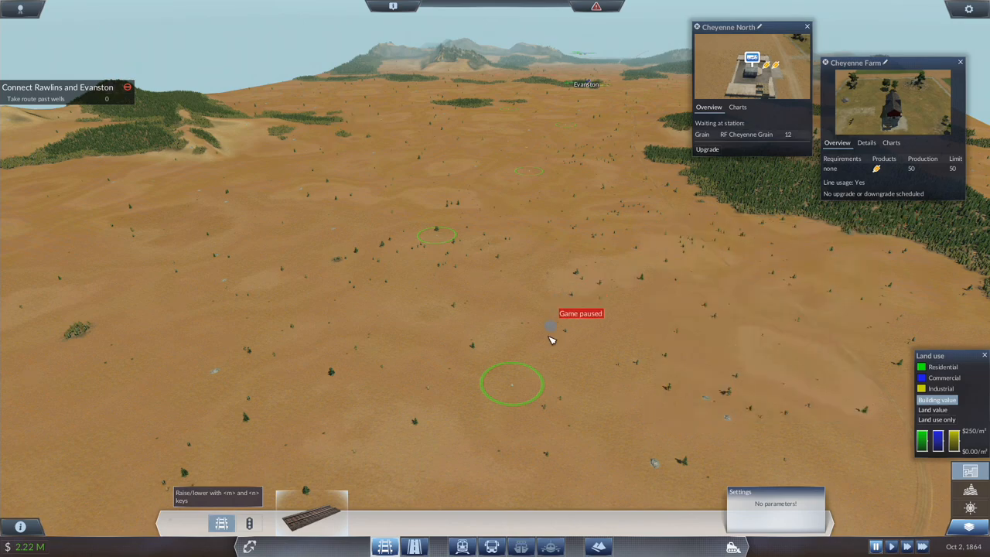
mouse_move(502, 102)
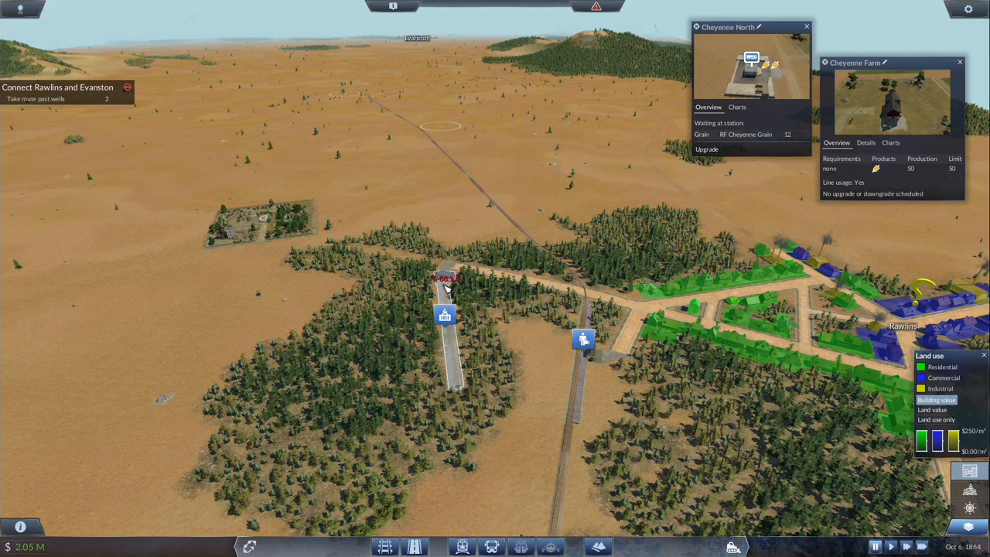
- View and close the Rawlins South station's details, then move the view away
left_click(445, 316)
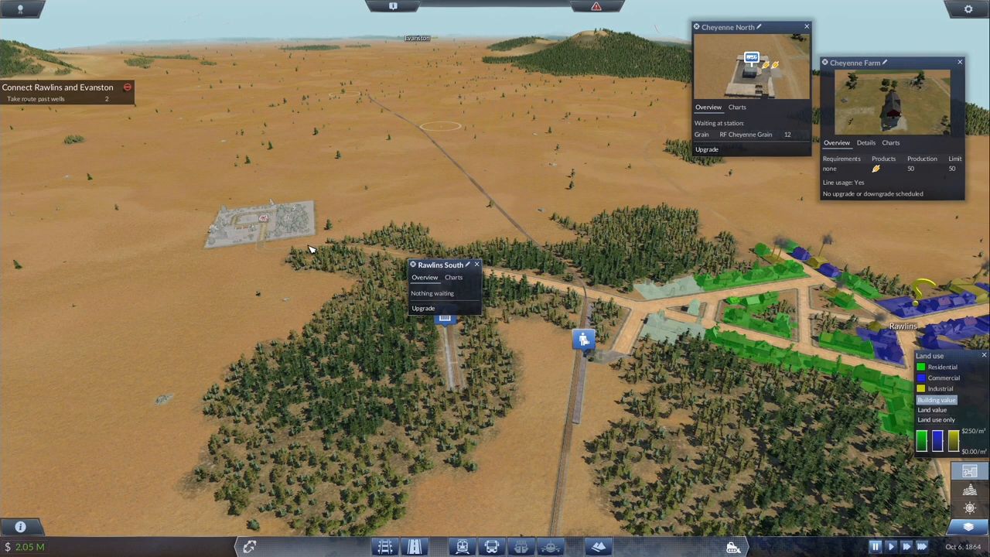
left_click(476, 265)
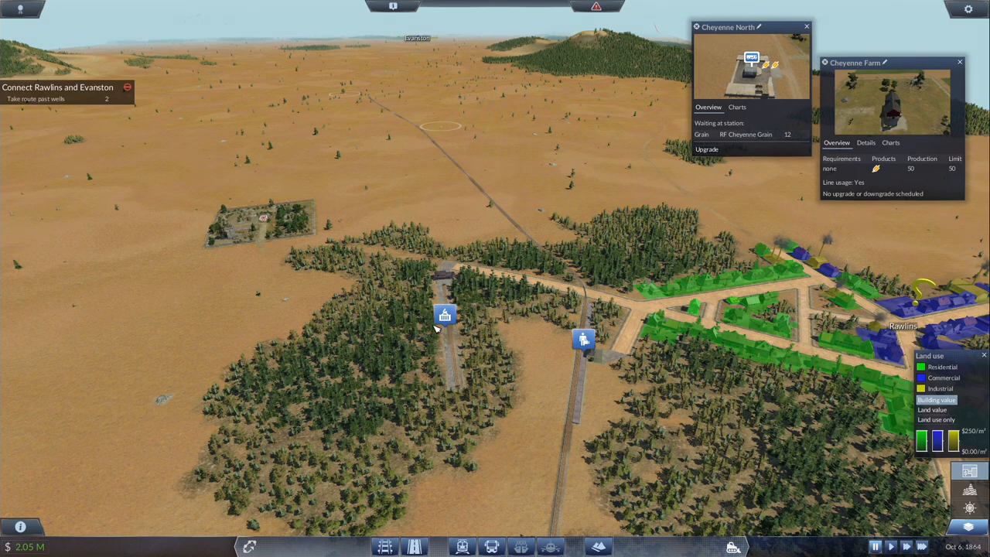
scroll("down", 3)
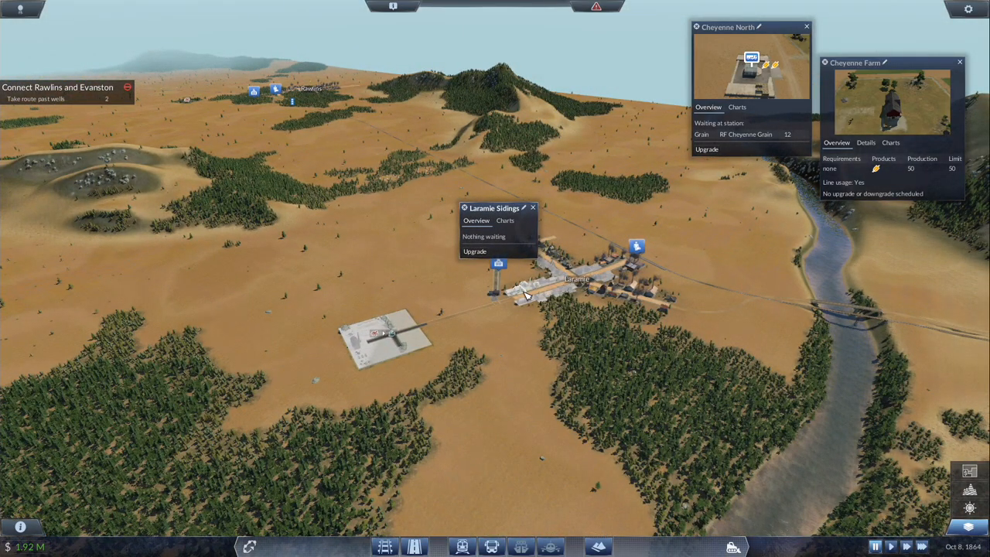
mouse_move(523, 325)
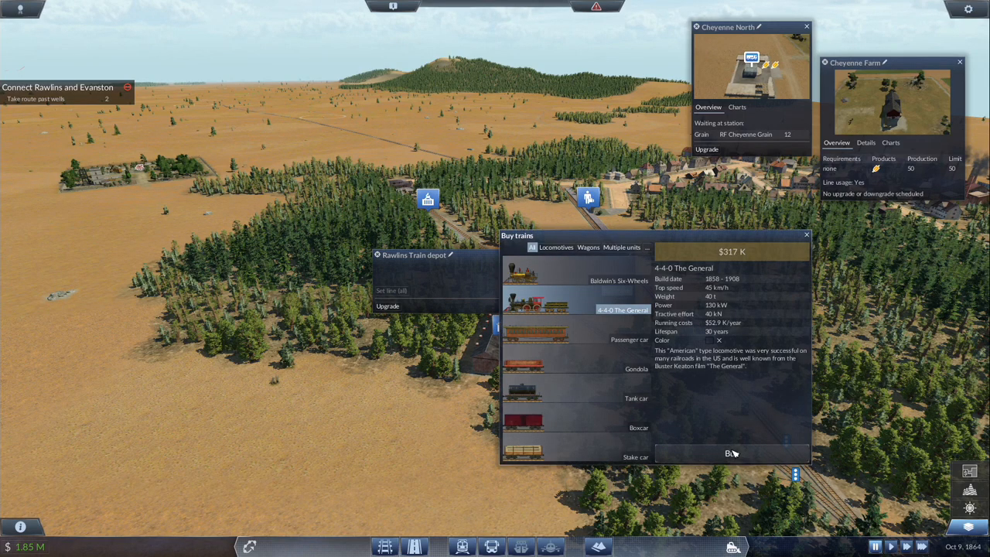
- Buy The General locomotive with three boxcars and a gondola at Rawlins depot
left_click(730, 453)
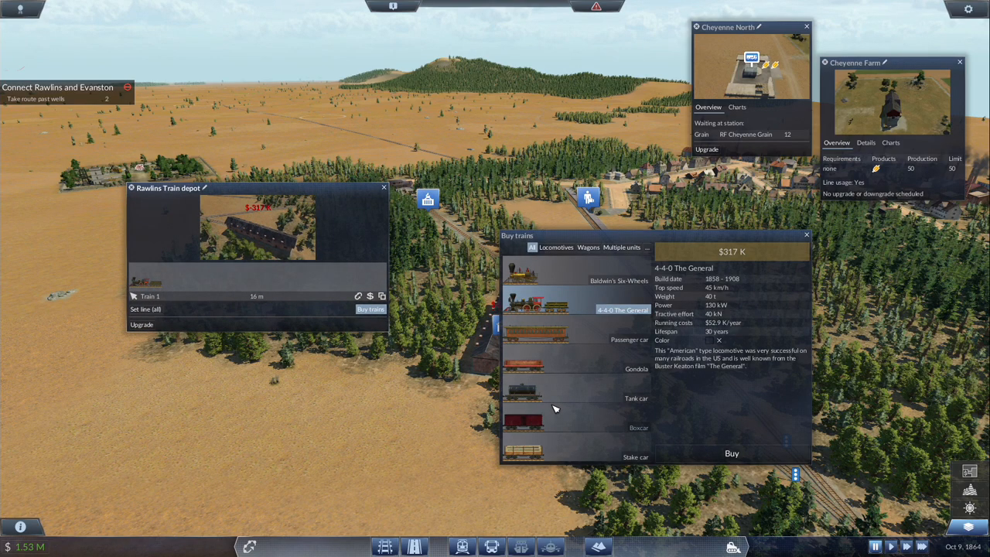
left_click(575, 359)
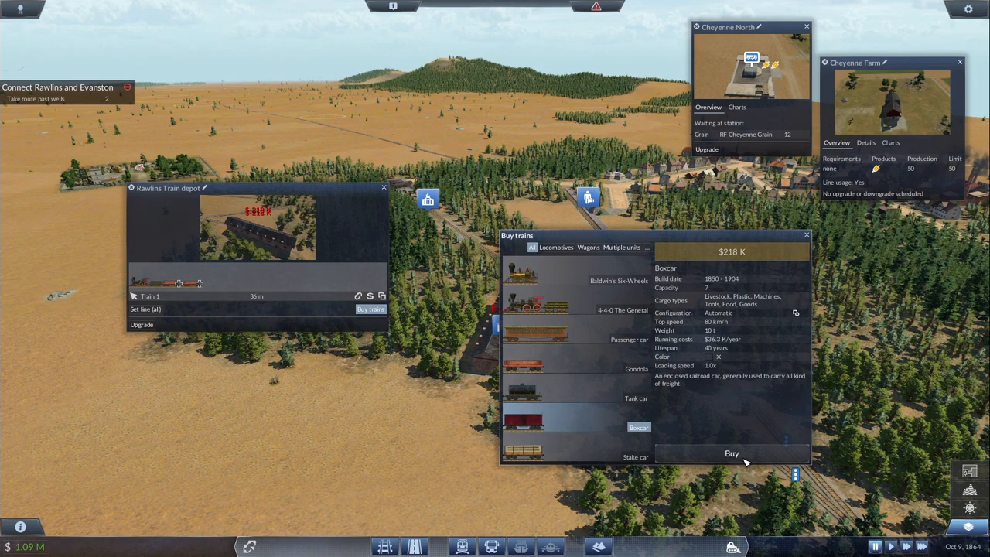
left_click(730, 453)
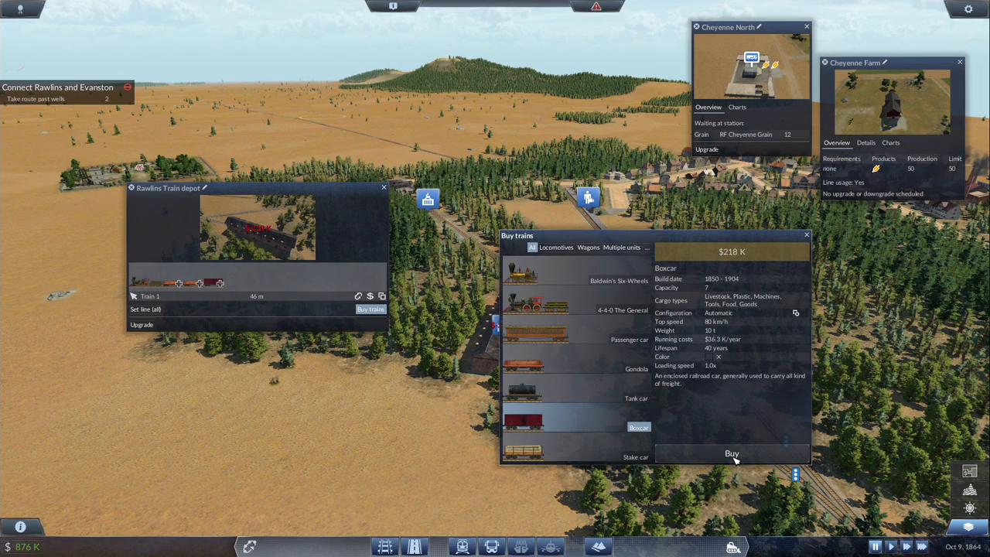
left_click(730, 453)
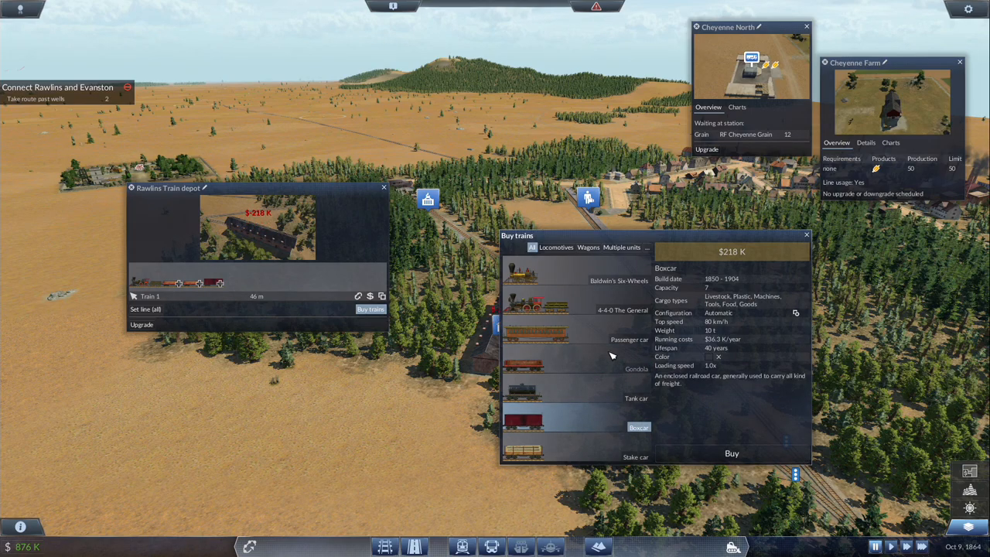
left_click(576, 364)
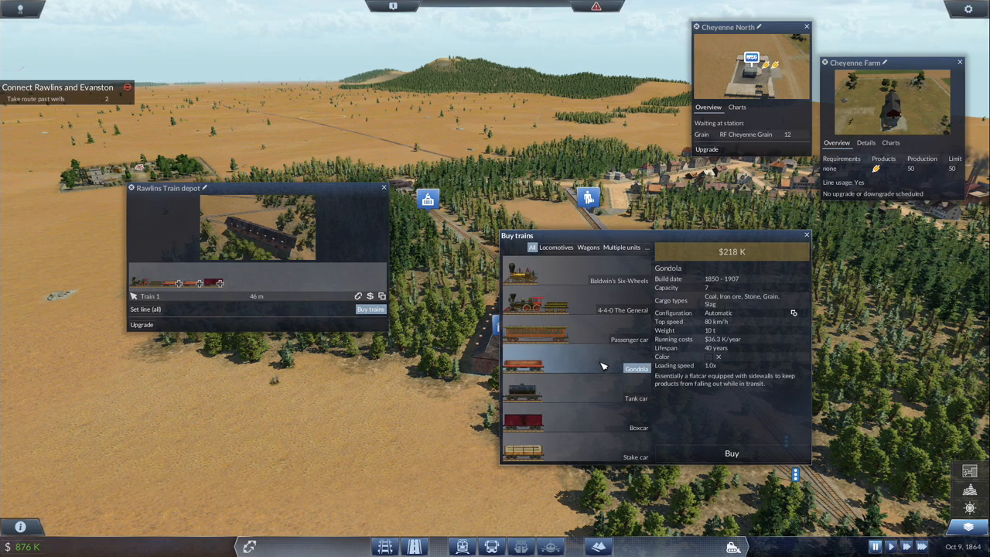
mouse_move(696, 430)
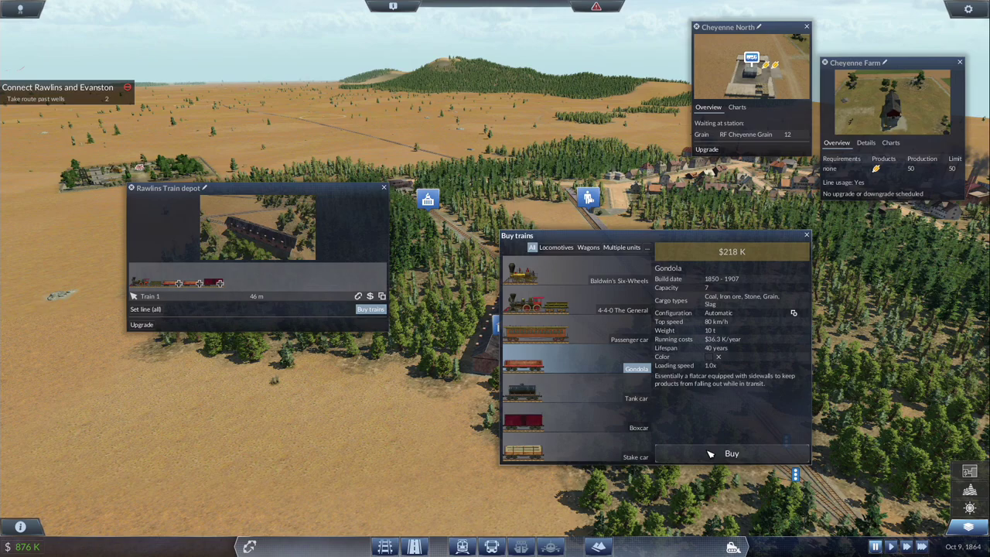
left_click(730, 454)
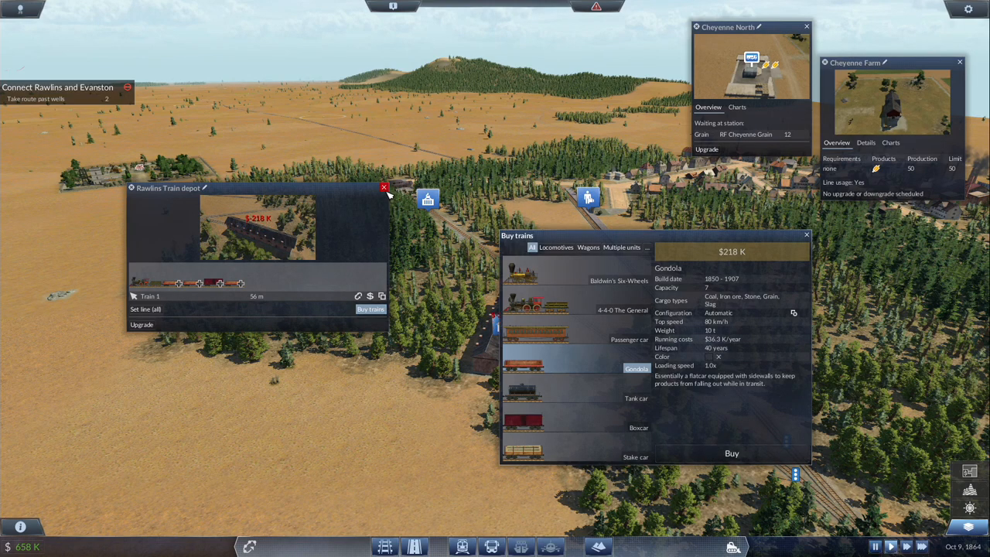
left_click(808, 235)
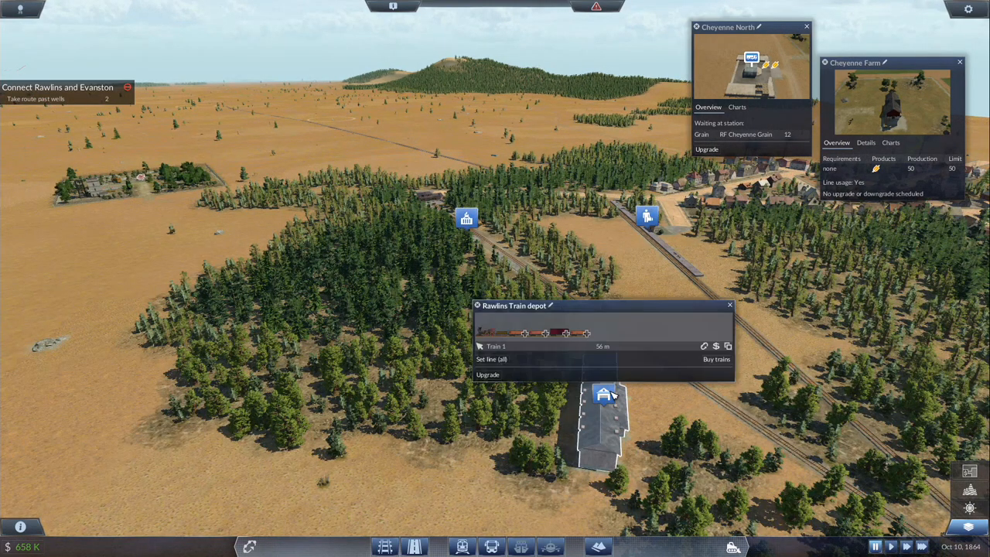
- Assign the train a new line, starting its name with 'Lin'
left_click(492, 359)
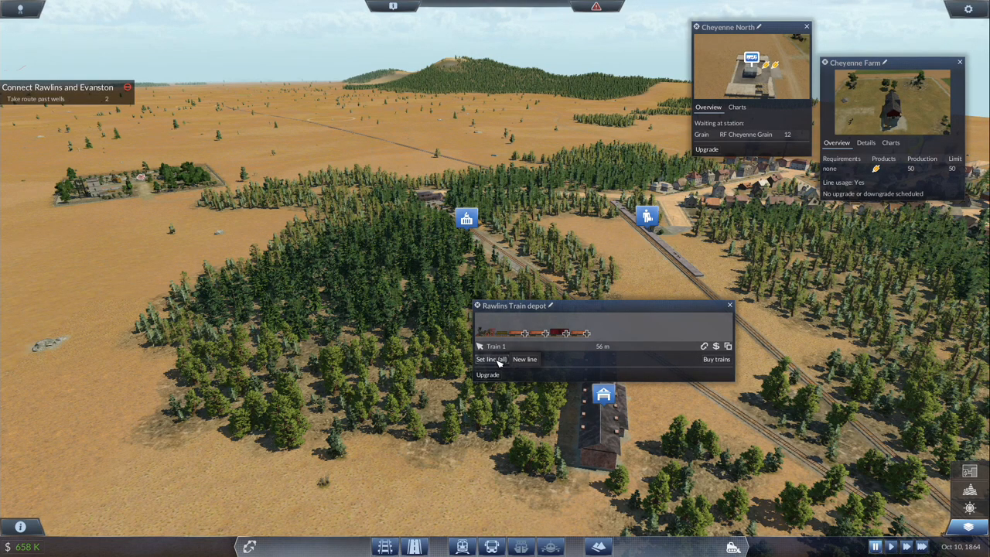
left_click(524, 359)
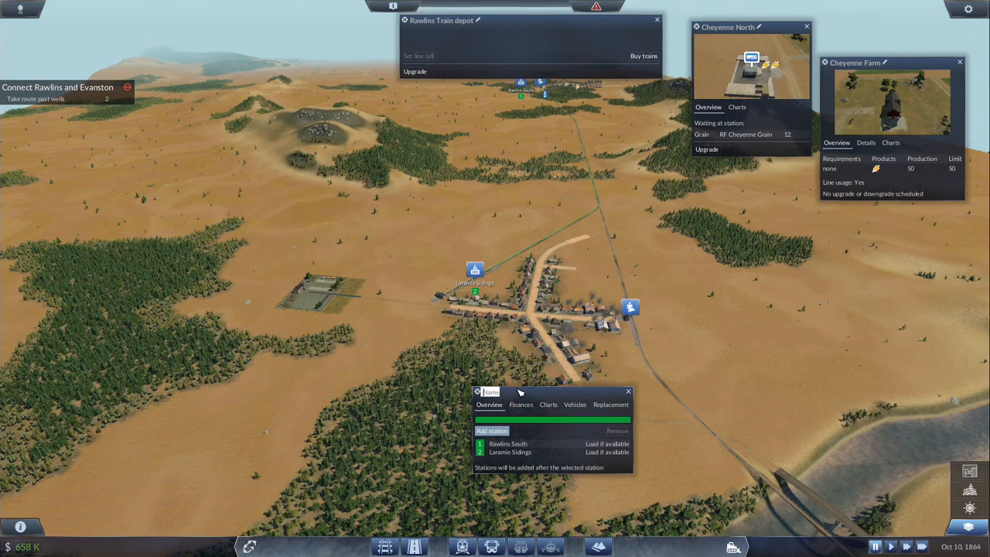
type("Lin")
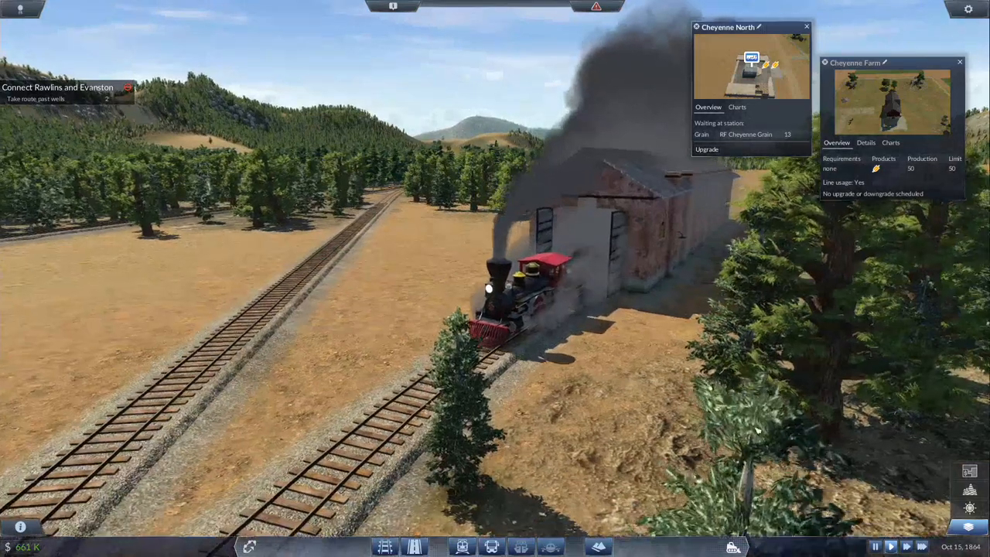
- Follow the new Rawlins train past the mine and bring up the Rawlins iron ore mine's details
left_click(511, 302)
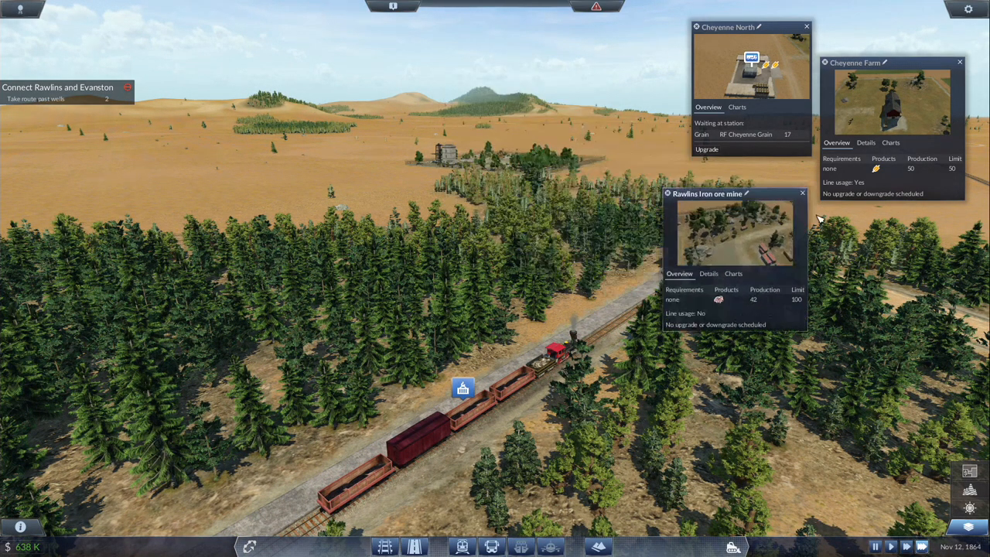
left_click_drag(705, 193, 874, 229)
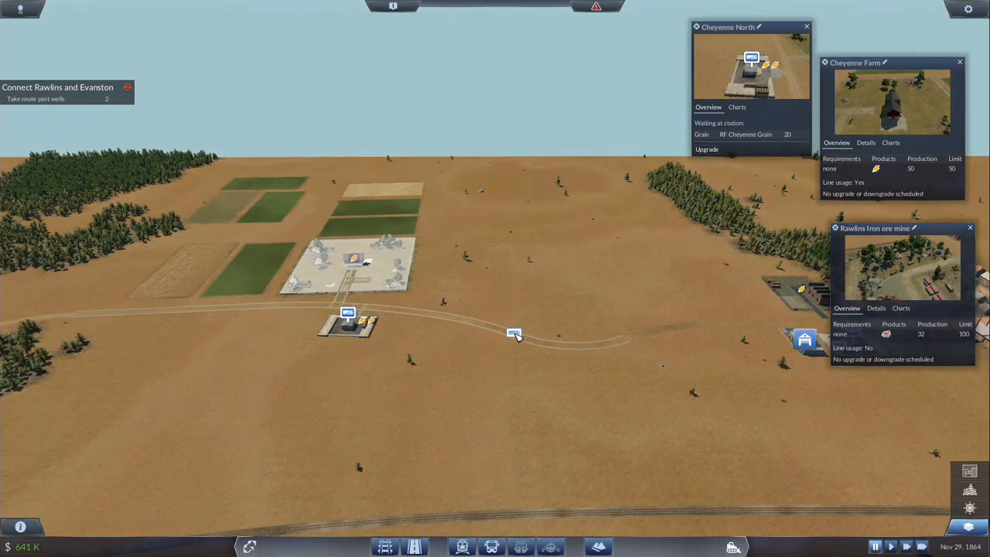
- Review the RF Cheyenne Grain line's finances and the Cheyenne road depot's vehicle list
left_click(513, 332)
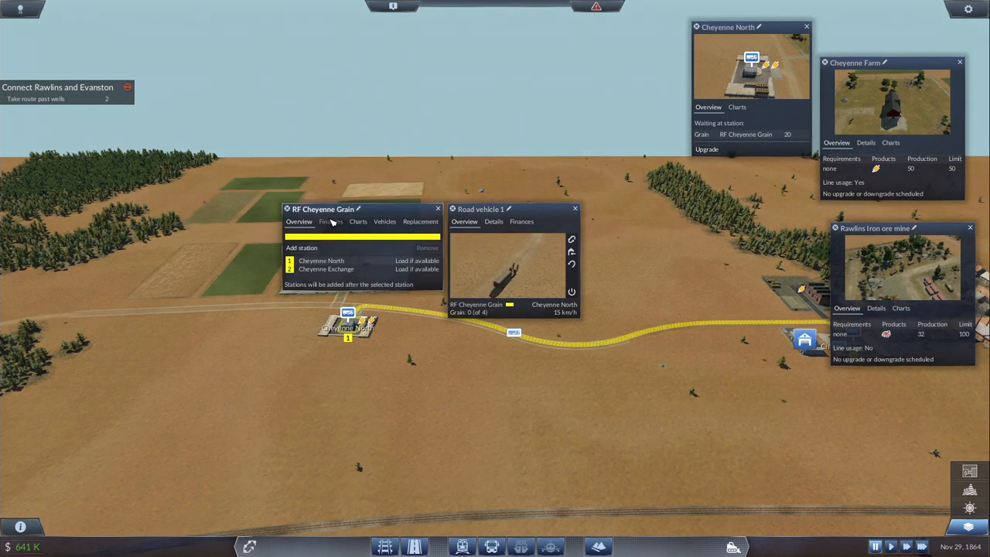
left_click(331, 221)
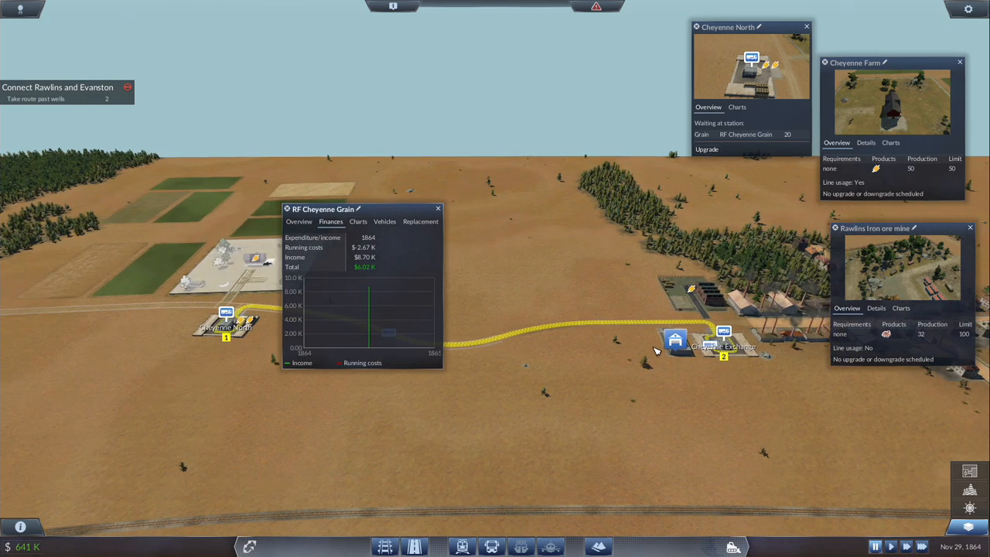
left_click(696, 303)
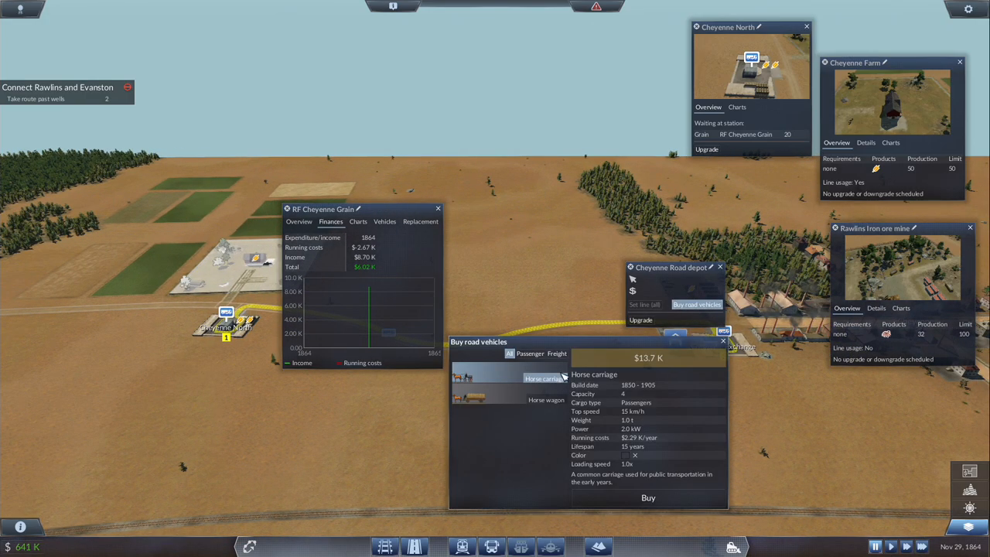
- Buy another freight road vehicle and assign it to the RF Cheyenne Grain line
left_click(546, 399)
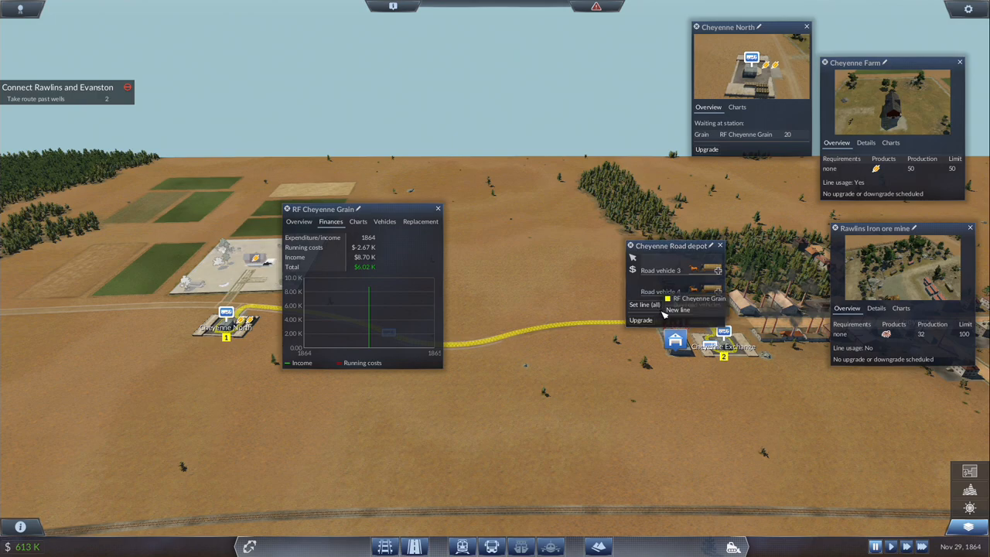
left_click(437, 209)
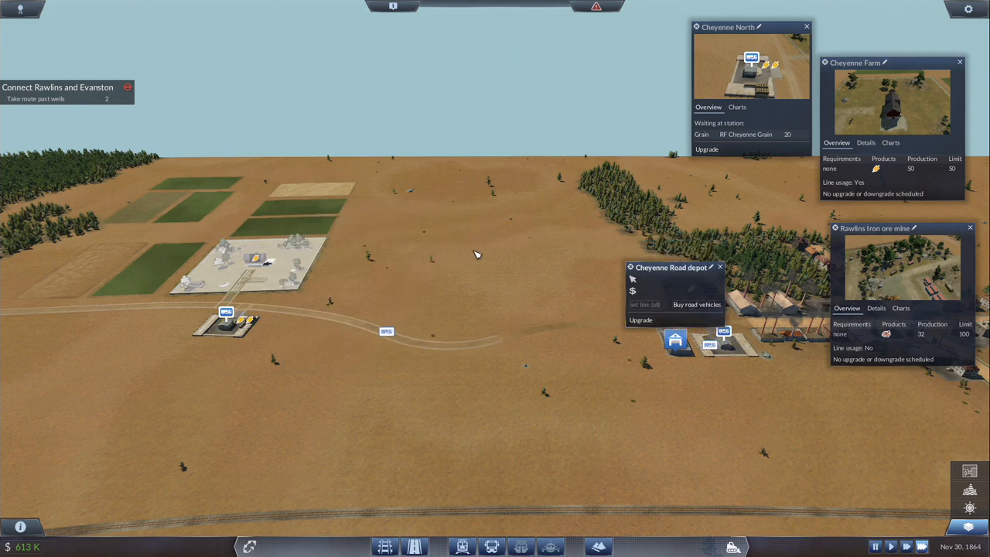
left_click(721, 266)
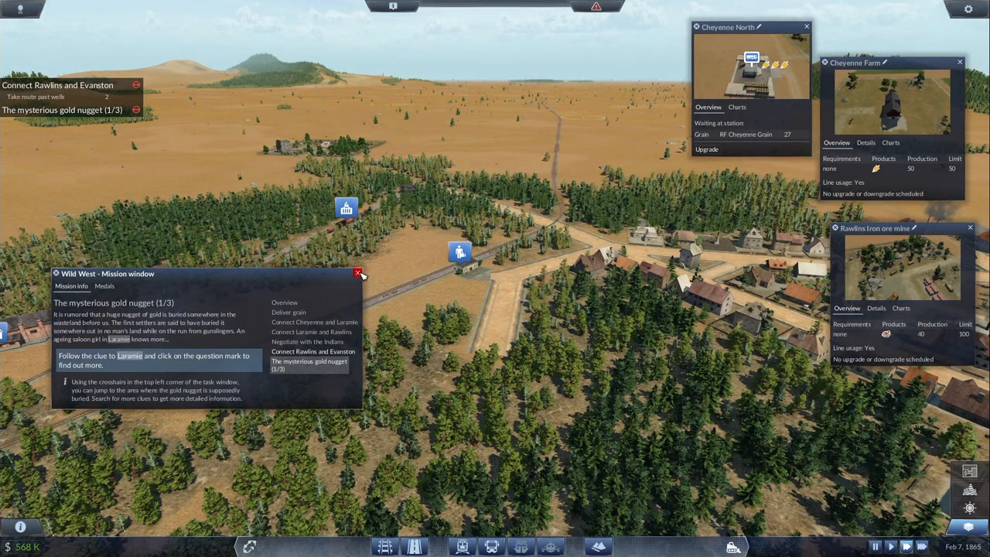
- Dismiss the gold nugget briefing, check Train 1's Laramie Iron and Tools line, and close the windows
left_click(359, 272)
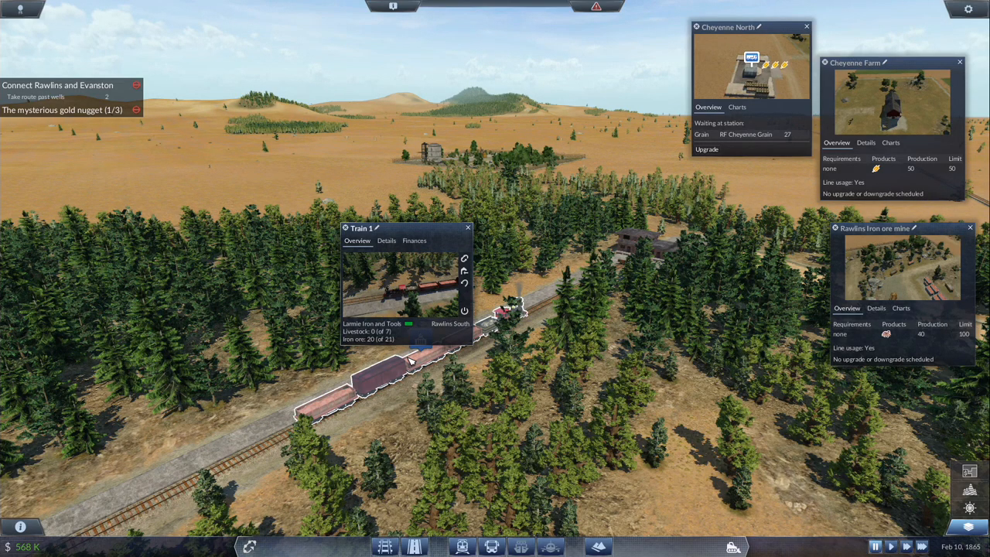
mouse_move(417, 365)
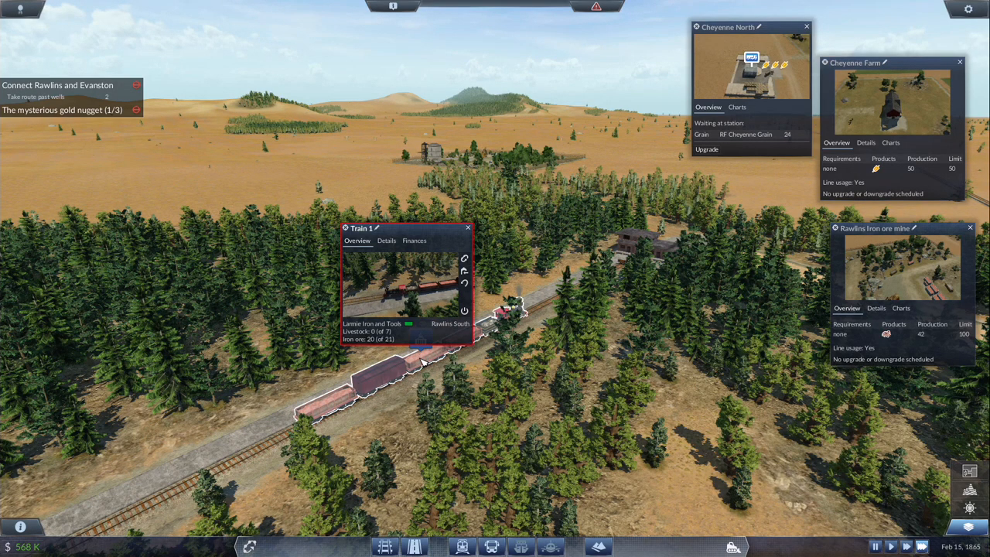
left_click(371, 324)
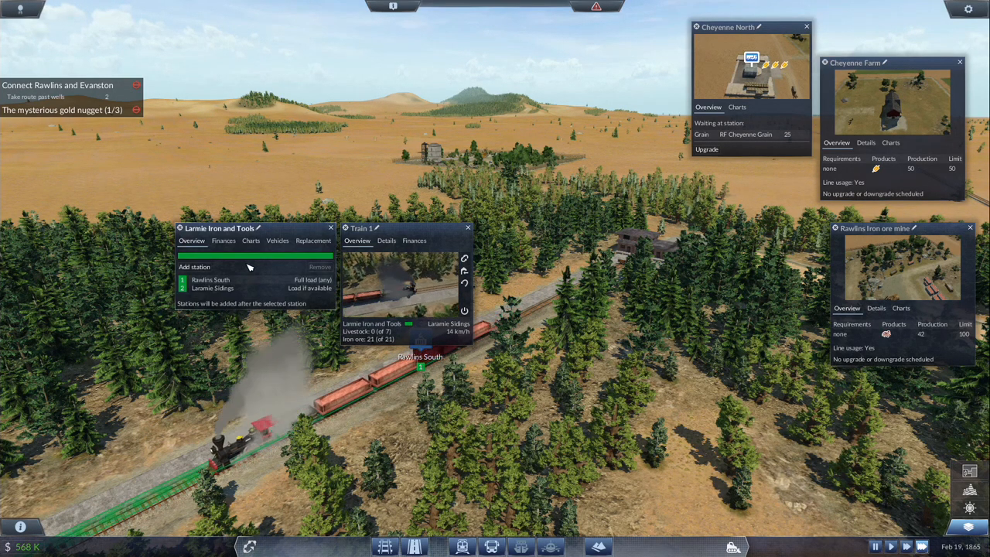
left_click(331, 227)
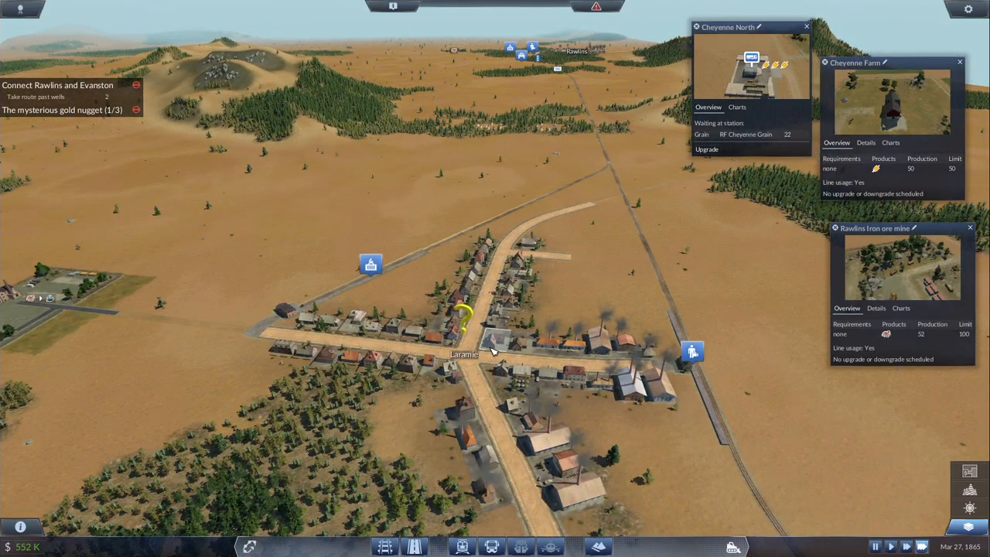
mouse_move(418, 269)
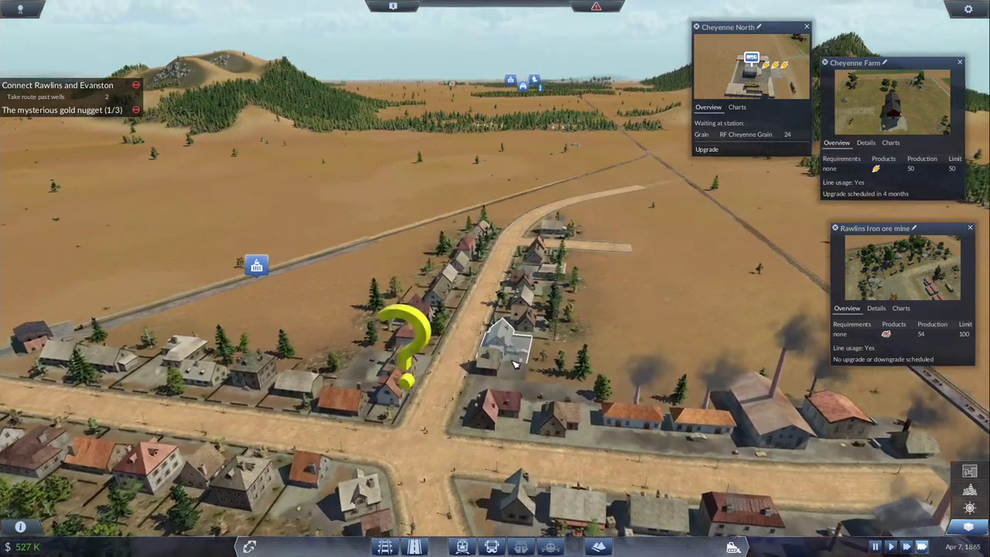
- Investigate the yellow question-mark clue in town to advance the gold nugget mission to 3/3
left_click(402, 333)
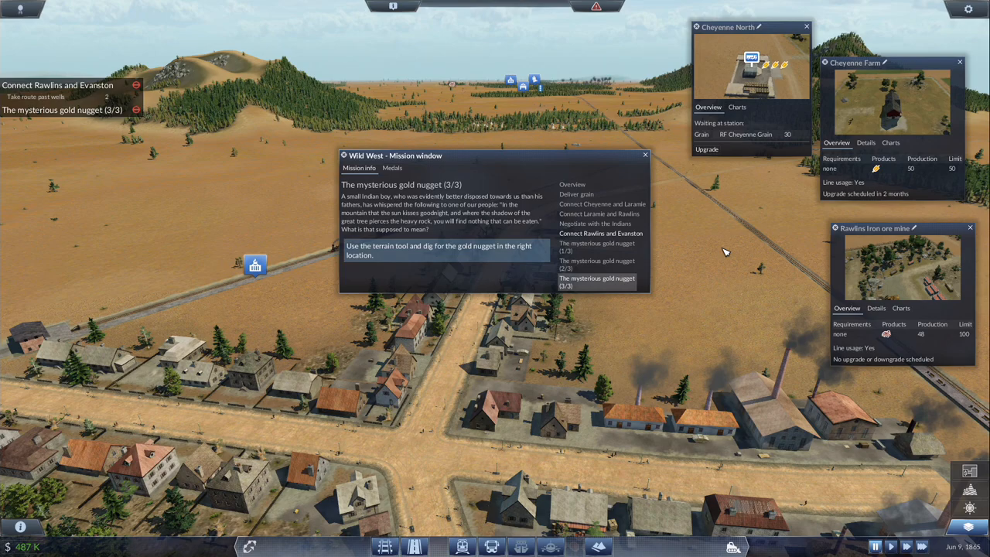
mouse_move(483, 199)
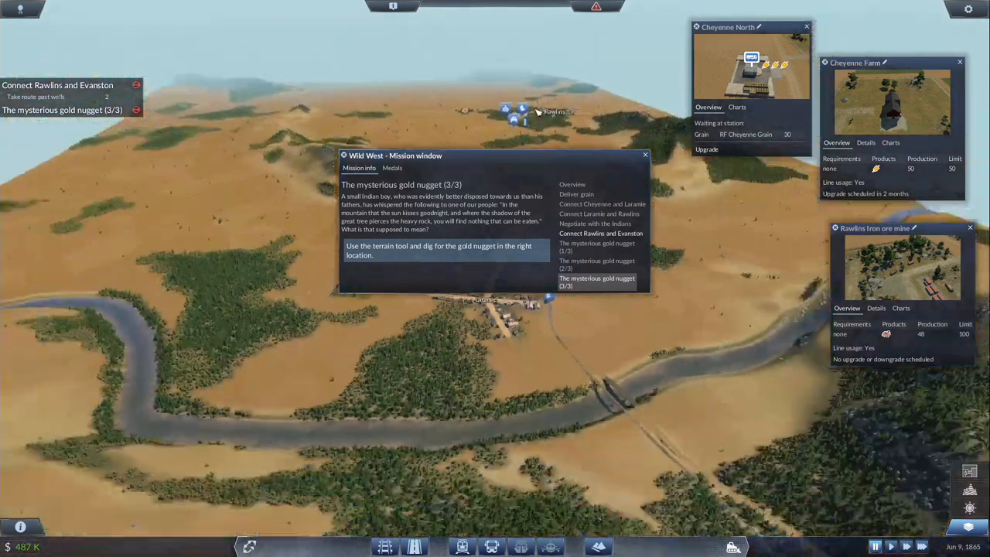
- Zoom out and survey the open terrain for the gold nugget dig site
scroll("down", 3)
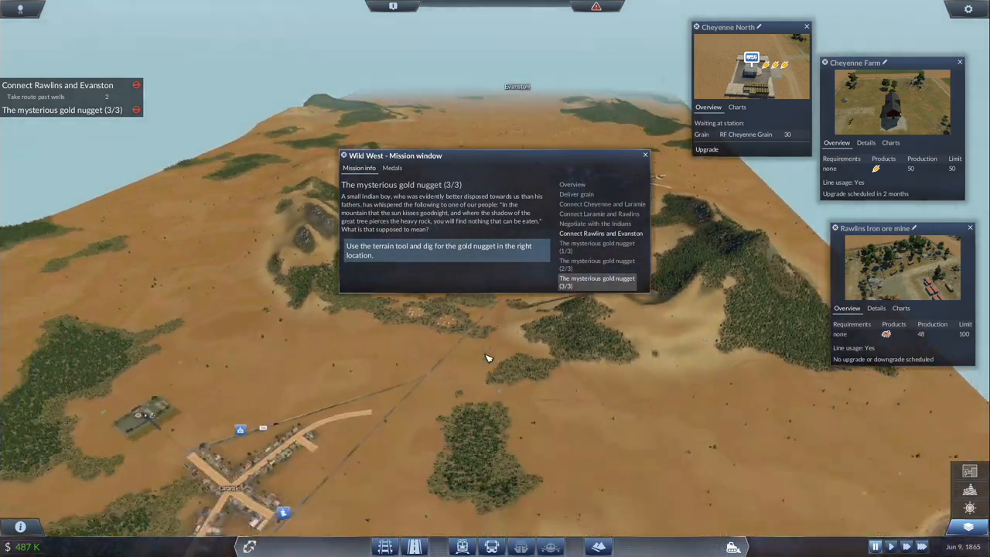
left_click_drag(395, 155, 77, 160)
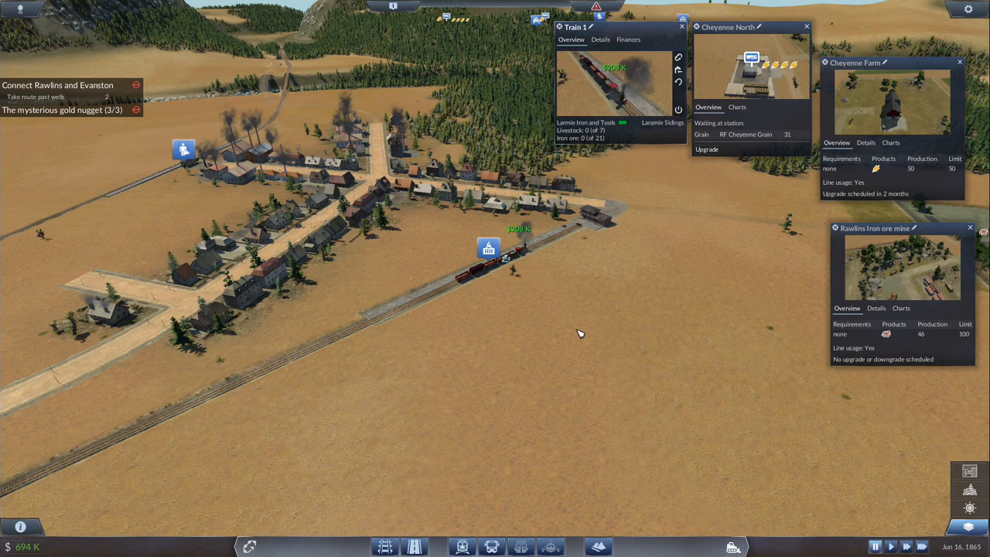
mouse_move(508, 260)
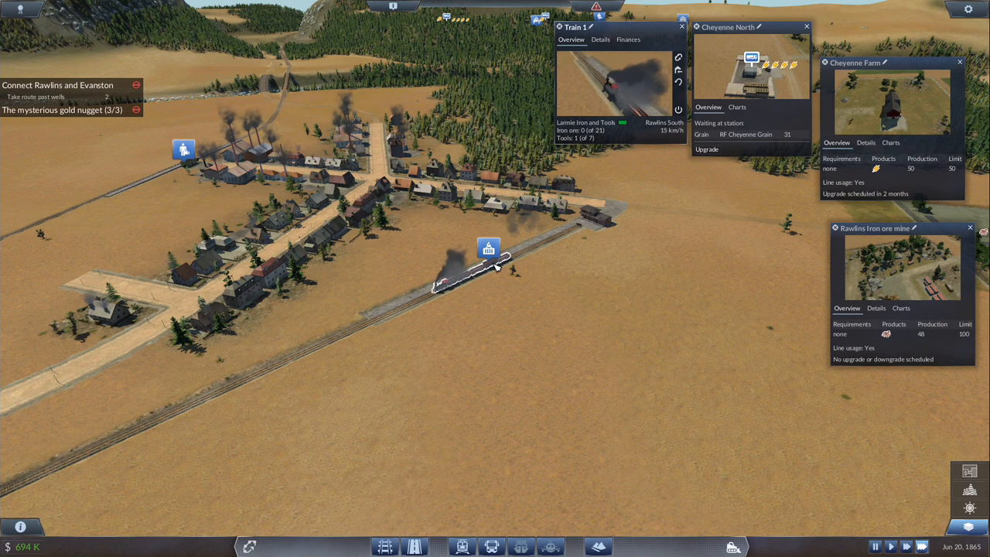
- Inspect Laramie Sidings, the tools factory and Train 1's line, arranging their info windows
left_click(489, 247)
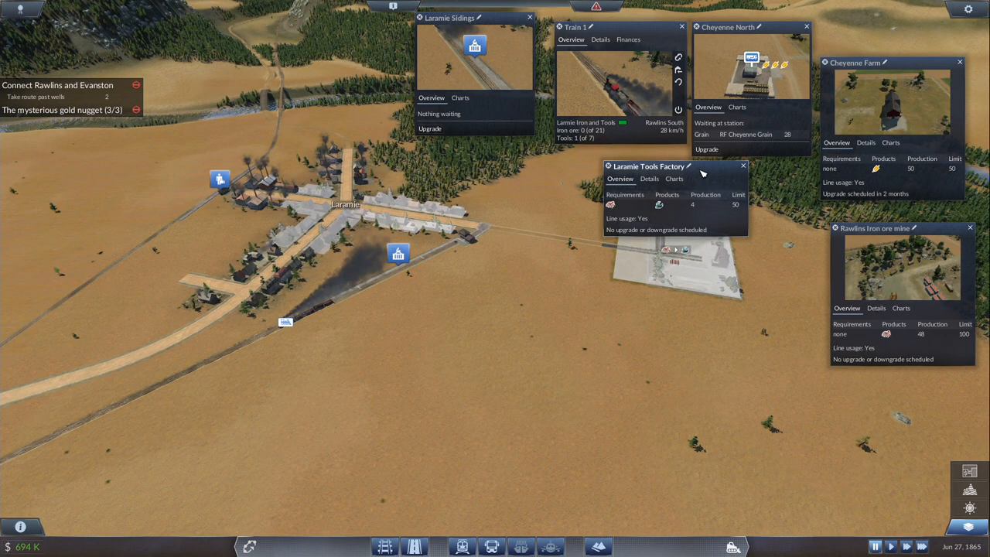
left_click_drag(650, 167, 838, 384)
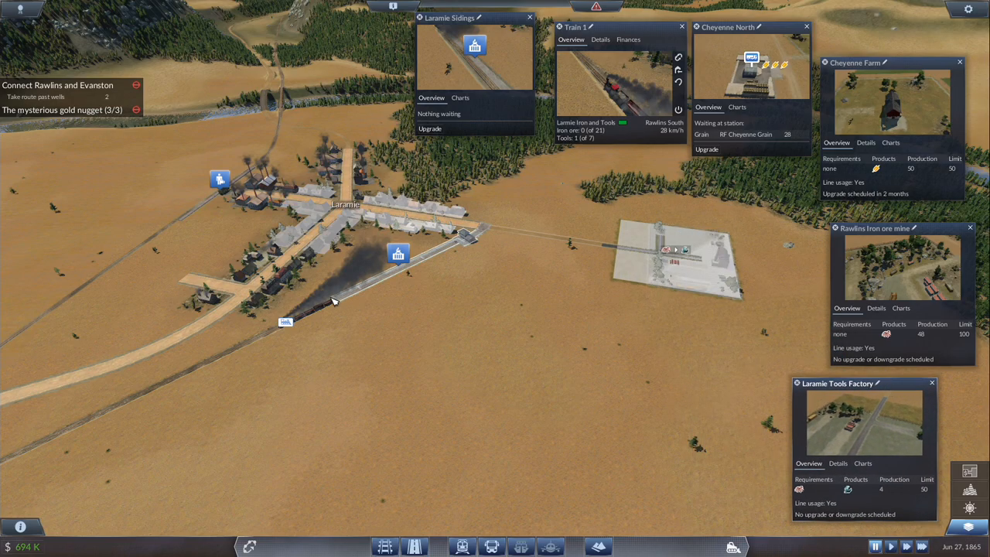
mouse_move(337, 307)
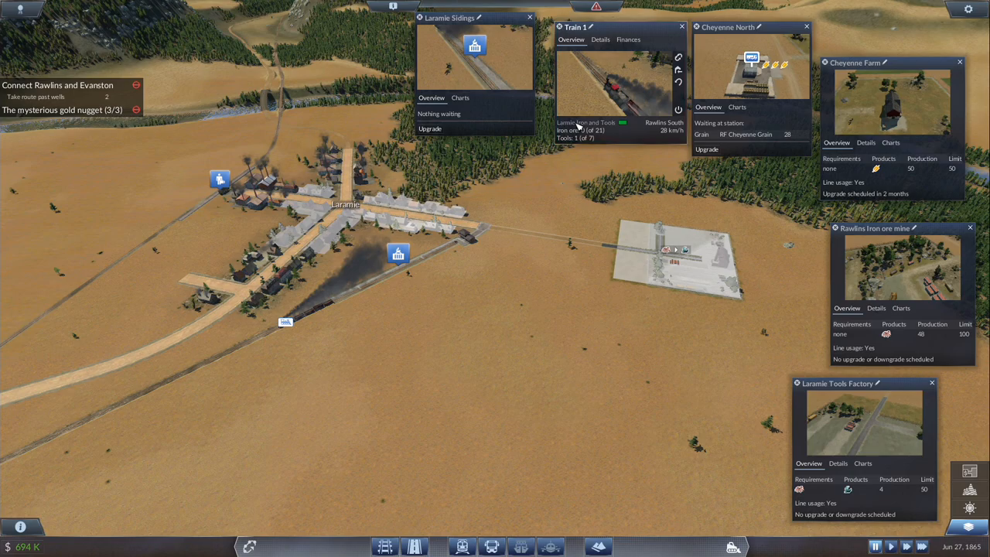
left_click(585, 122)
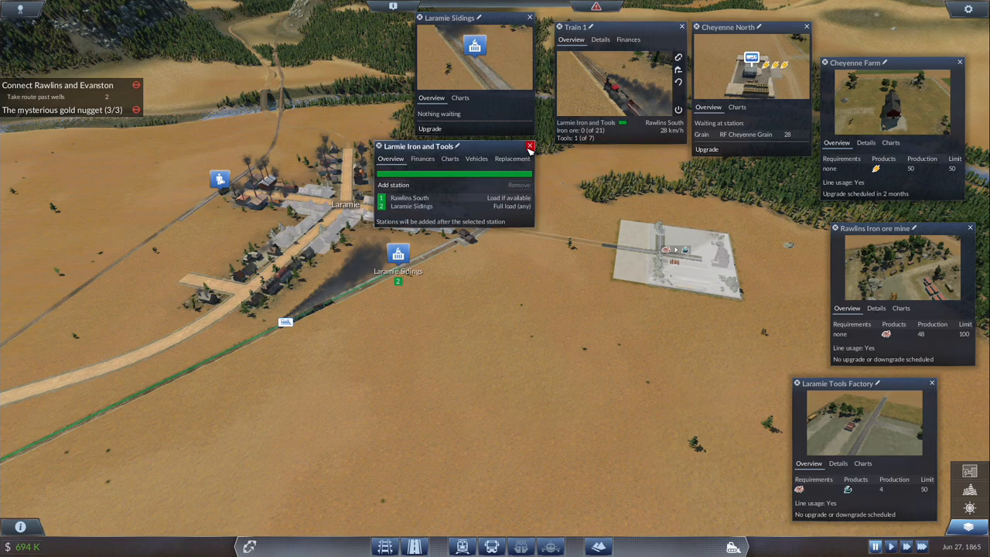
left_click_drag(451, 145, 611, 366)
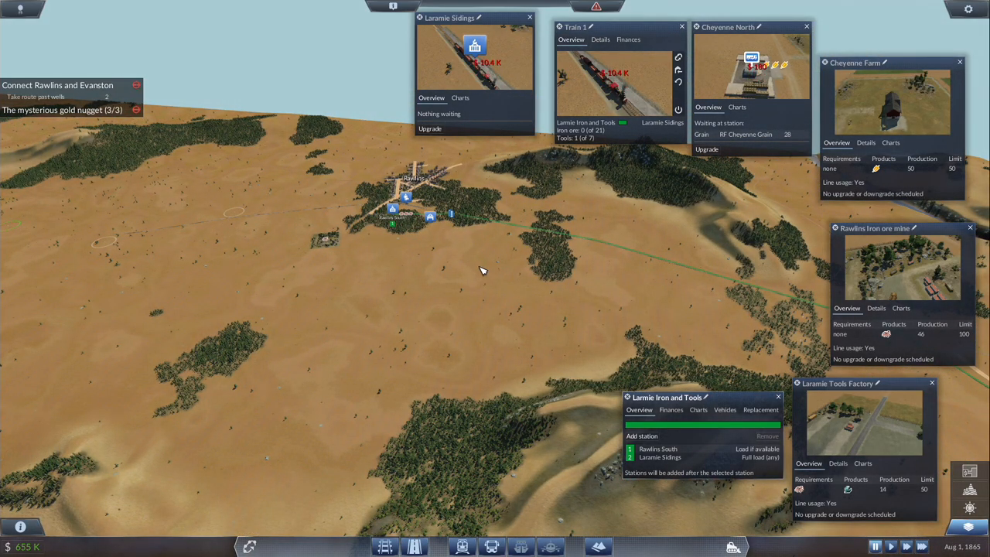
left_click_drag(480, 271, 591, 226)
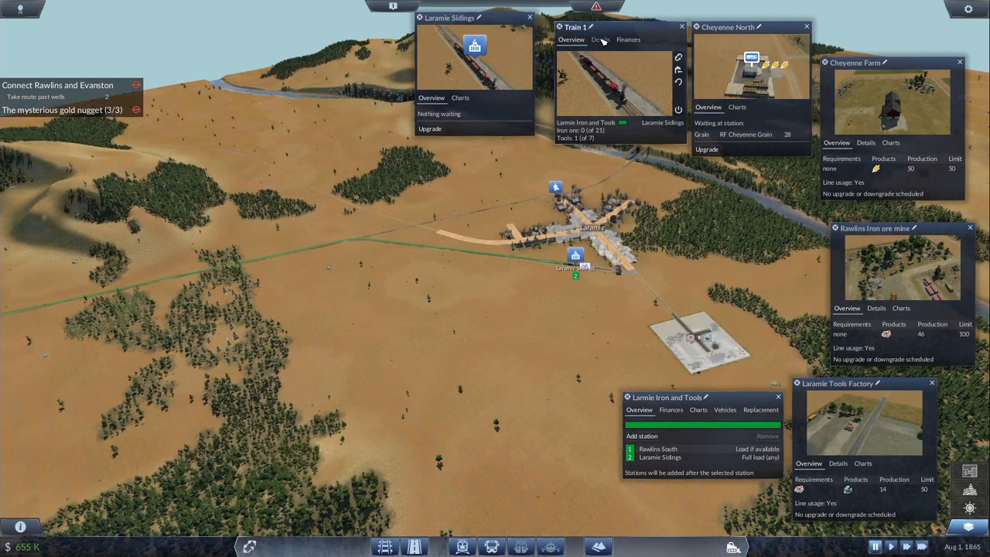
left_click(600, 40)
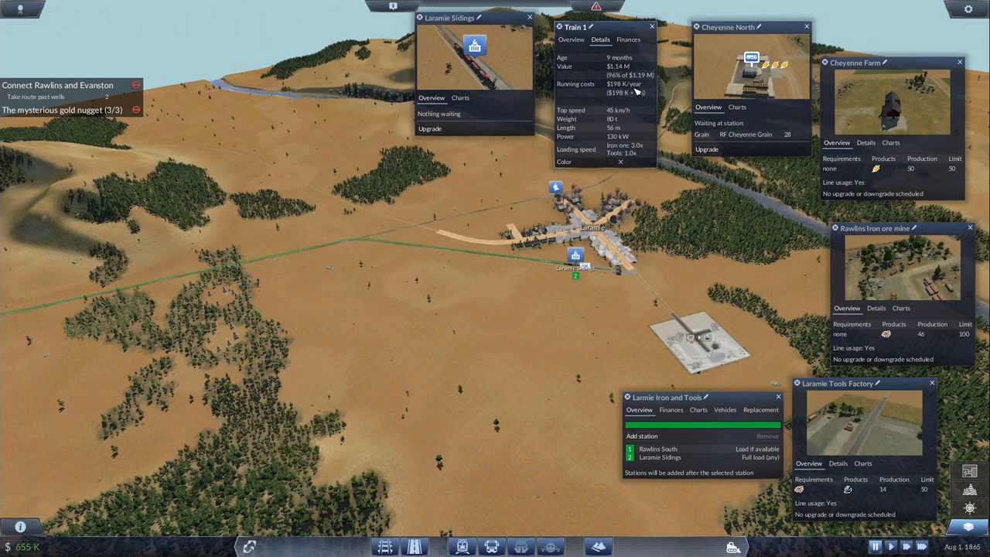
mouse_move(639, 91)
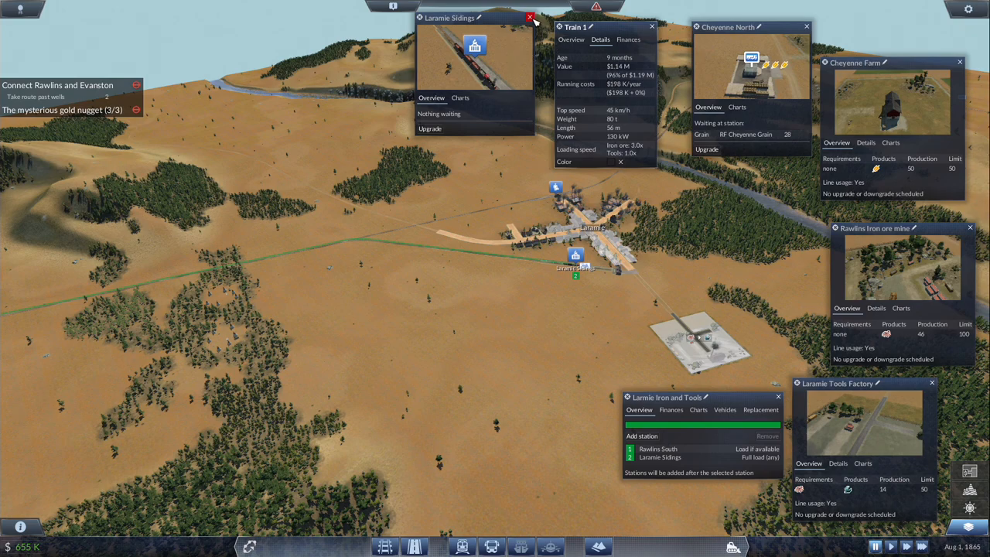
- Switch the Laramie Sidings stop from Full load to Load if available on the Iron and Tools line
left_click(529, 17)
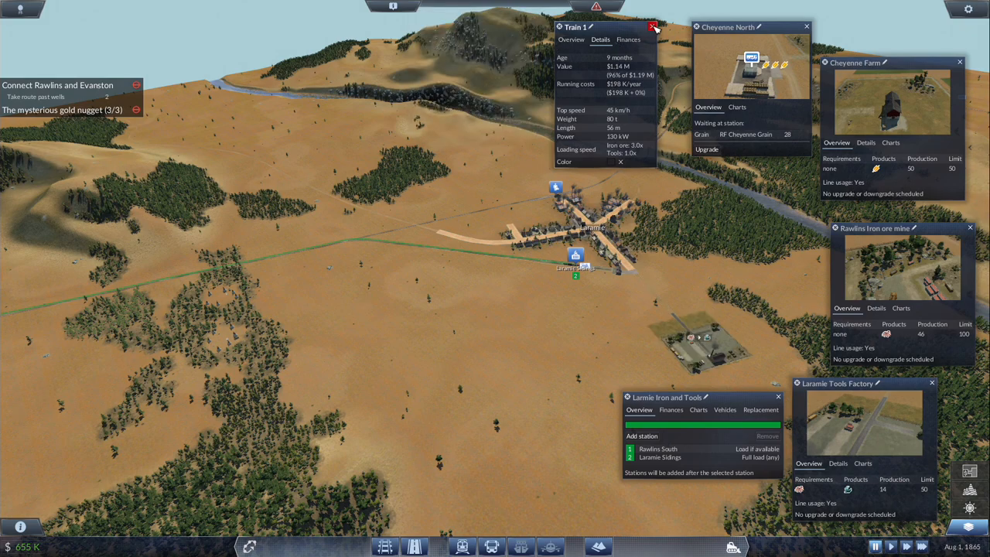
left_click(653, 27)
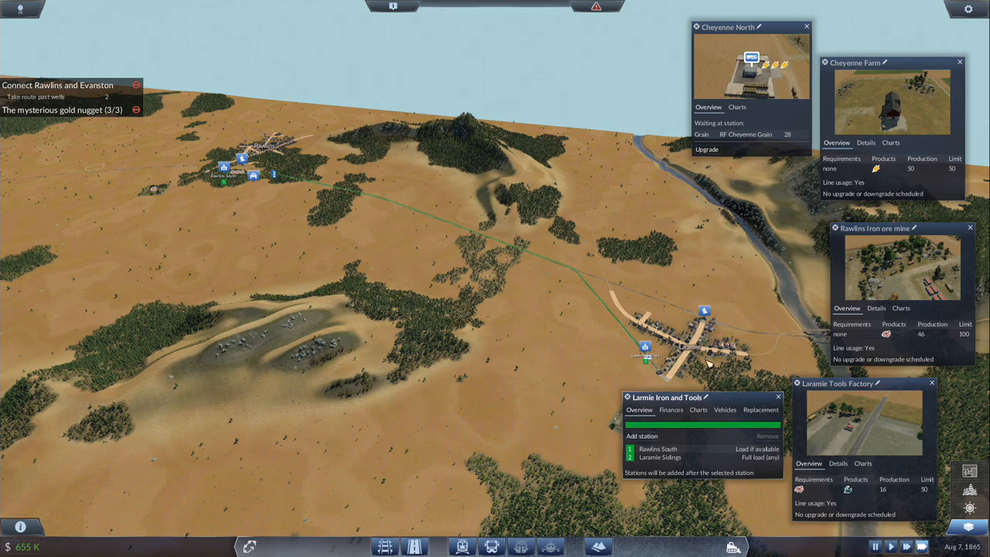
left_click(646, 347)
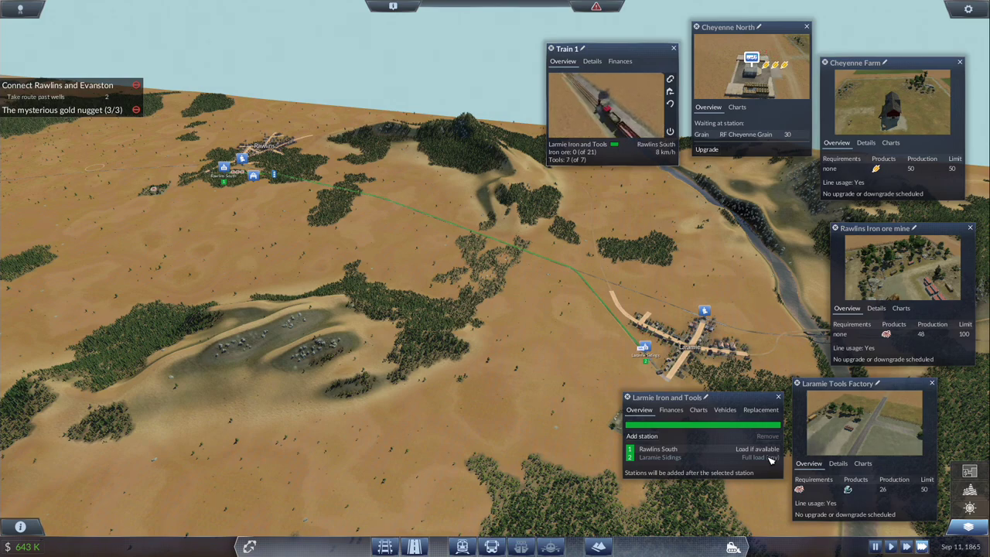
left_click(755, 457)
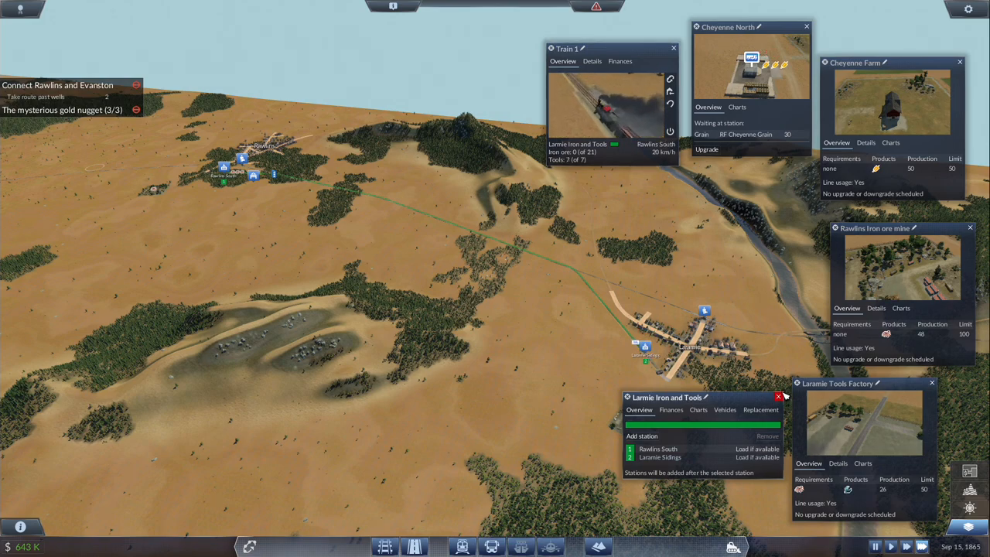
left_click(778, 396)
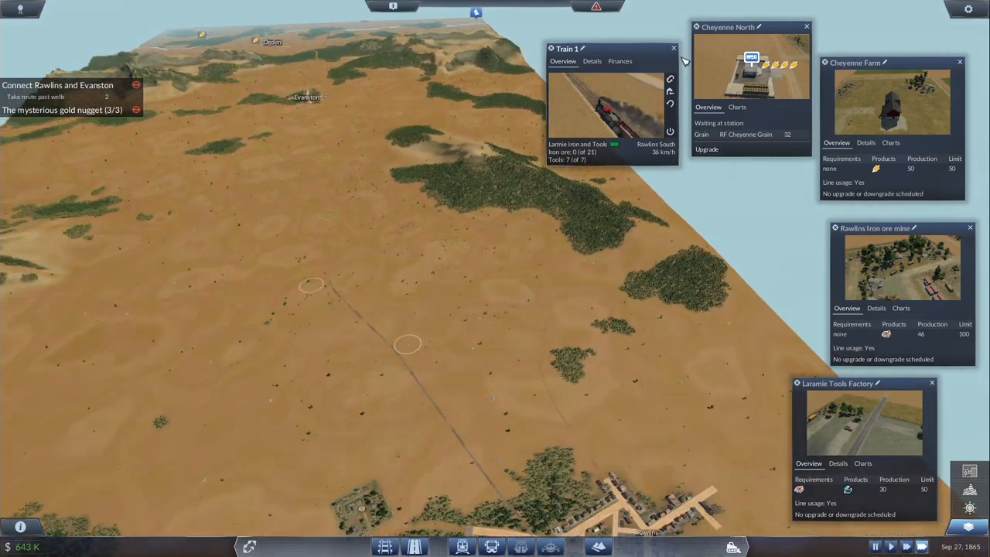
- Close Train 1's info before viewing Rawlins South under the land use overlay
left_click(675, 48)
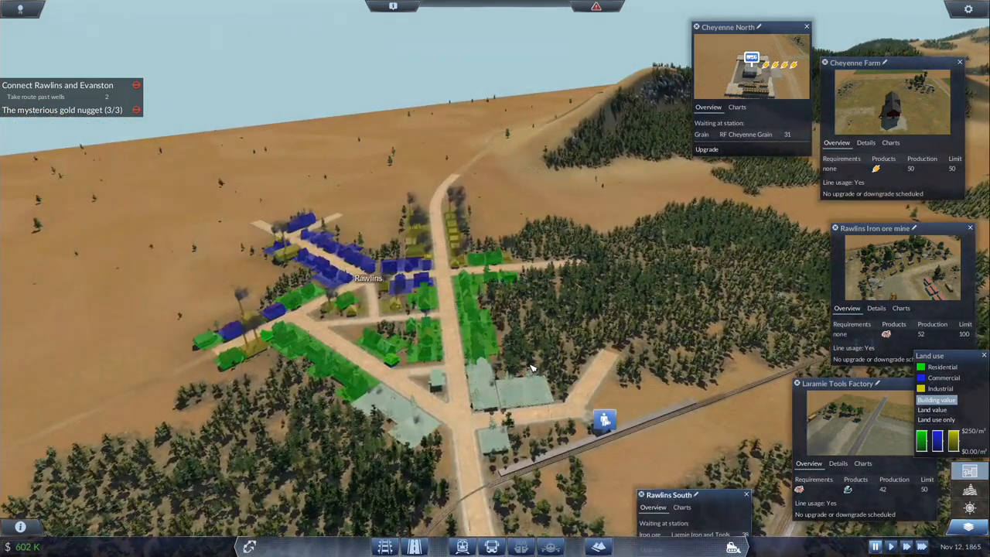
- Close the Rawlins South station info while the land-use overlay stays on
left_click(325, 278)
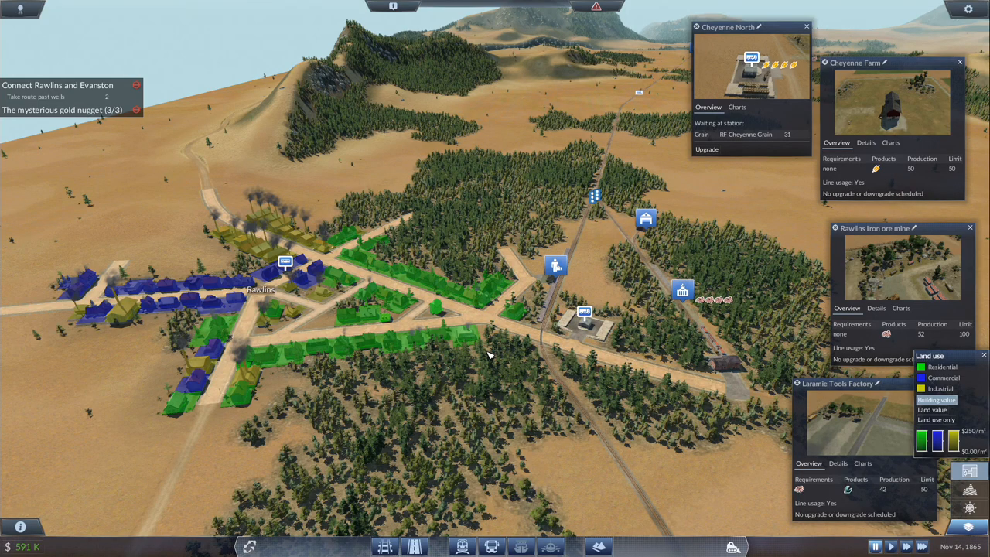
mouse_move(603, 333)
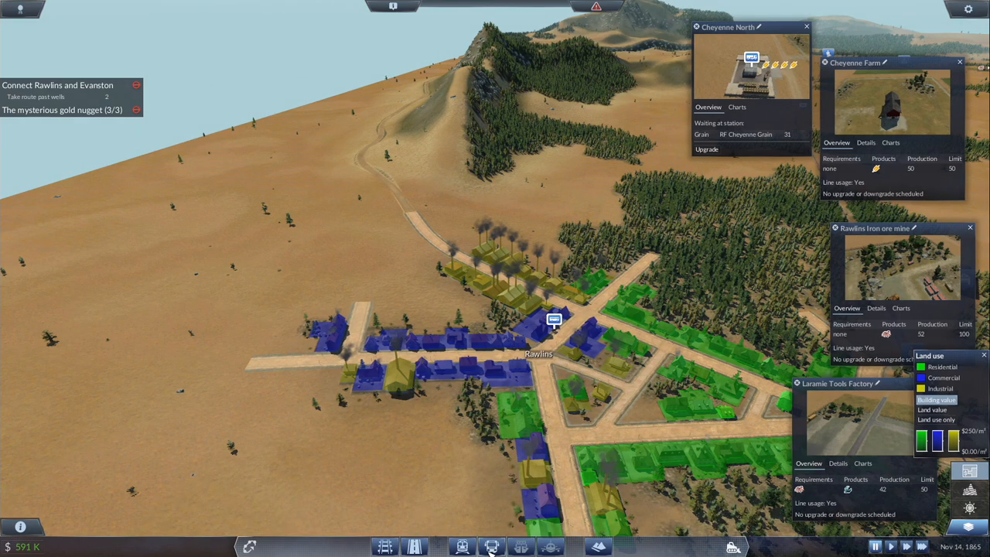
- Select the Rawlins Road depot to bring up its horse wagon purchase list
left_click(492, 548)
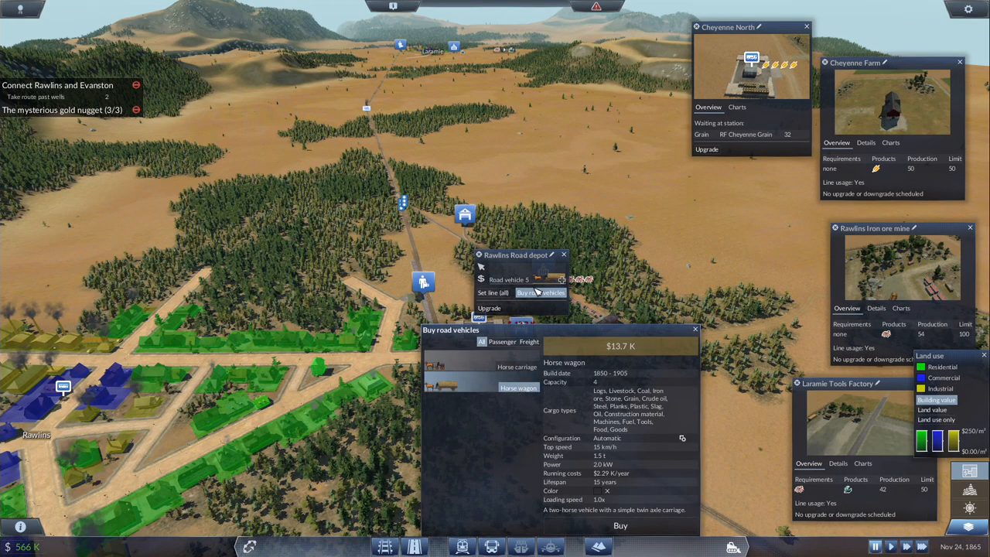
- Create the RF Rawlins Tools line between Rawlins Central and 13th Street and buy its horse wagon
left_click(491, 293)
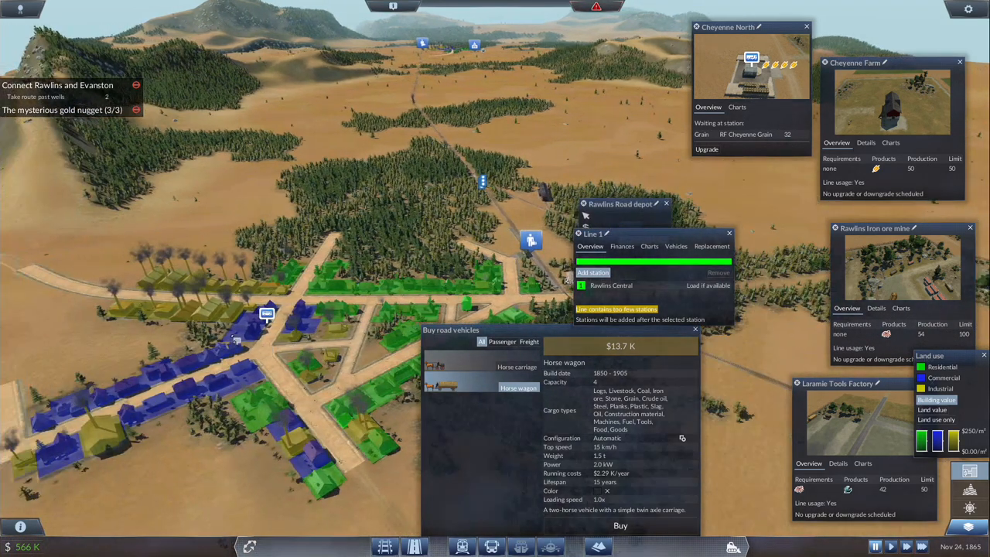
left_click(593, 272)
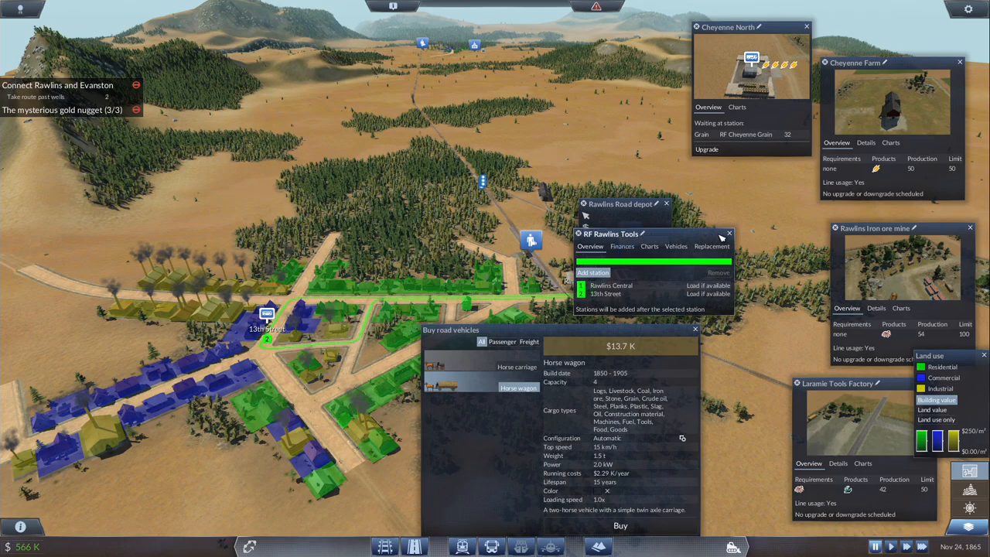
left_click(727, 234)
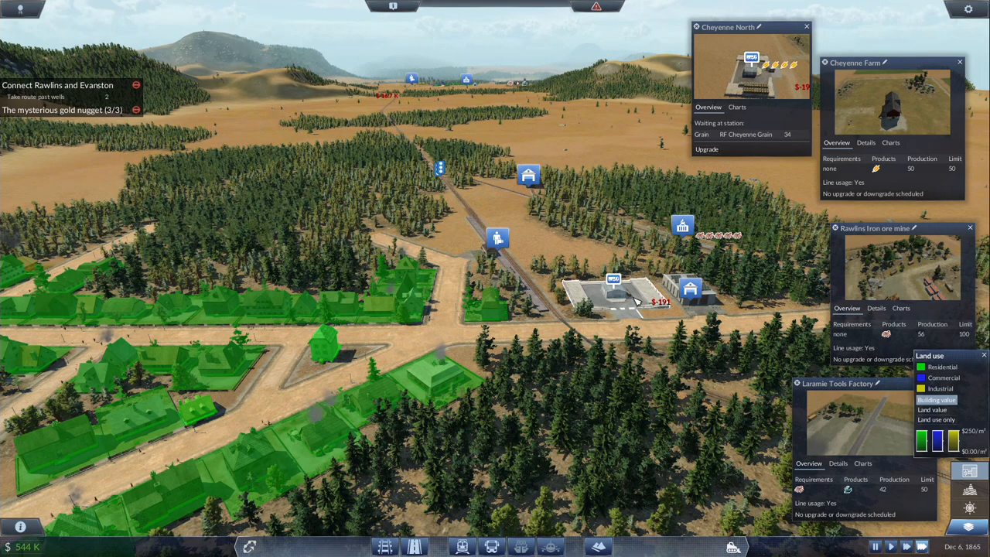
- Check the new wagon's details, then close the line and wagon windows
left_click(690, 289)
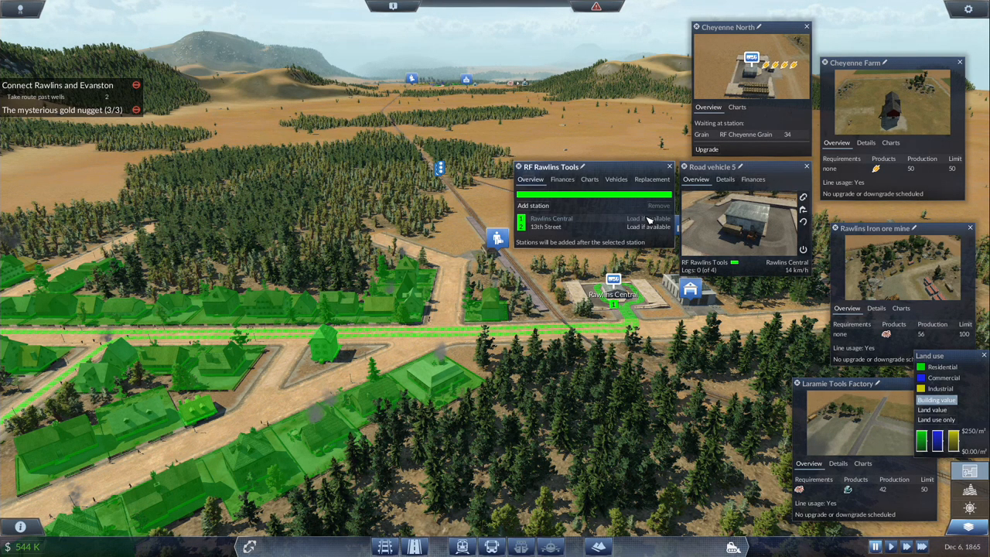
left_click(668, 167)
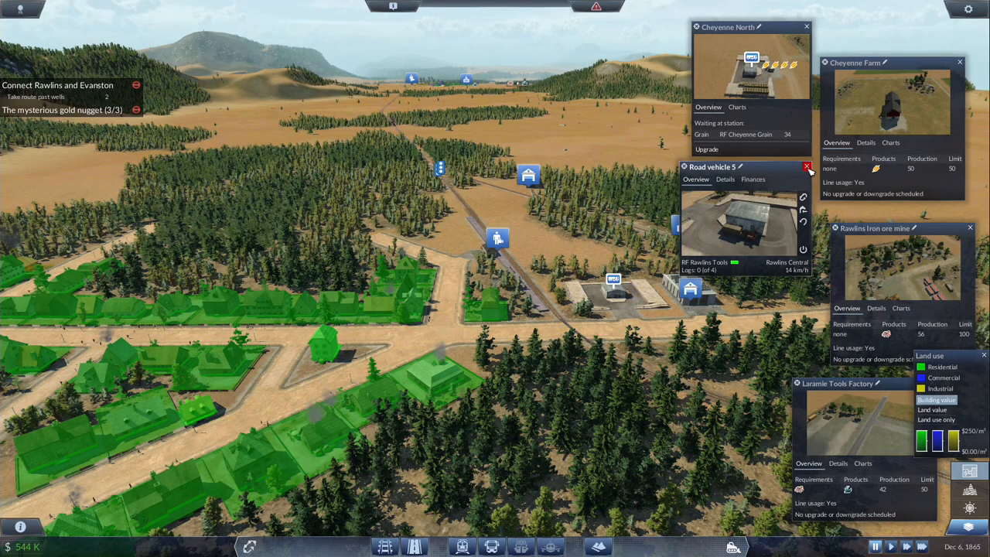
left_click(809, 167)
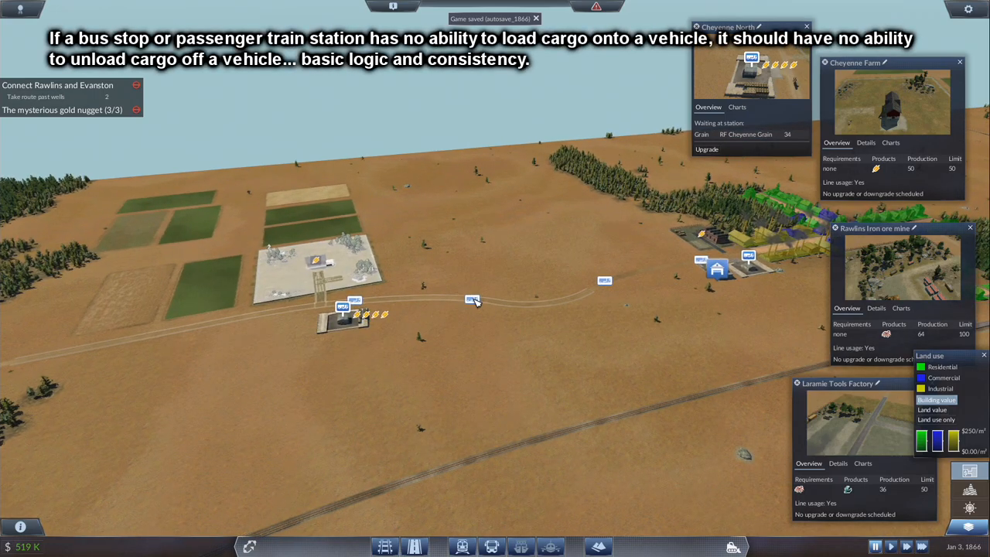
- Review the RF Cheyenne Grain line's vehicles and finances from one of its grain wagons
left_click(472, 300)
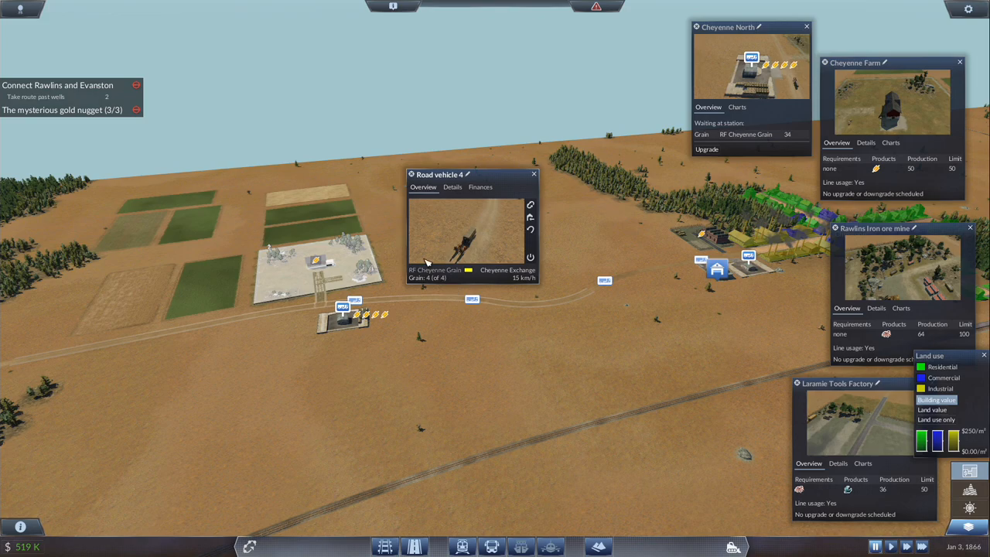
left_click(434, 269)
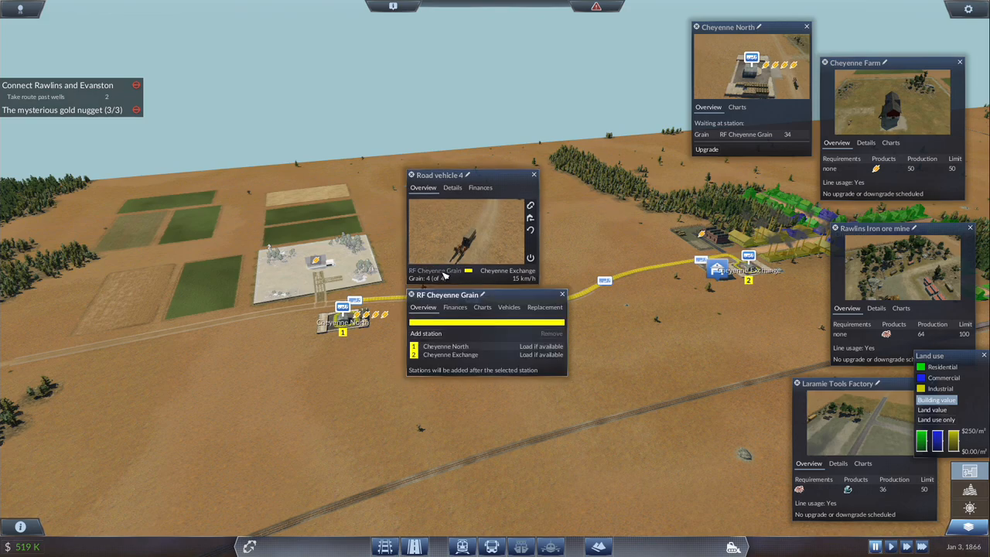
left_click(508, 307)
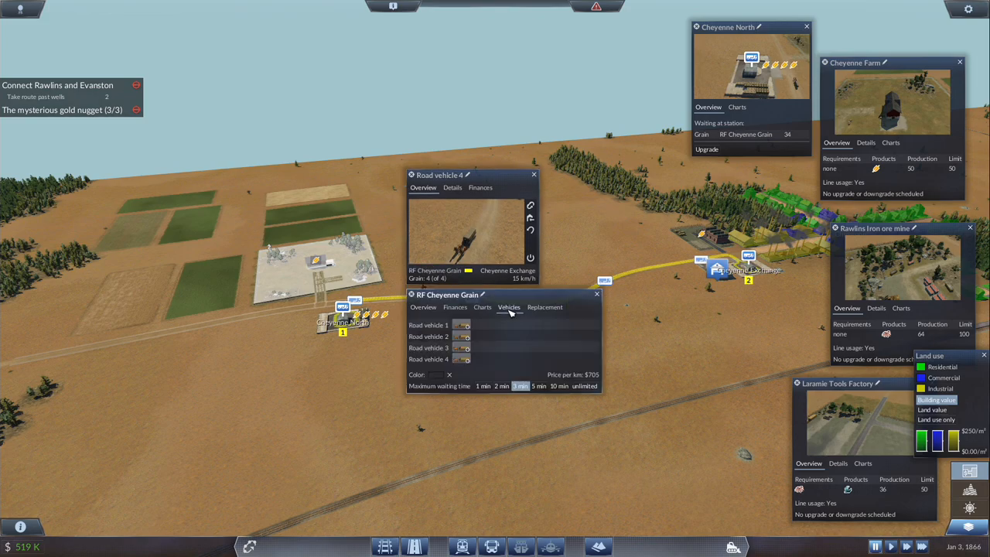
left_click(454, 306)
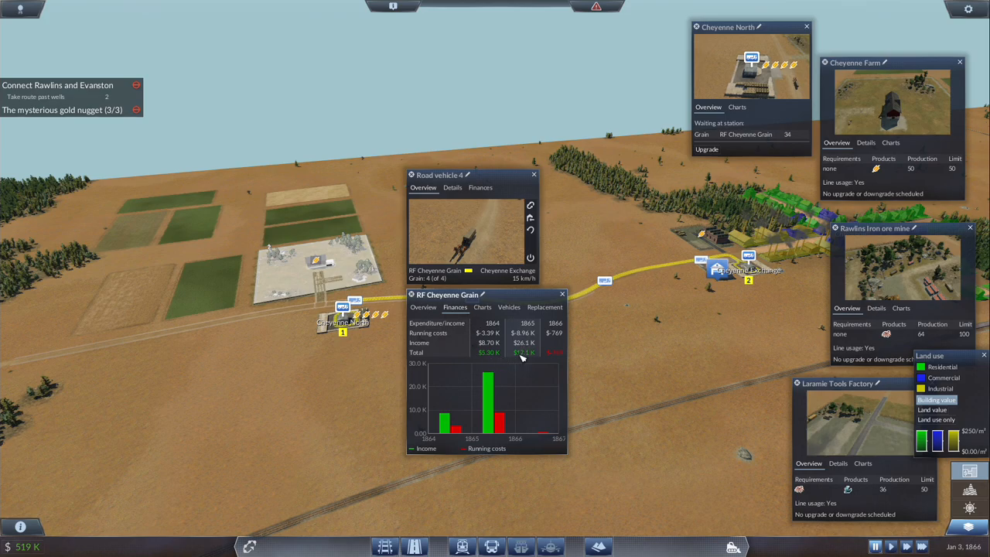
- Buy a horse wagon at the Cheyenne road depot and assign it to RF Cheyenne Grain
left_click(563, 294)
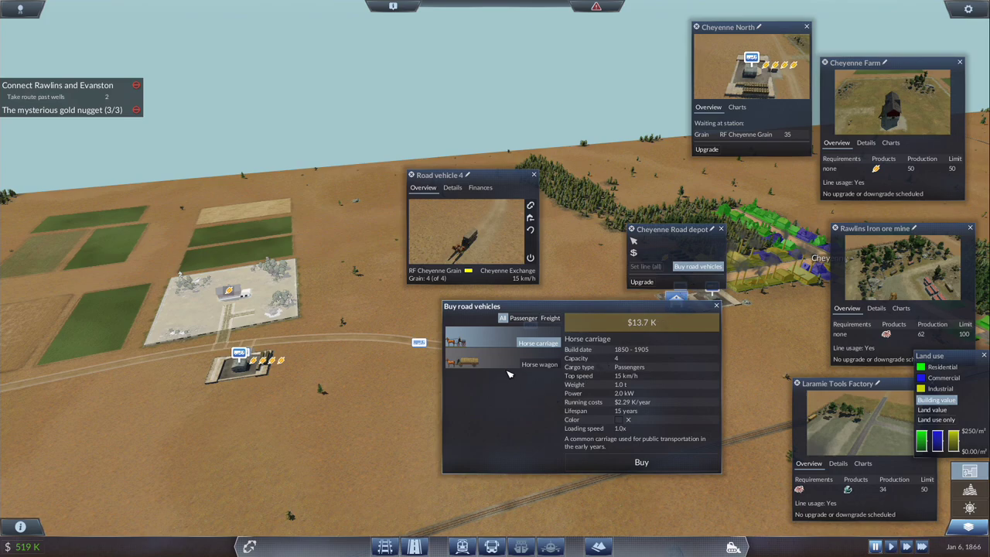
left_click(540, 363)
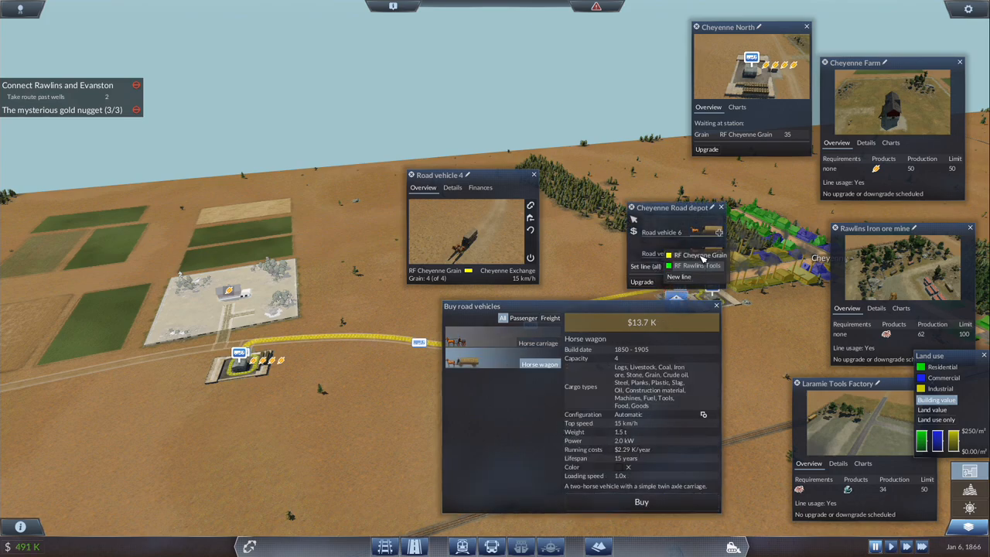
left_click(714, 304)
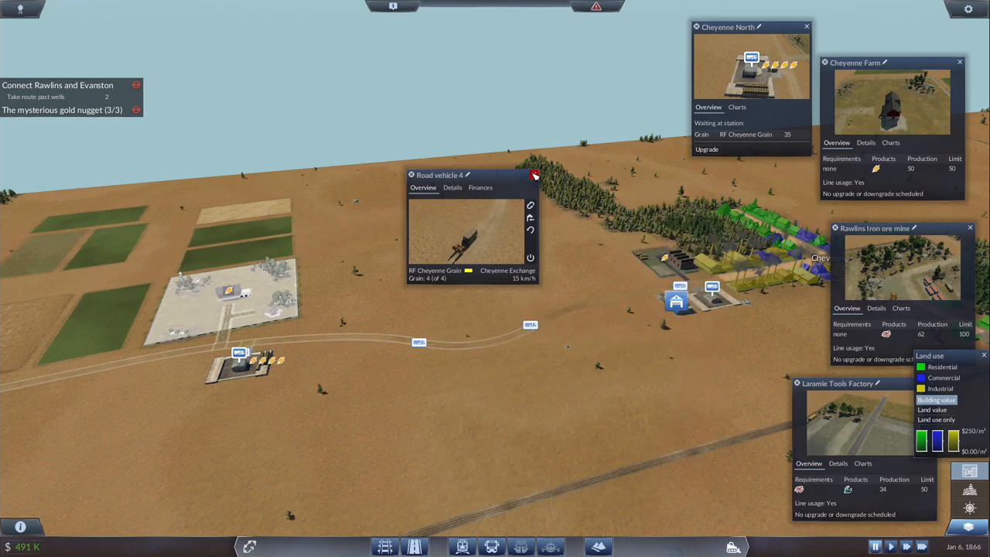
- Close the grain wagon and Rawlins South station windows
left_click(535, 174)
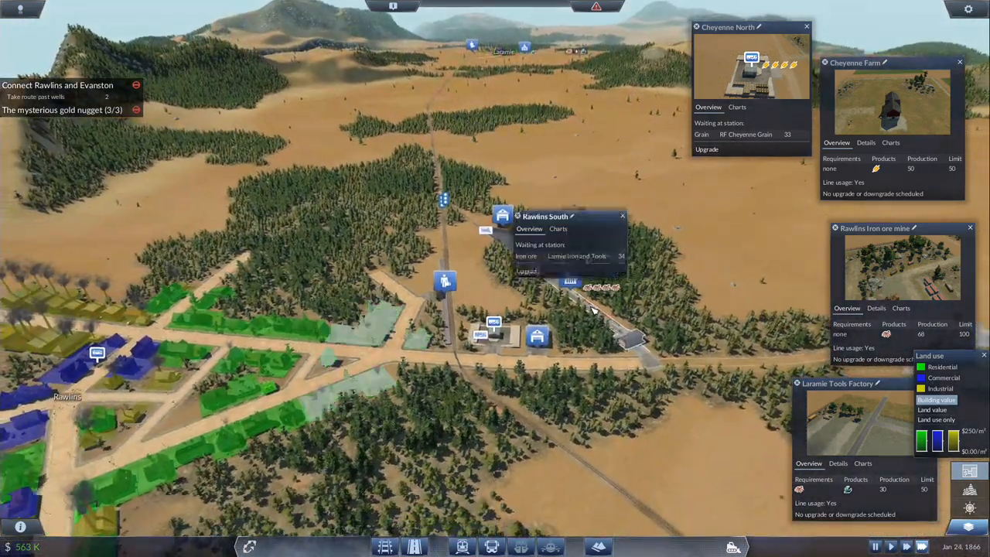
left_click(621, 217)
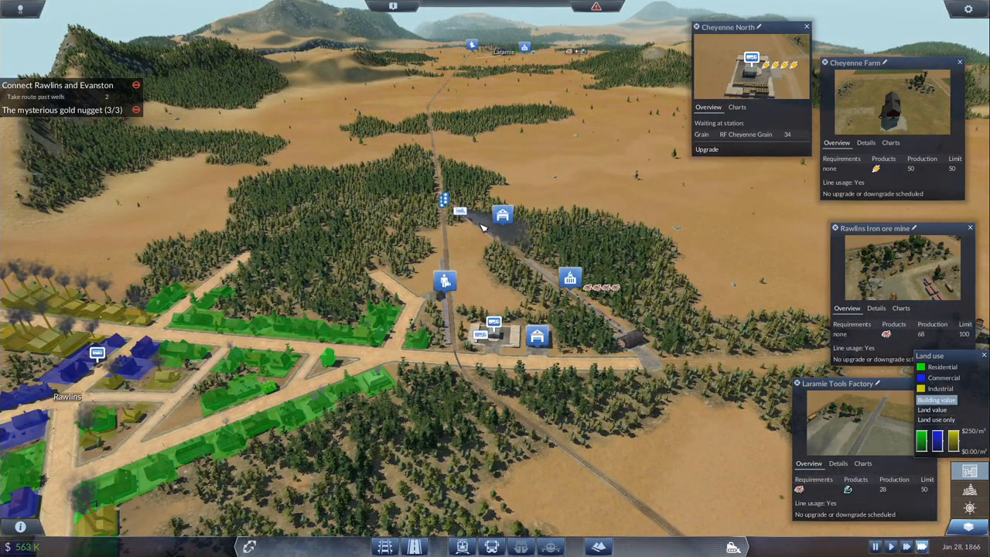
left_click(446, 203)
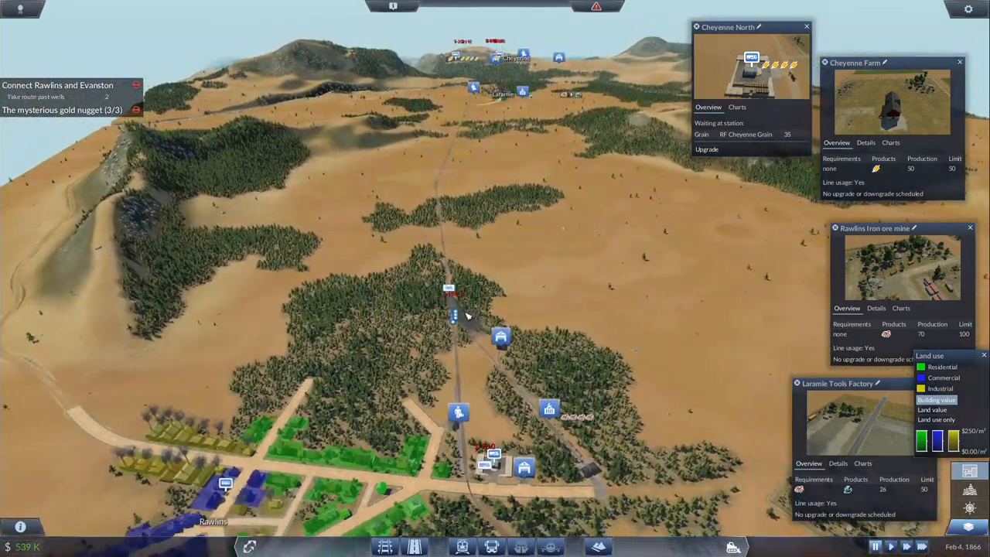
- Follow Train 1 on its trip to Laramie Sidings, then close its window over Rawlins
left_click(454, 316)
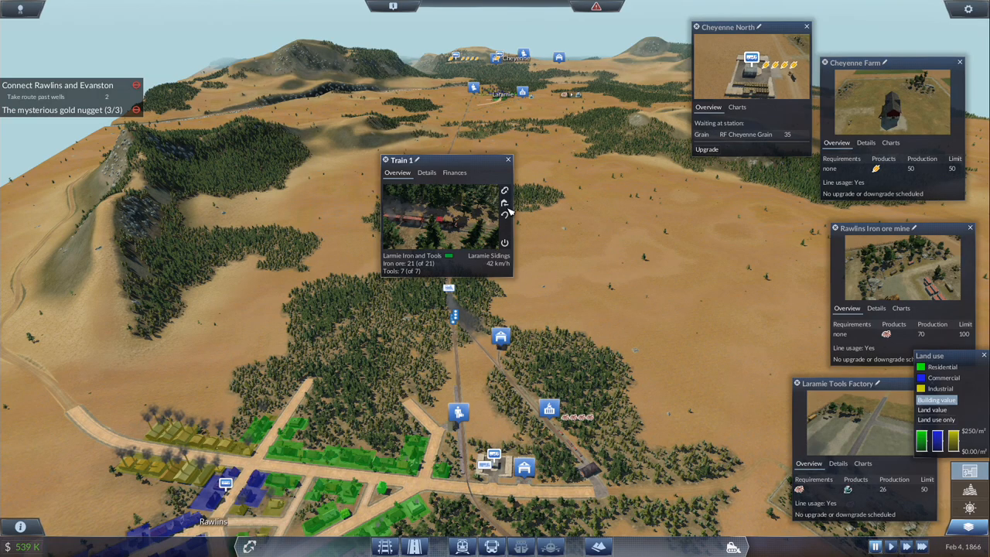
left_click(505, 215)
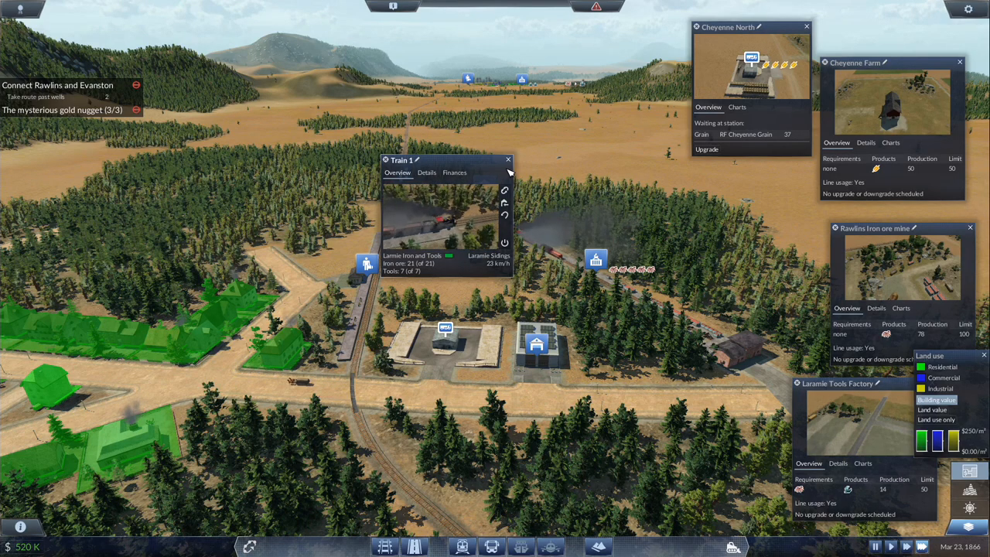
left_click(507, 159)
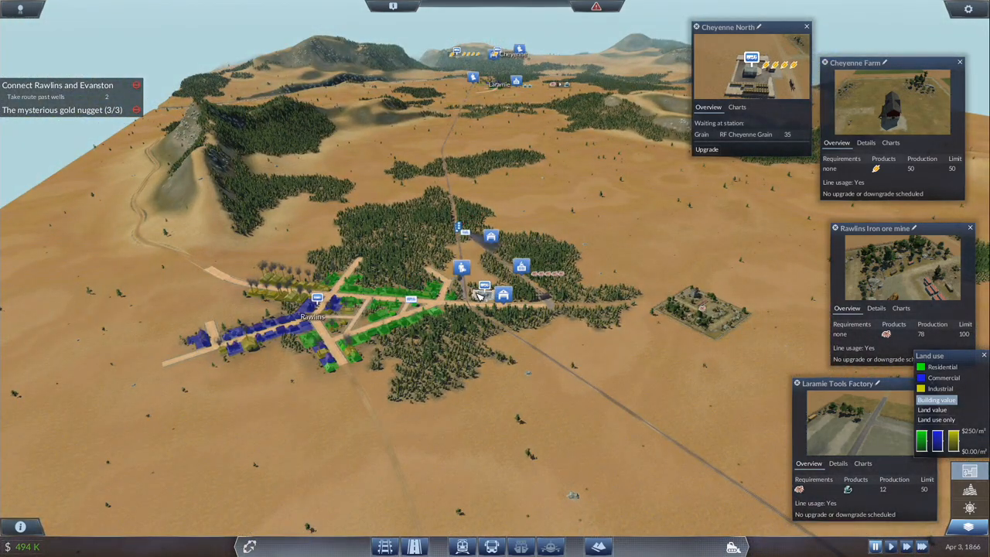
mouse_move(501, 99)
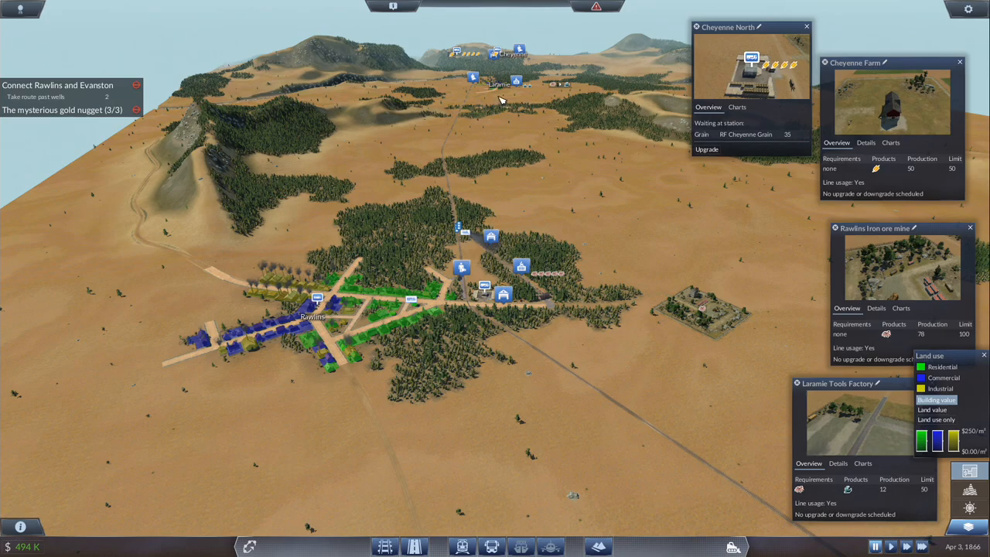
mouse_move(471, 266)
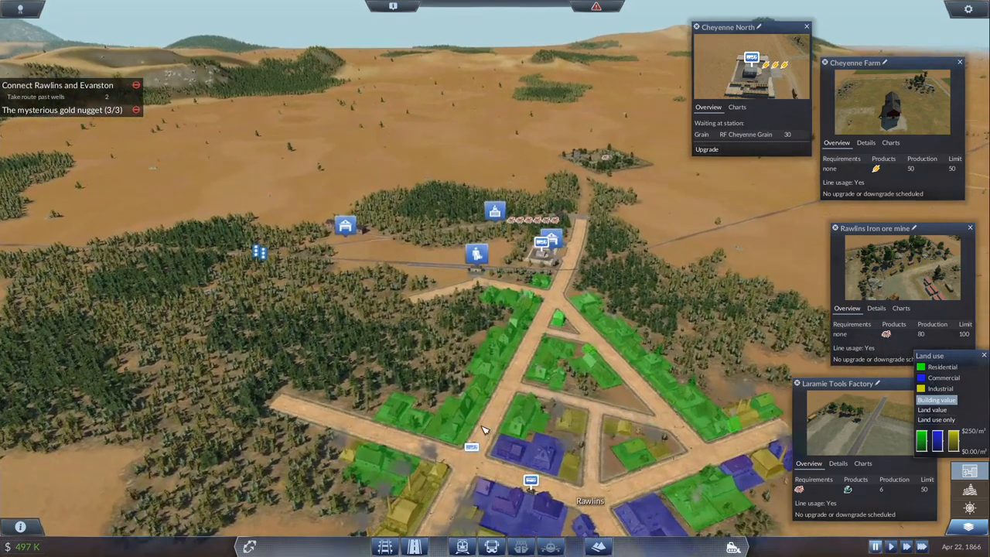
- Reach the RF Rawlins Tools line's vehicle settings from Road vehicle 5
left_click(477, 451)
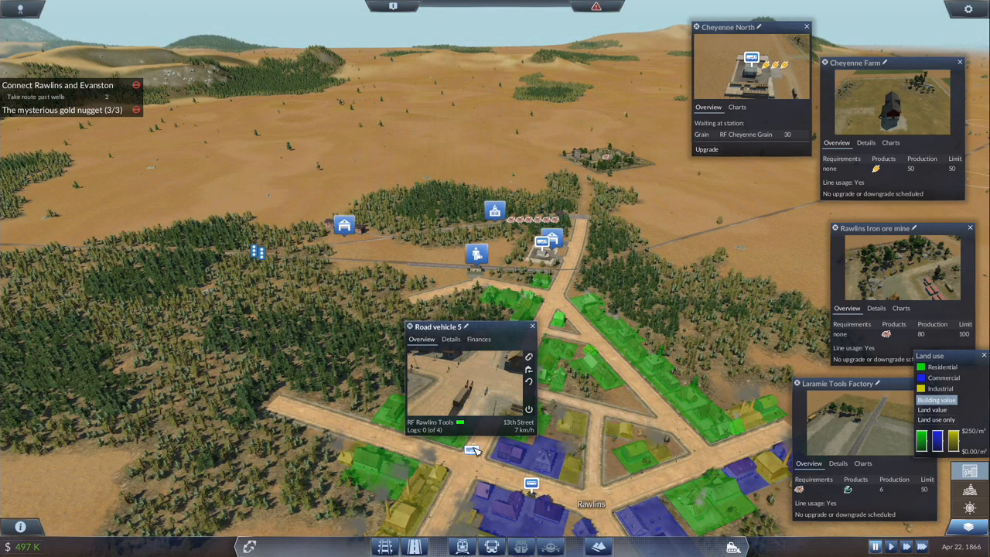
left_click(532, 325)
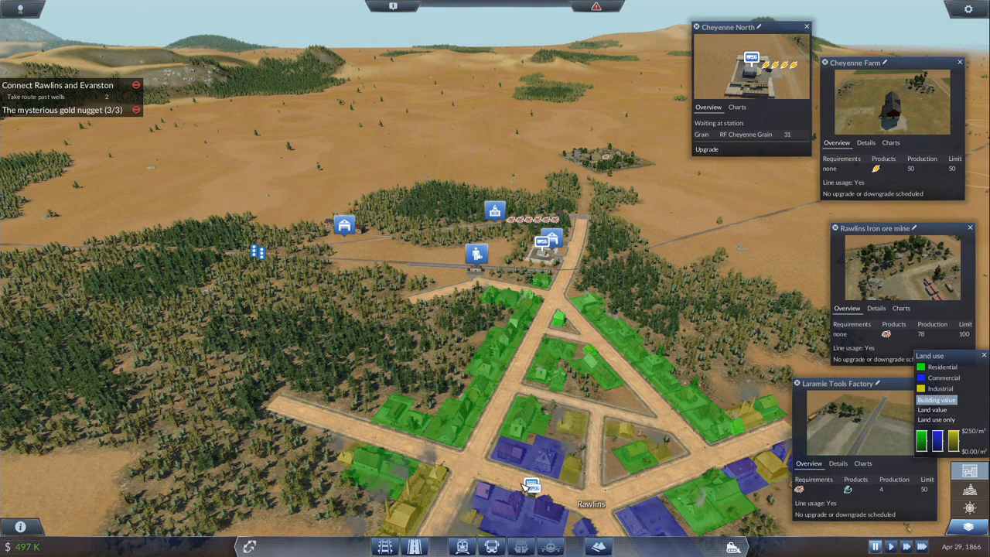
left_click(532, 486)
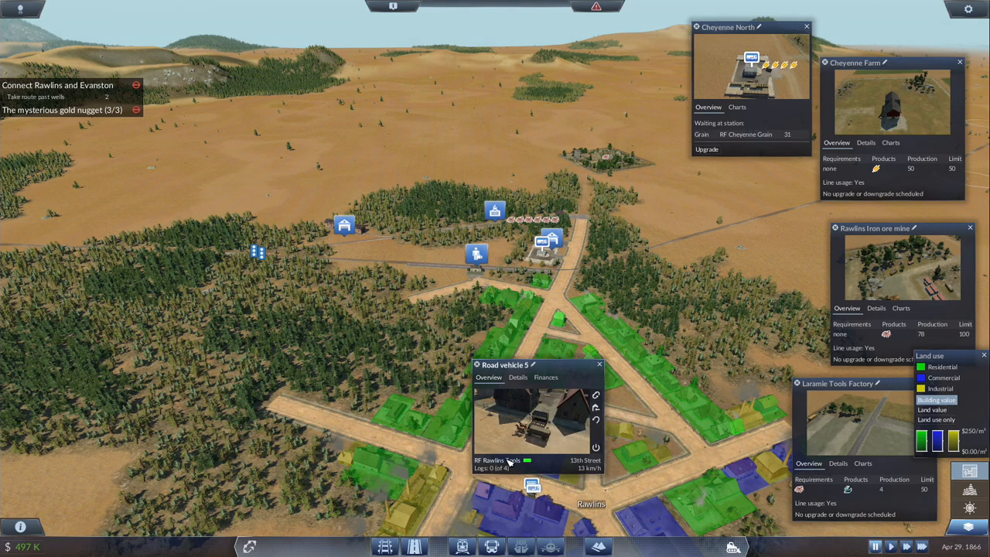
left_click(489, 460)
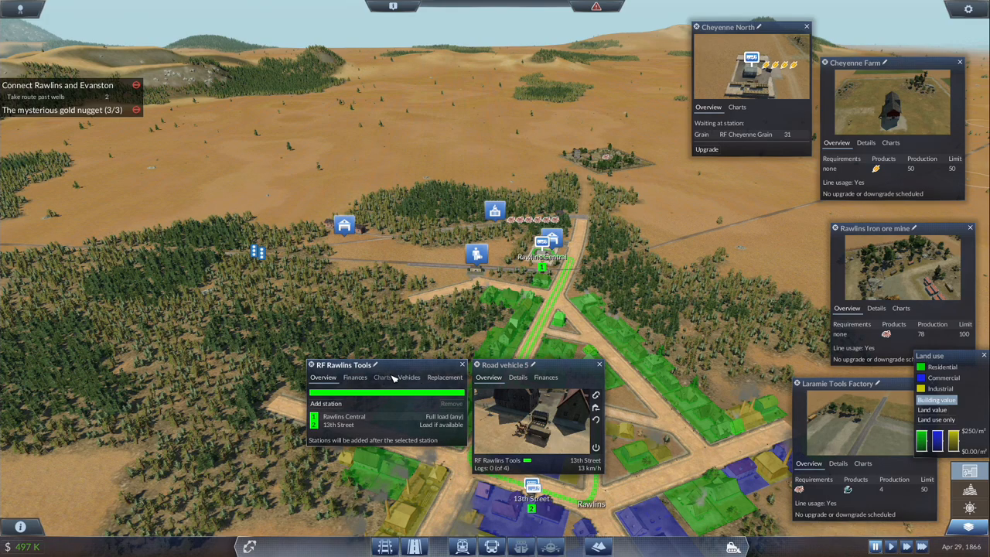
left_click(408, 377)
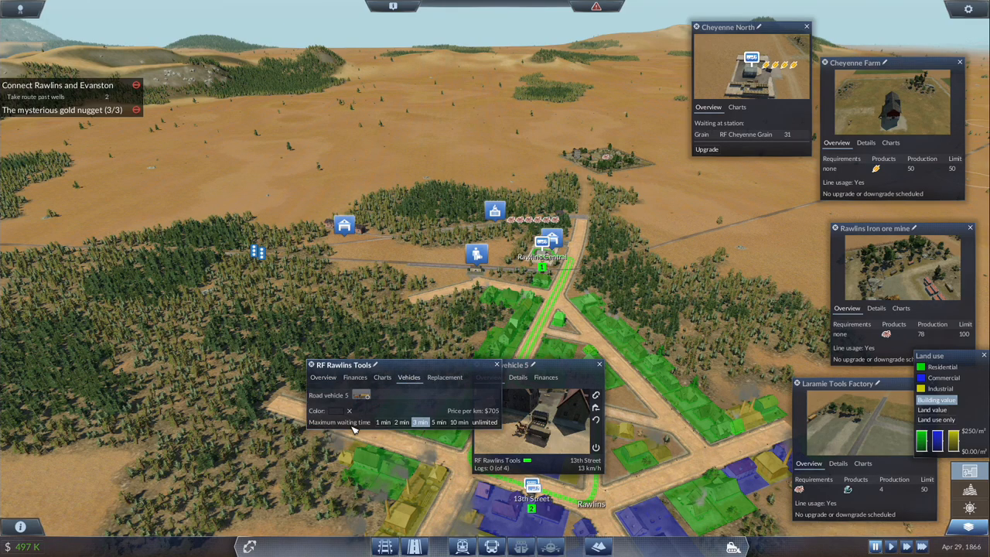
- Set the line's maximum waiting time to unlimited and close both windows
left_click(485, 421)
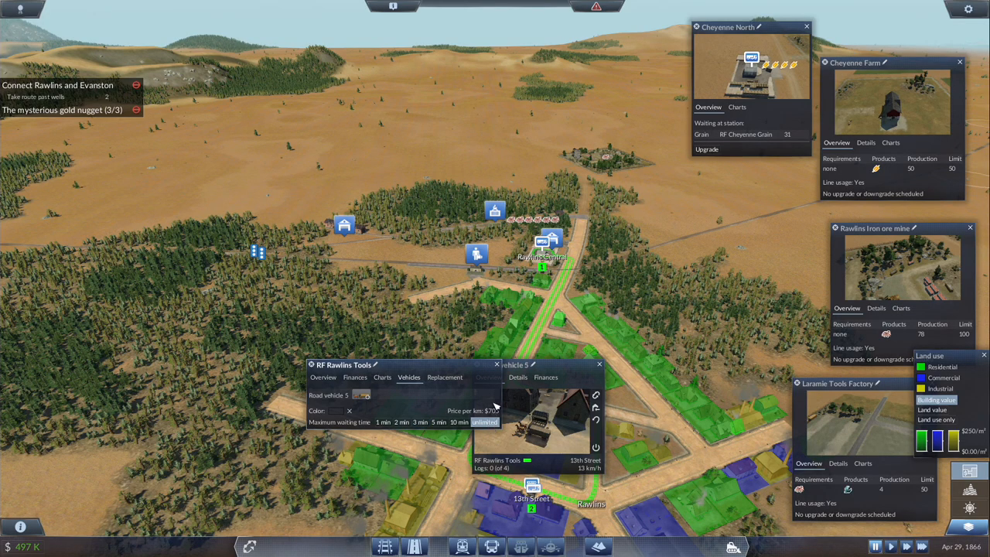
left_click(498, 365)
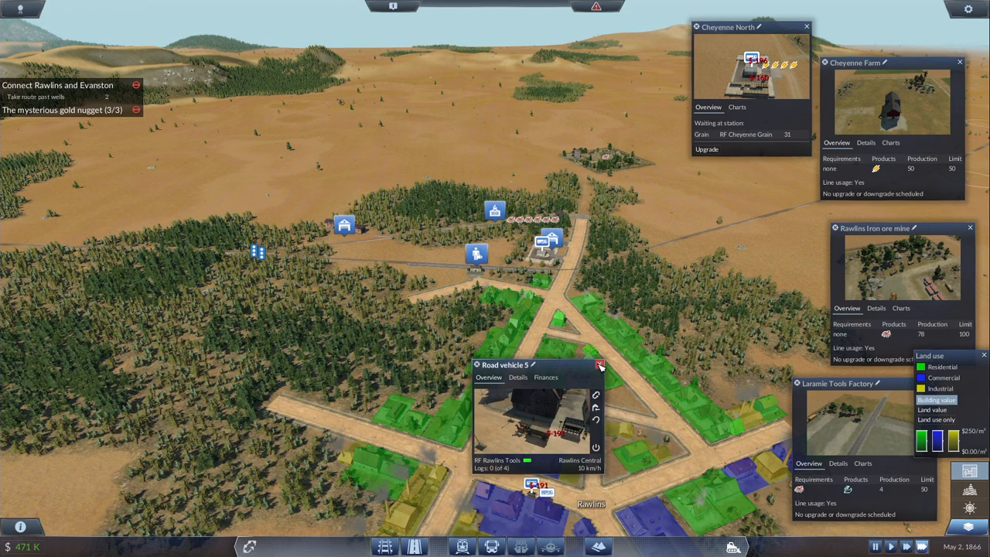
left_click(600, 365)
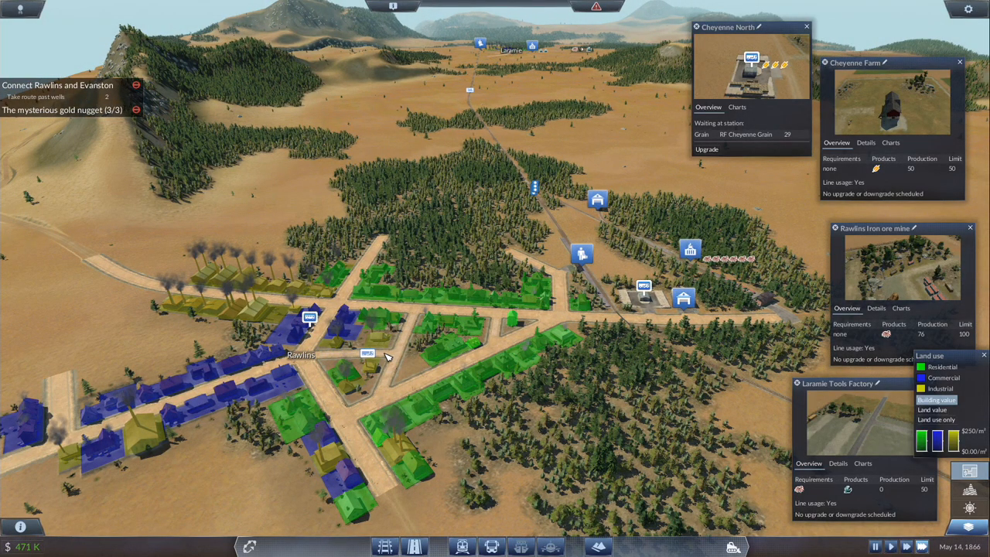
- Build a long straight stretch of railway track across the open plain
scroll("down", 3)
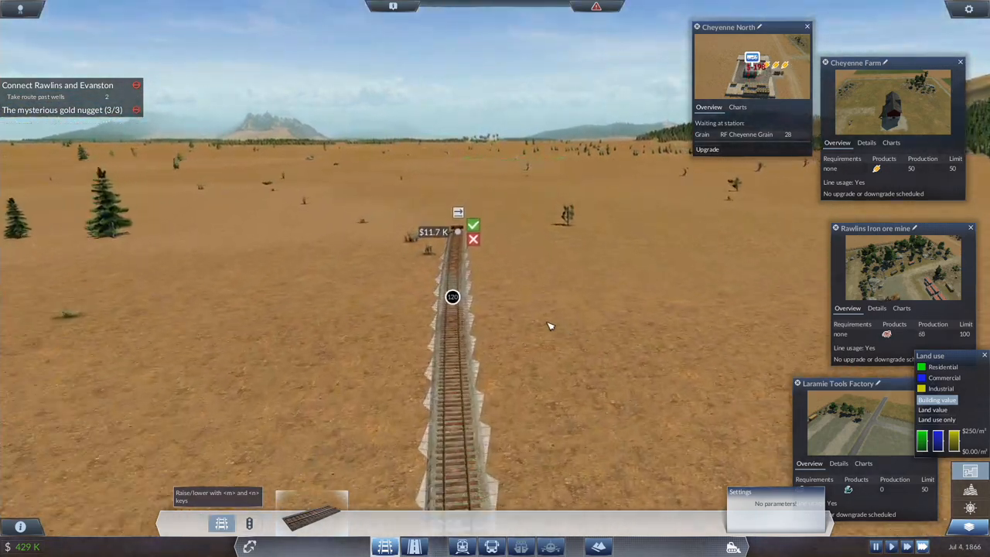
left_click(473, 226)
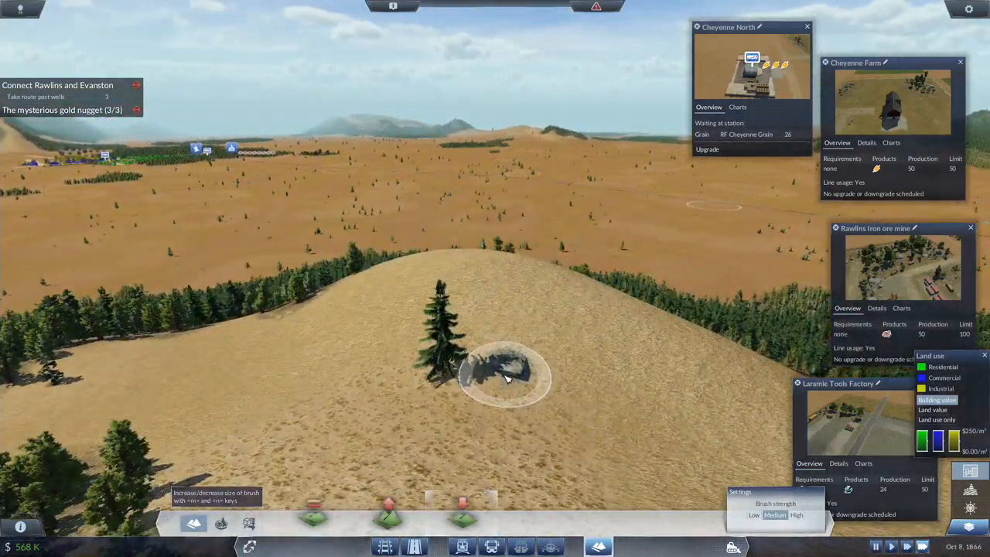
- Dig a pit into the hilltop with the terrain lowering tool to uncover the gold nugget
left_click(507, 377)
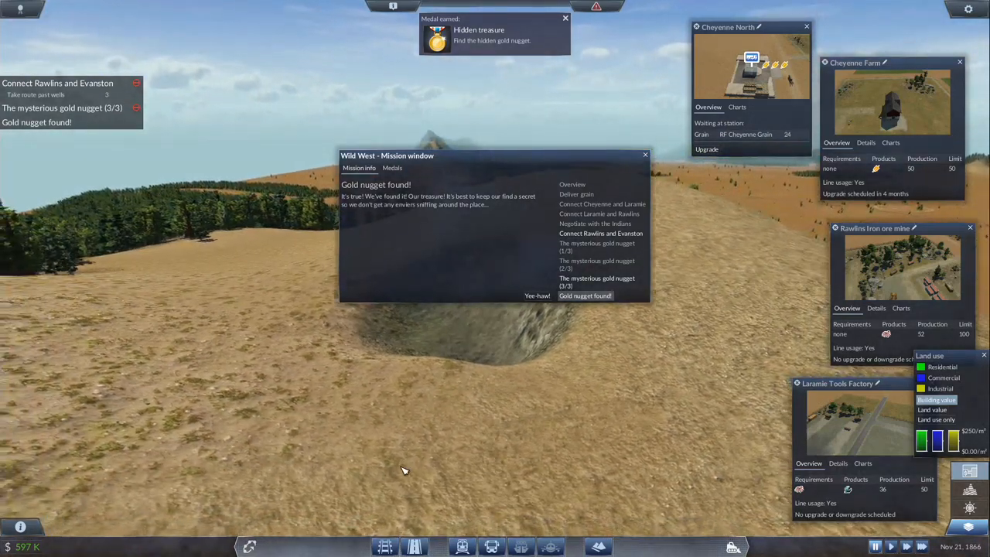
- Acknowledge the gold nugget find with 'Yee-haw' and close the mission window
left_click(537, 295)
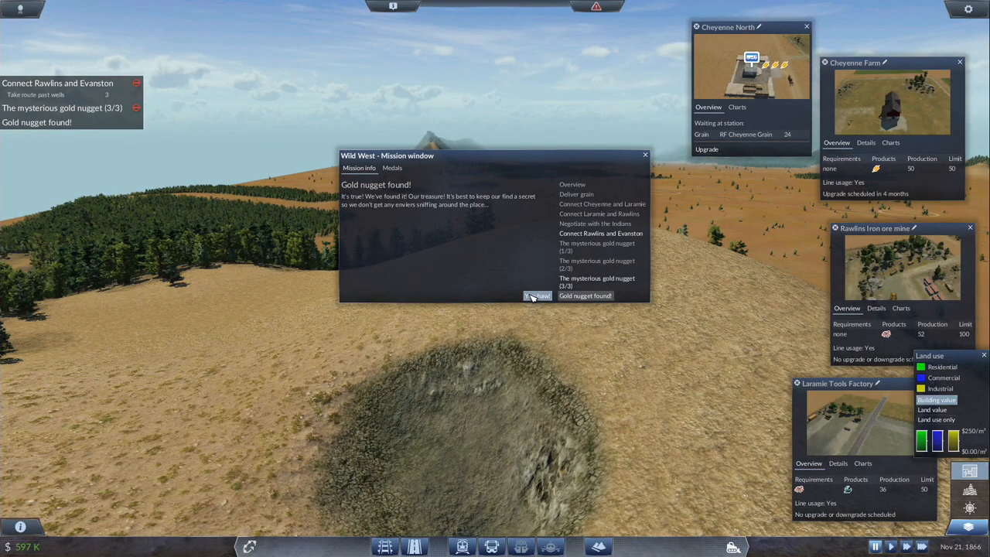
left_click(537, 296)
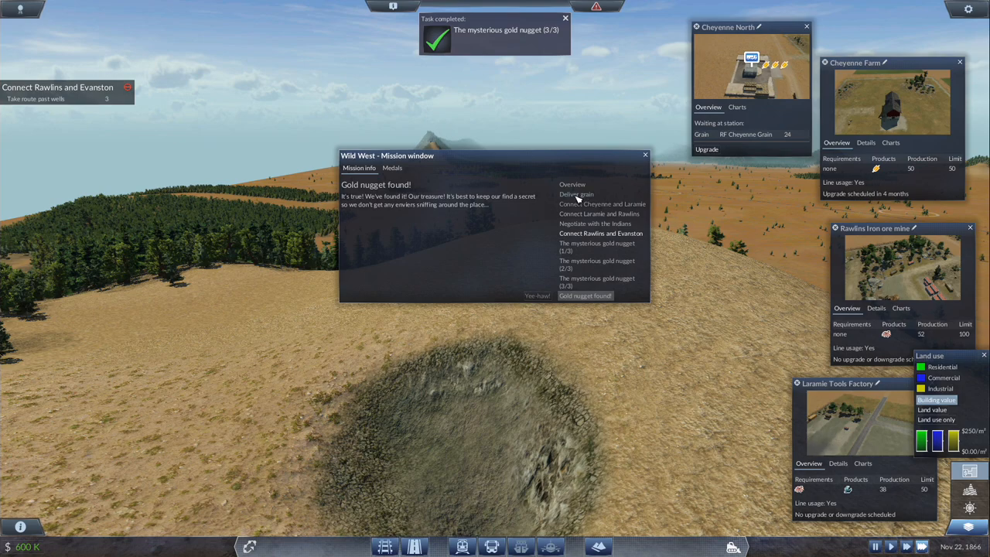
left_click(565, 19)
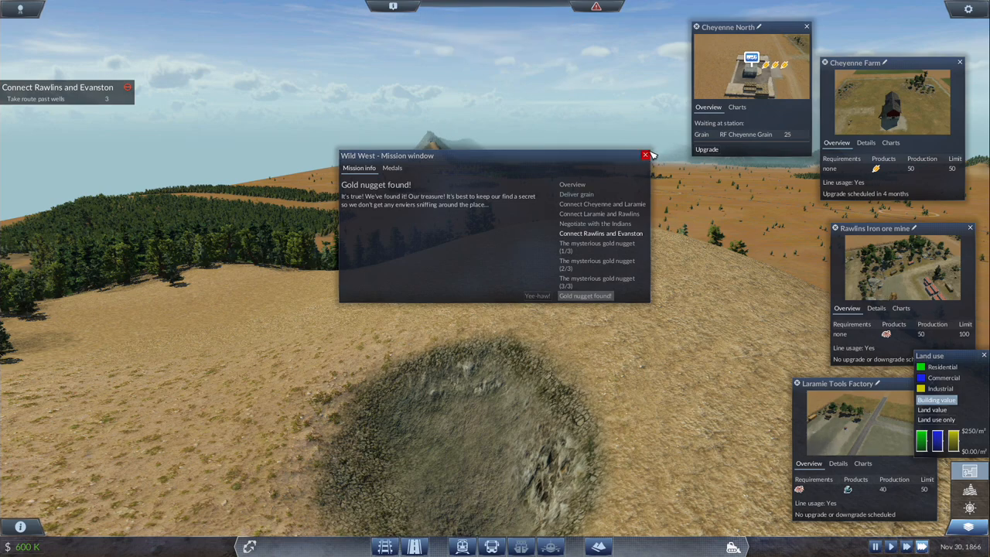
left_click(645, 154)
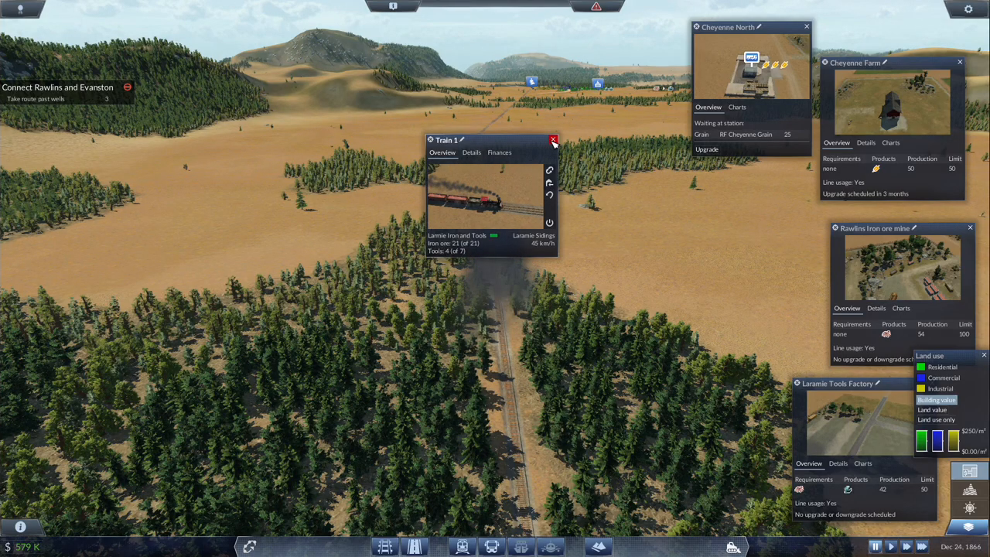
left_click(554, 140)
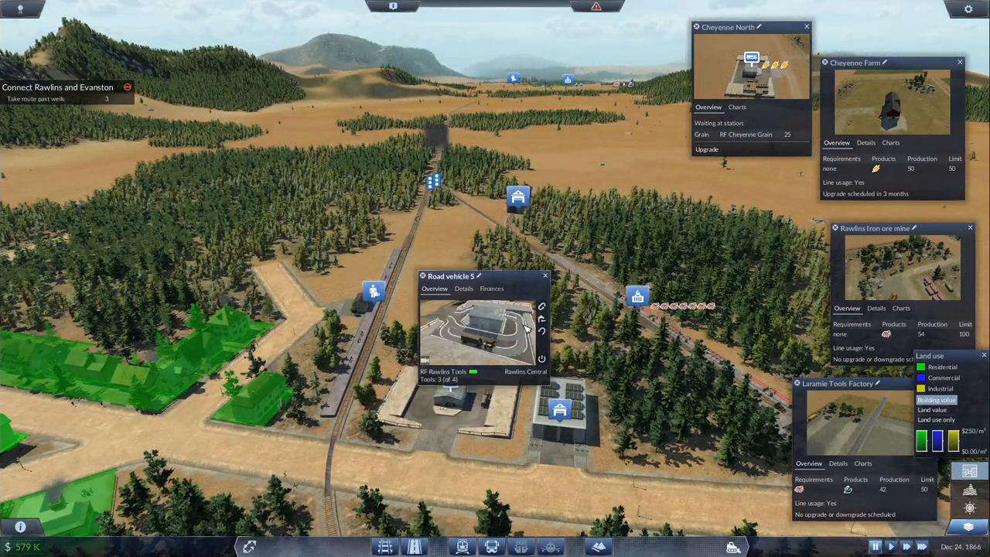
left_click(544, 275)
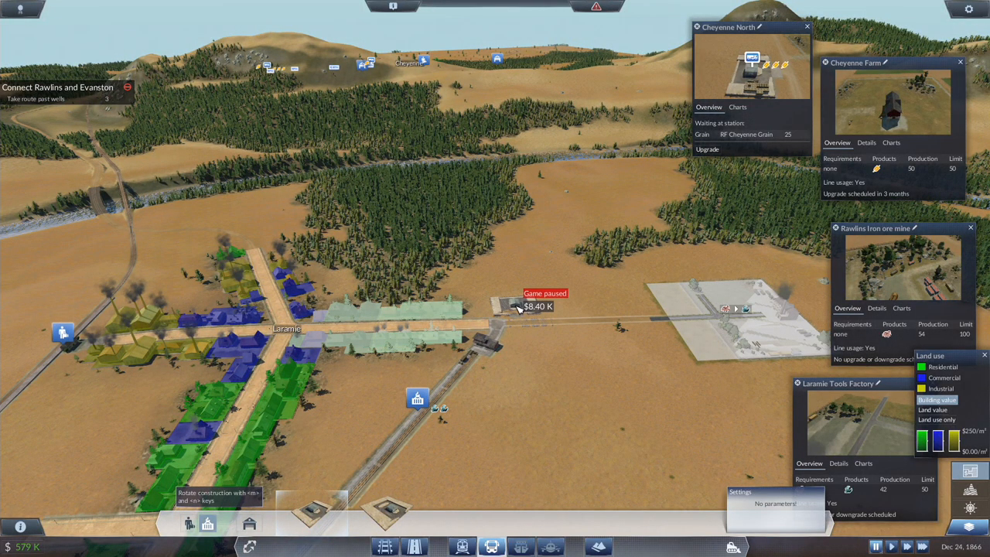
- Place a road vehicle depot beside Laramie's road near the industrial site
left_click(891, 546)
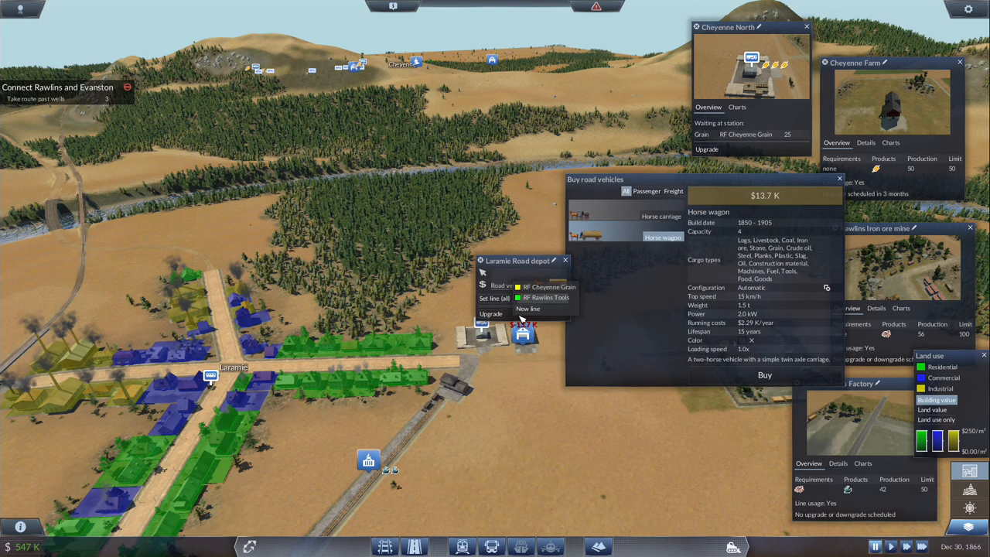
- Create a new line from the Laramie depot named 'RF Laramie Freight' and close its window
left_click(528, 309)
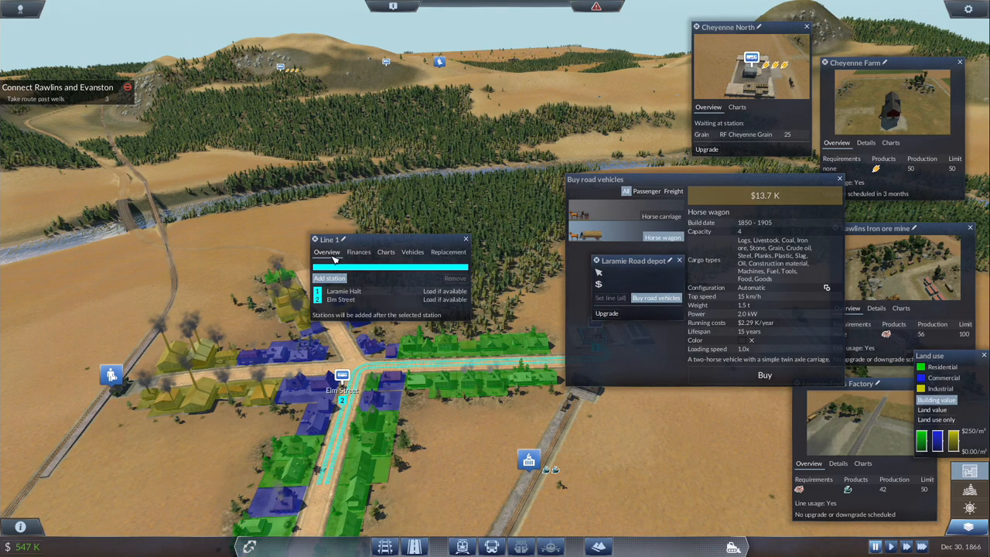
mouse_move(337, 238)
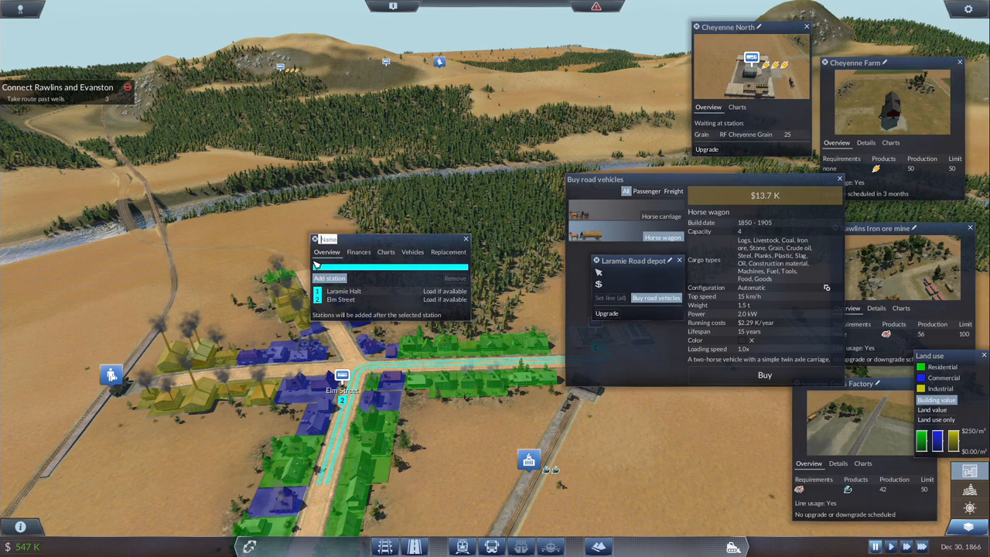
type("RF Laramie Freight")
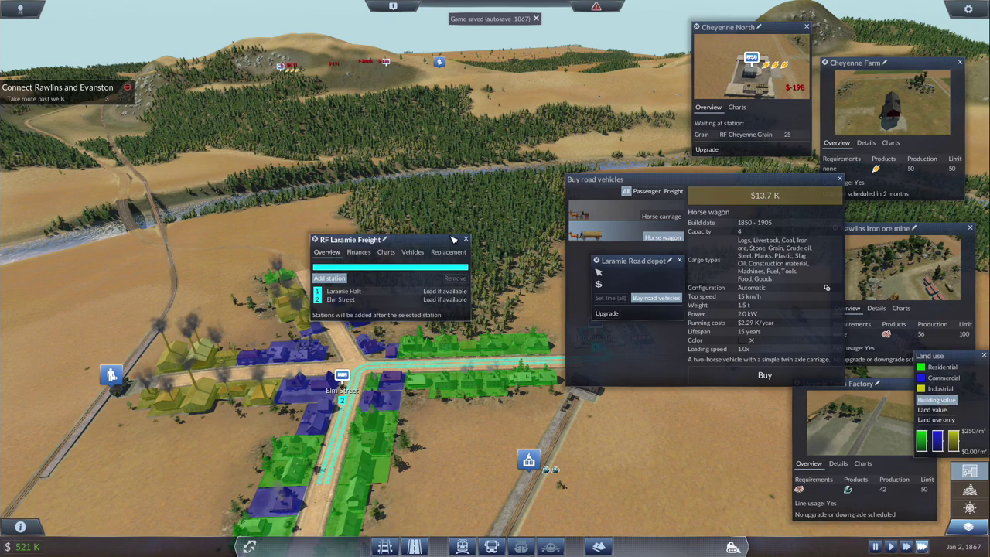
left_click(465, 238)
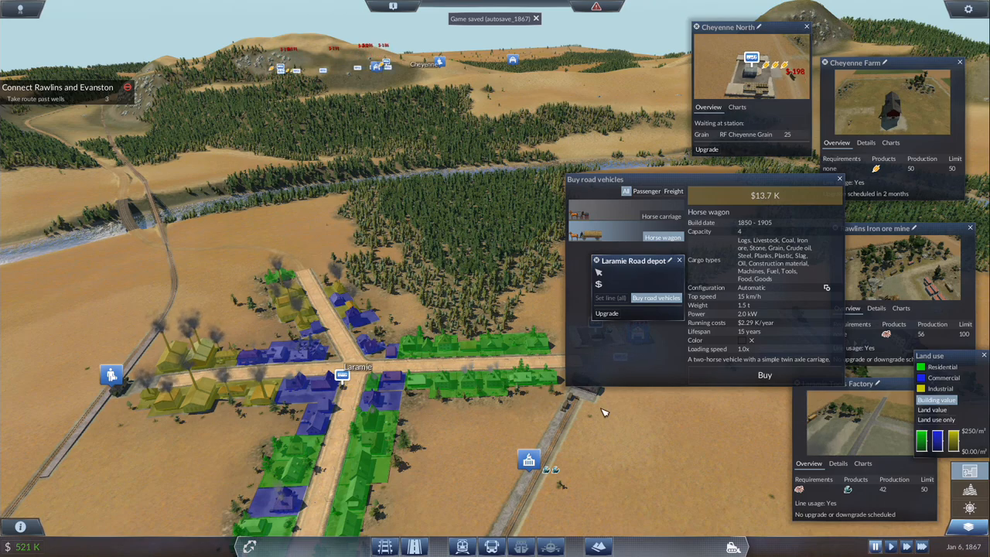
mouse_move(591, 417)
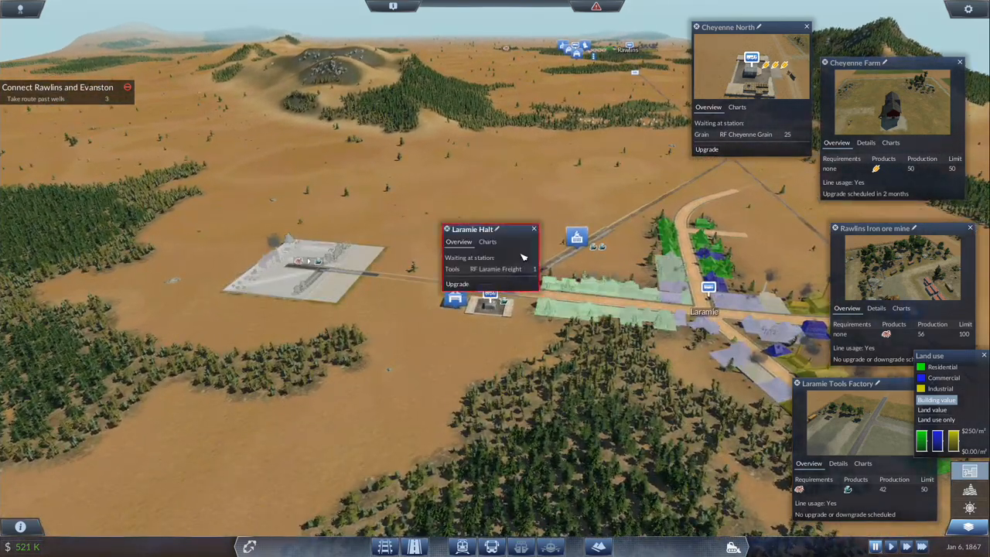
- Close the Laramie Halt details window after checking the halt
left_click(534, 229)
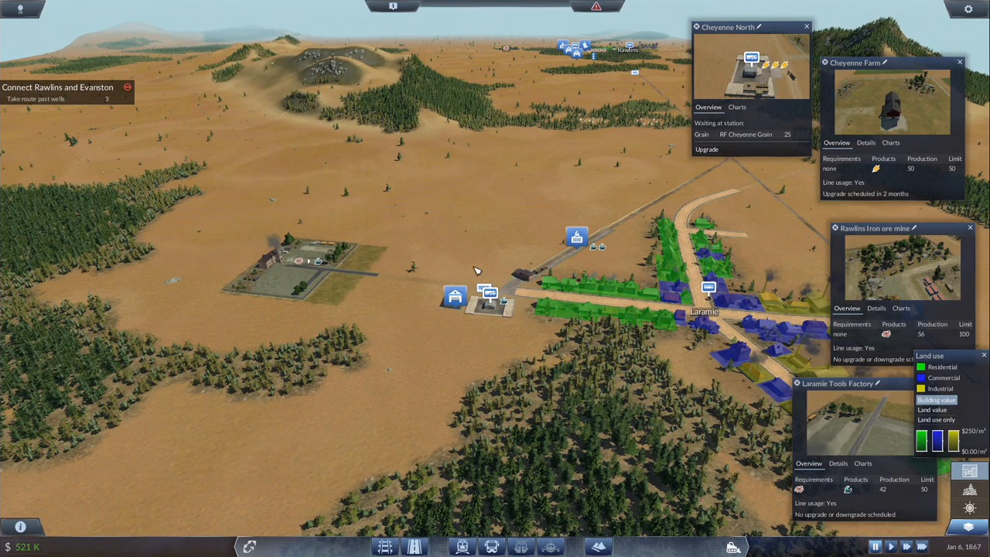